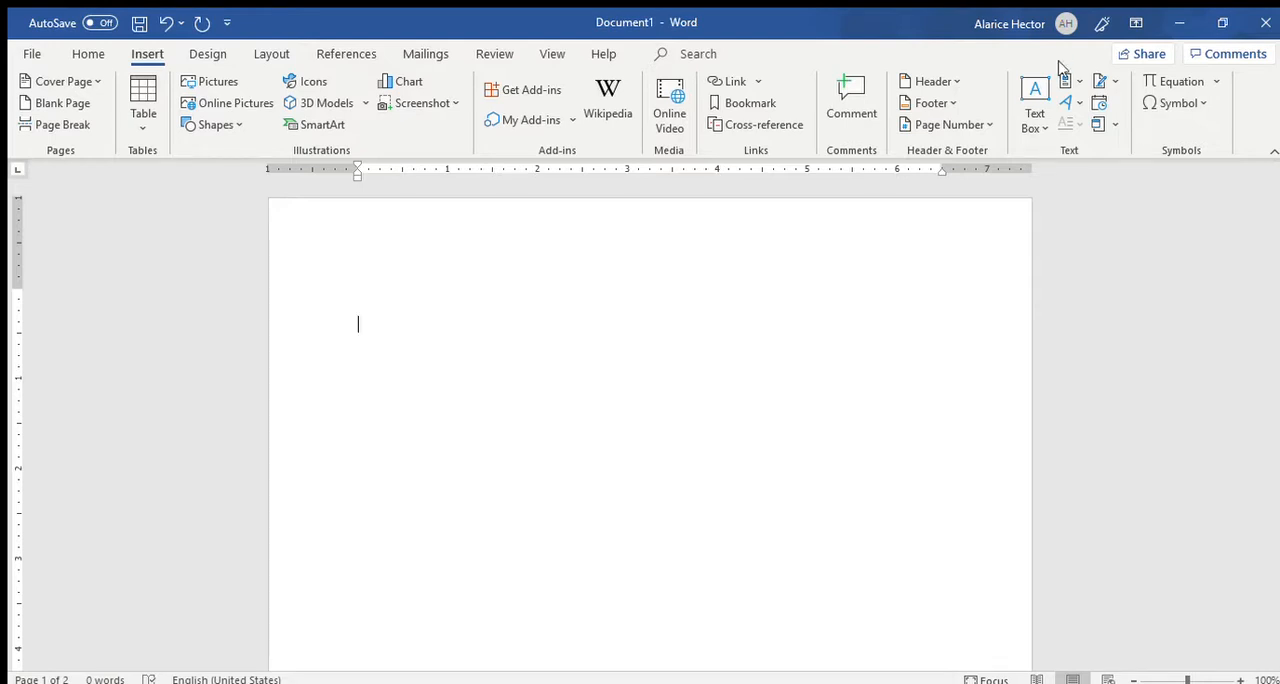
pyautogui.moveTo(950, 470)
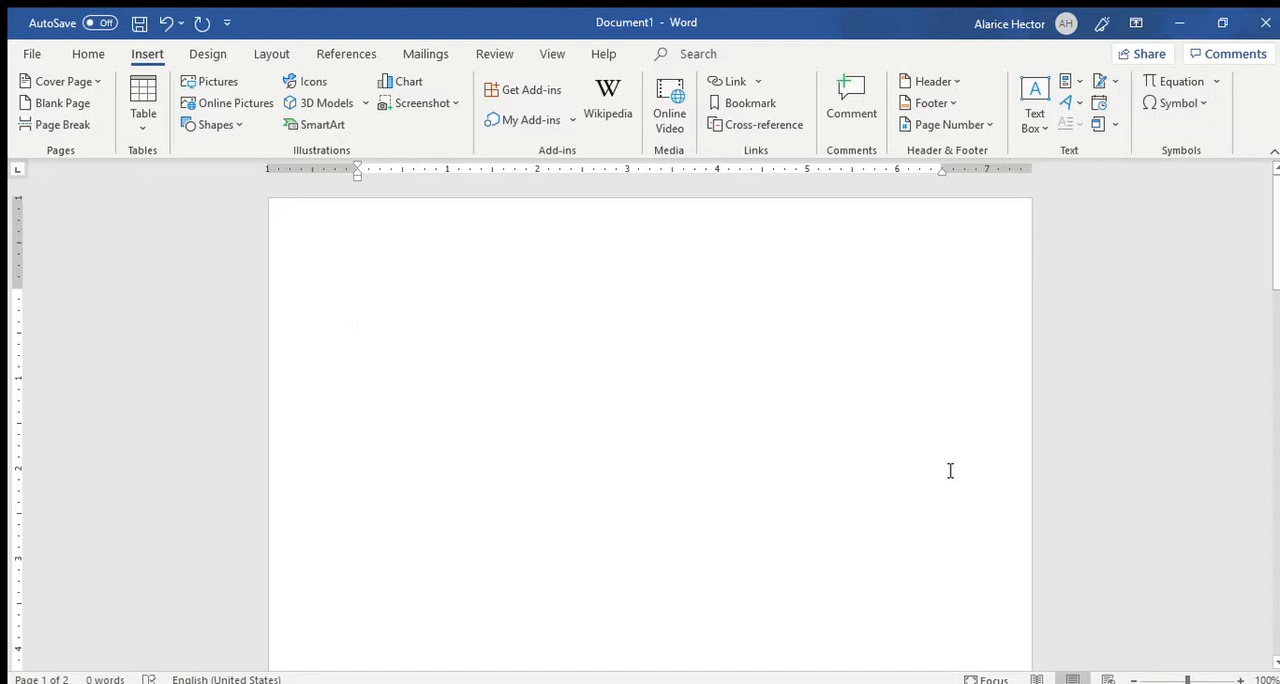
# Insert a blank page so the document has three pages, then return to page one
pyautogui.click(357, 324)
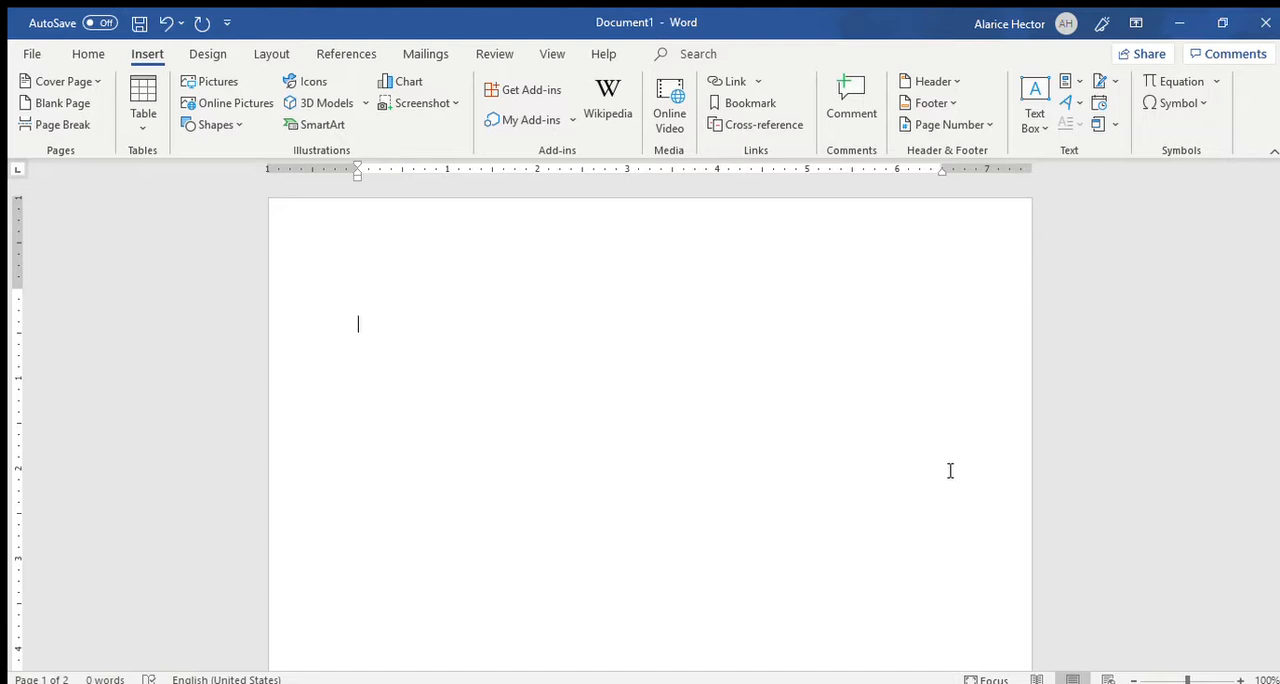
pyautogui.moveTo(515, 330)
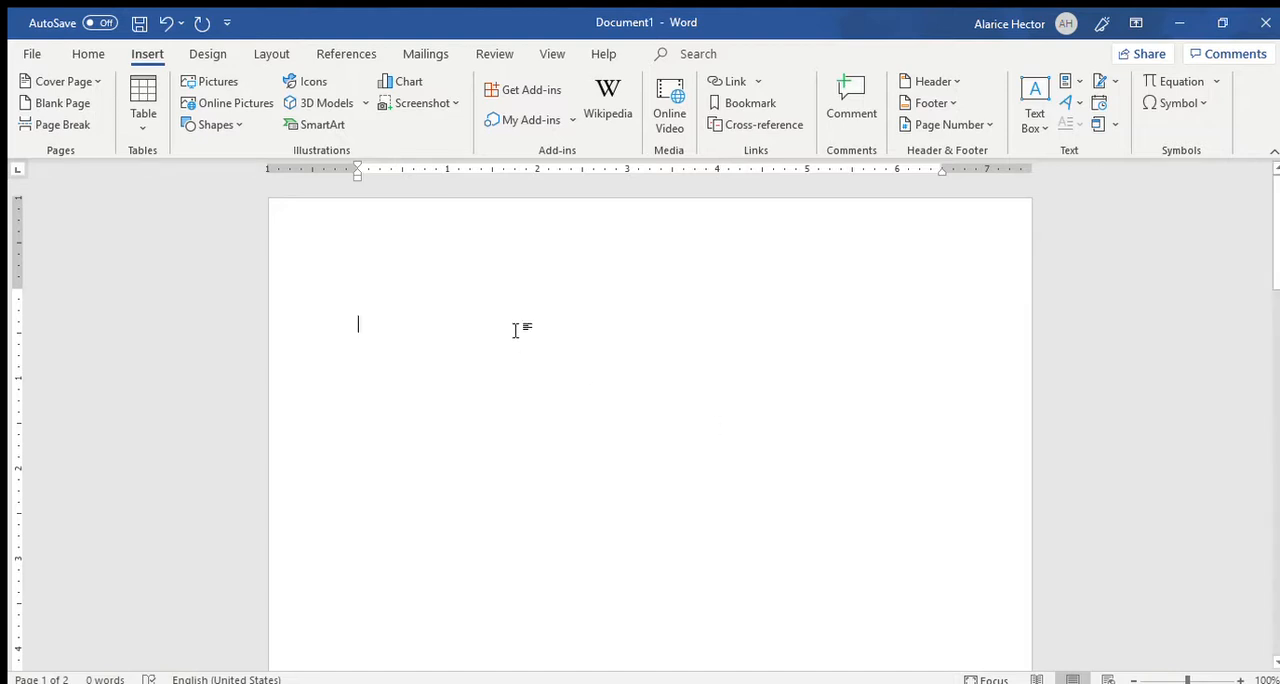
pyautogui.moveTo(652, 330)
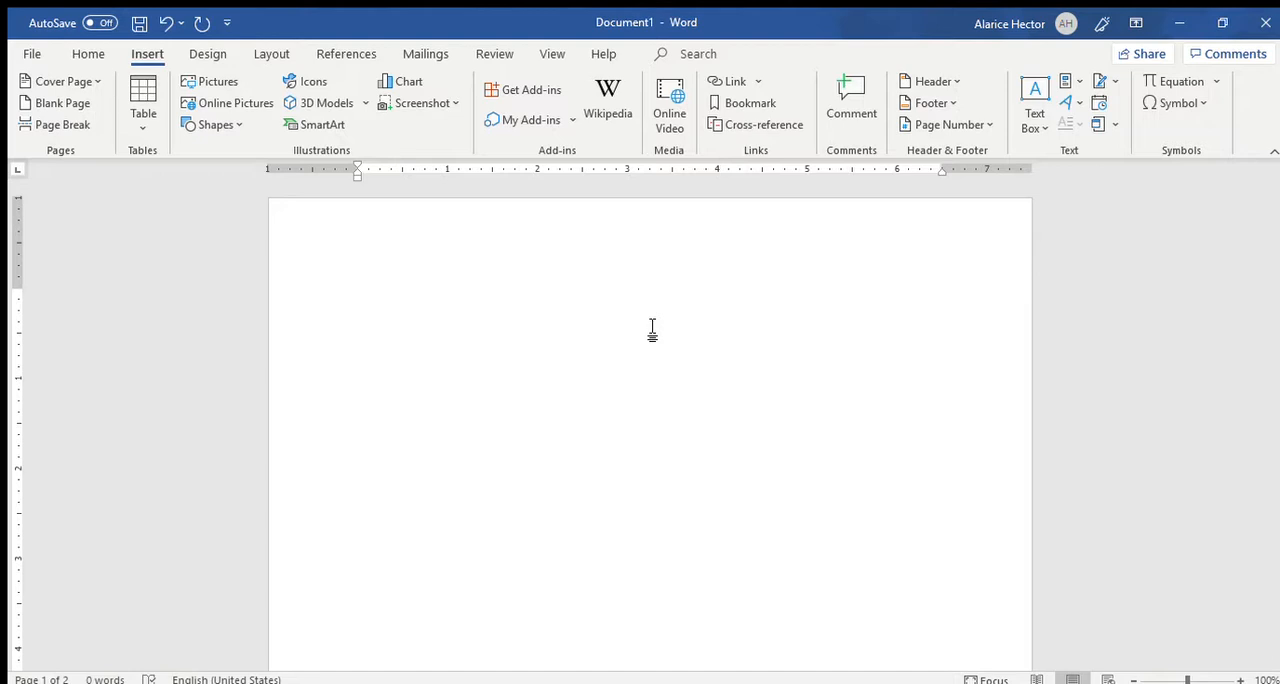
pyautogui.click(358, 324)
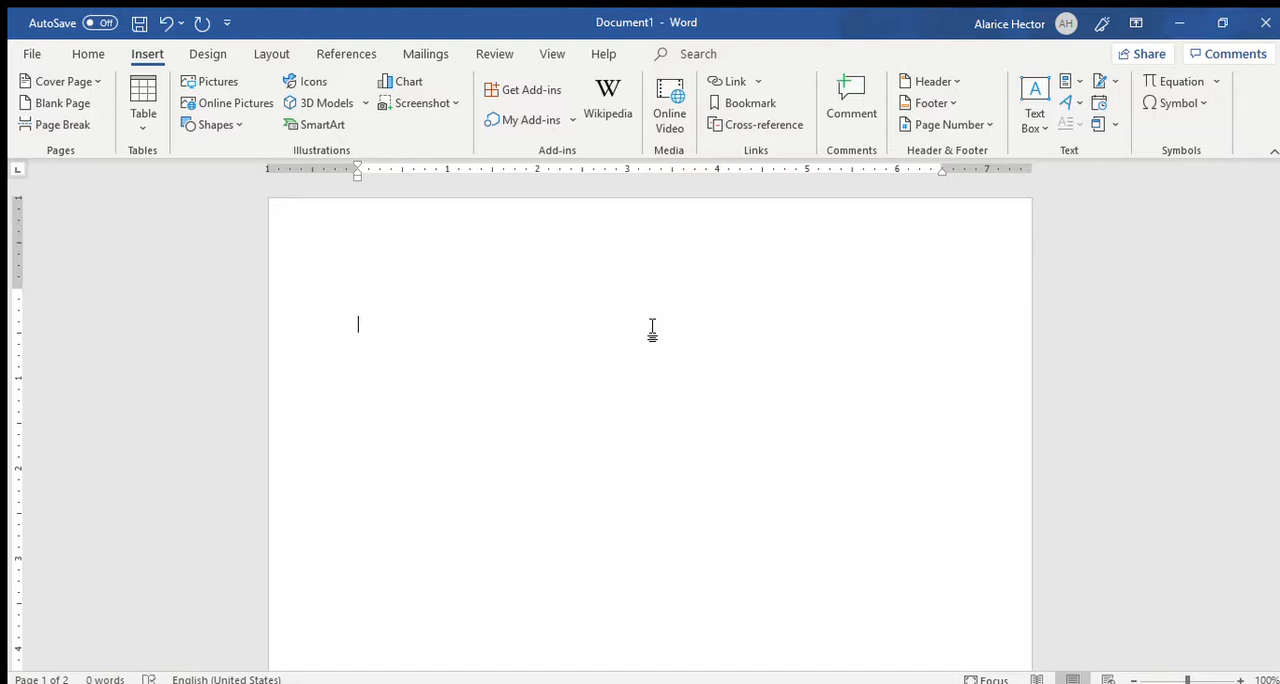
pyautogui.moveTo(448, 262)
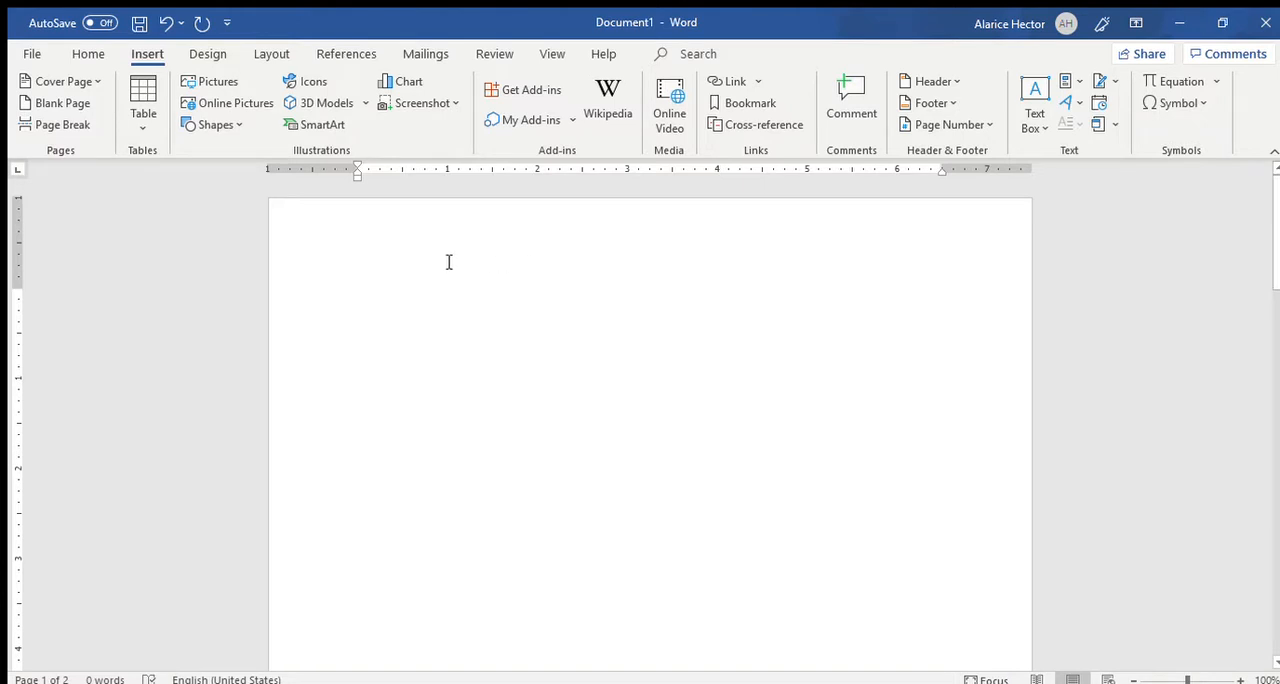
pyautogui.click(358, 296)
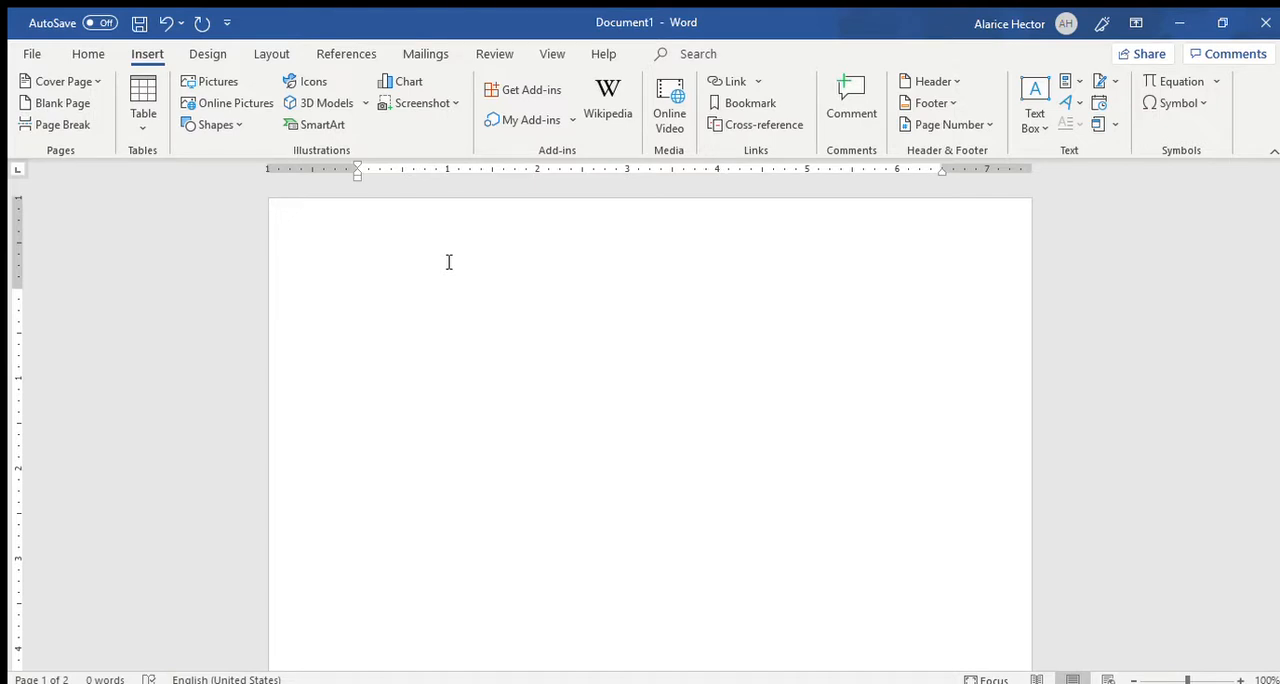
pyautogui.click(358, 296)
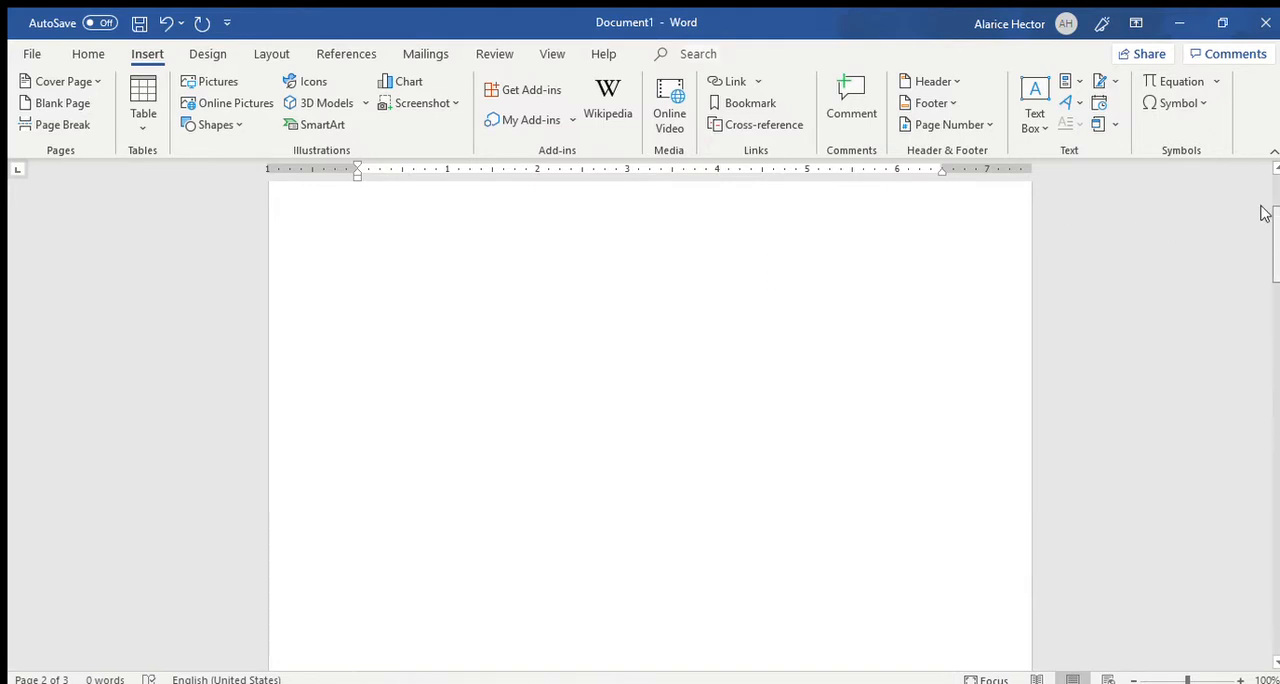
pyautogui.scroll(3)
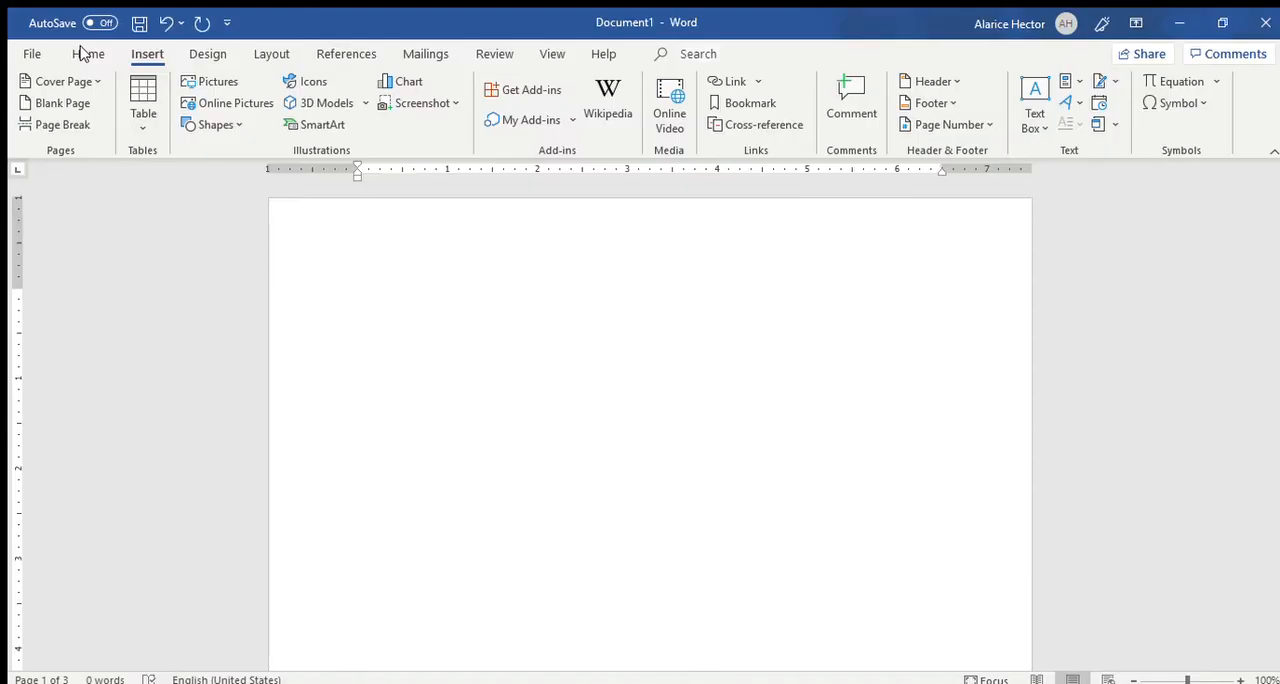
# Switch from Home back to Insert and choose Draw Text Box from the Text Box menu
pyautogui.click(88, 53)
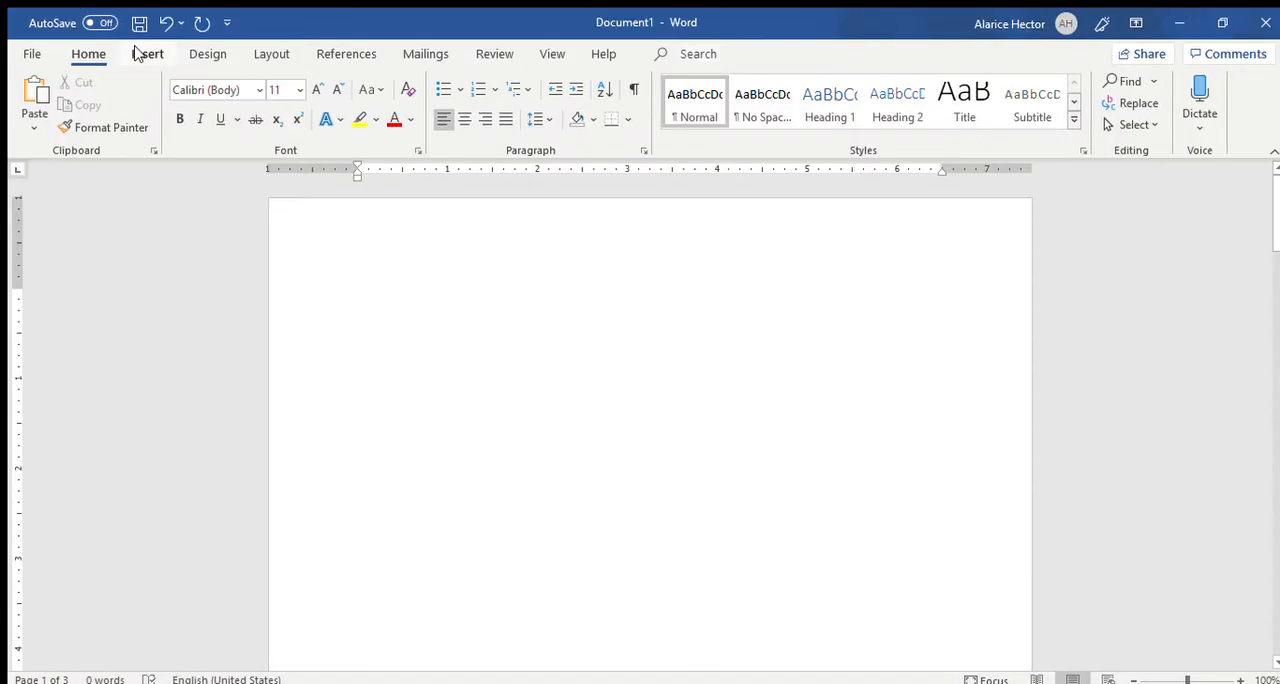
pyautogui.click(147, 53)
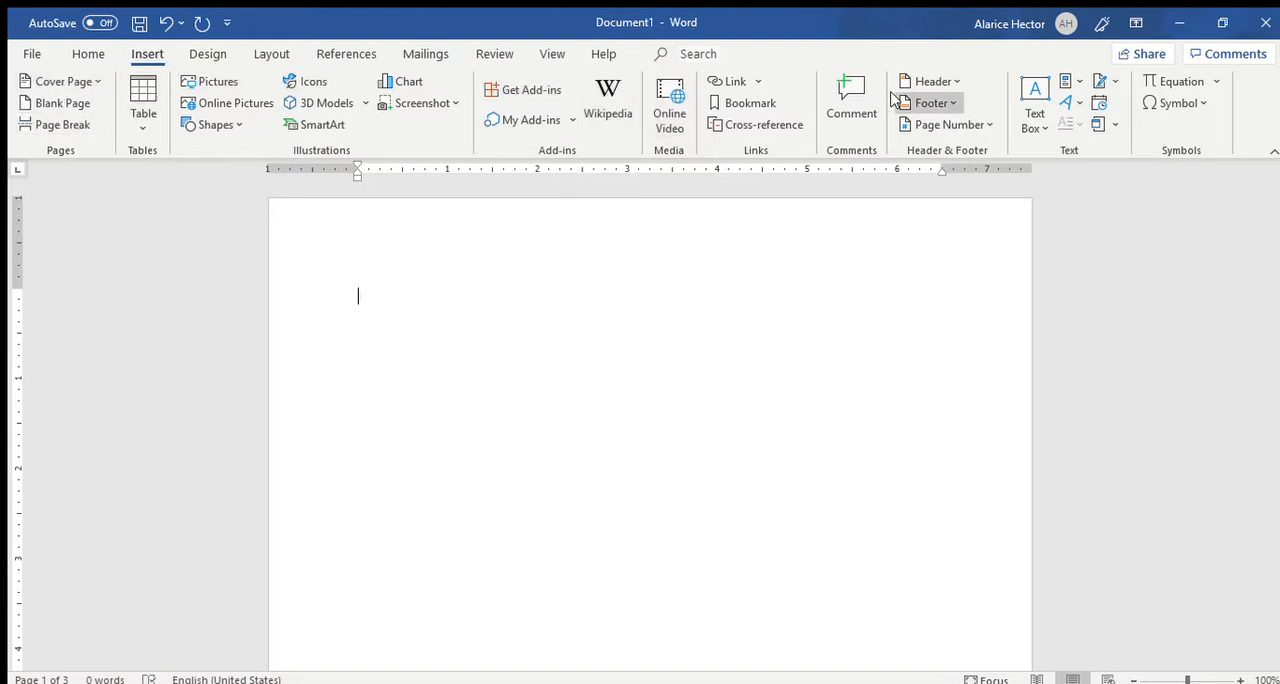
pyautogui.moveTo(1232, 97)
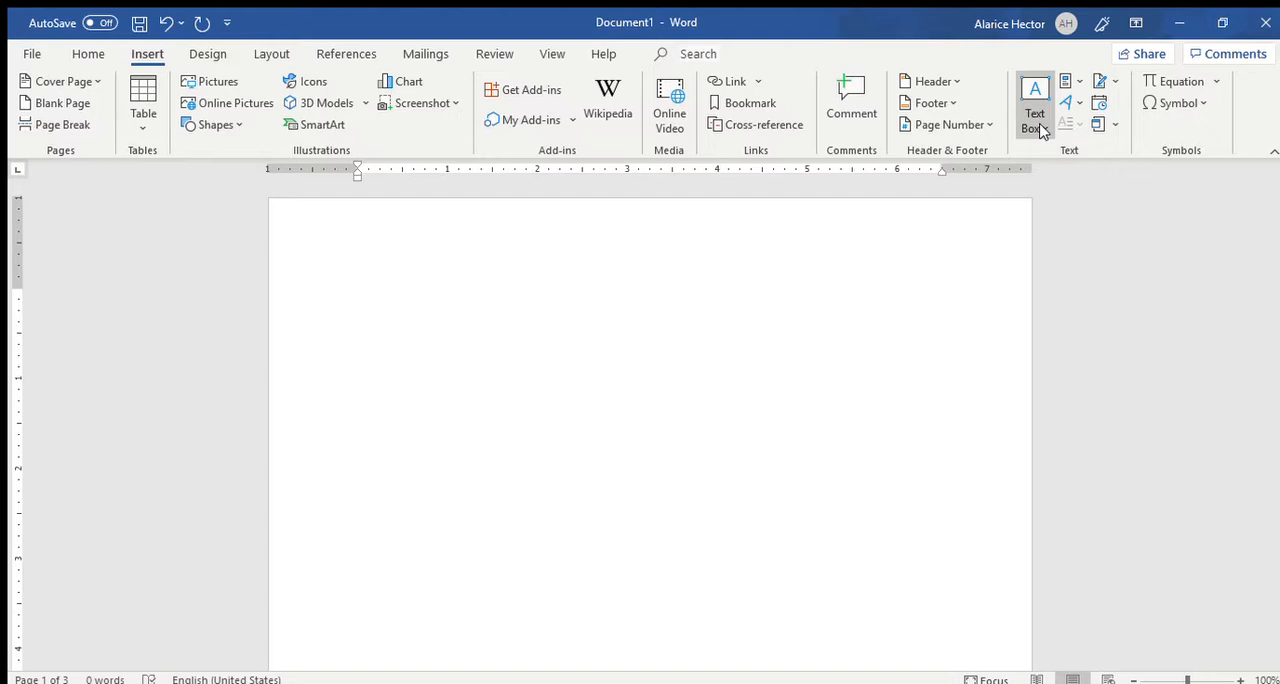
pyautogui.moveTo(1102, 488)
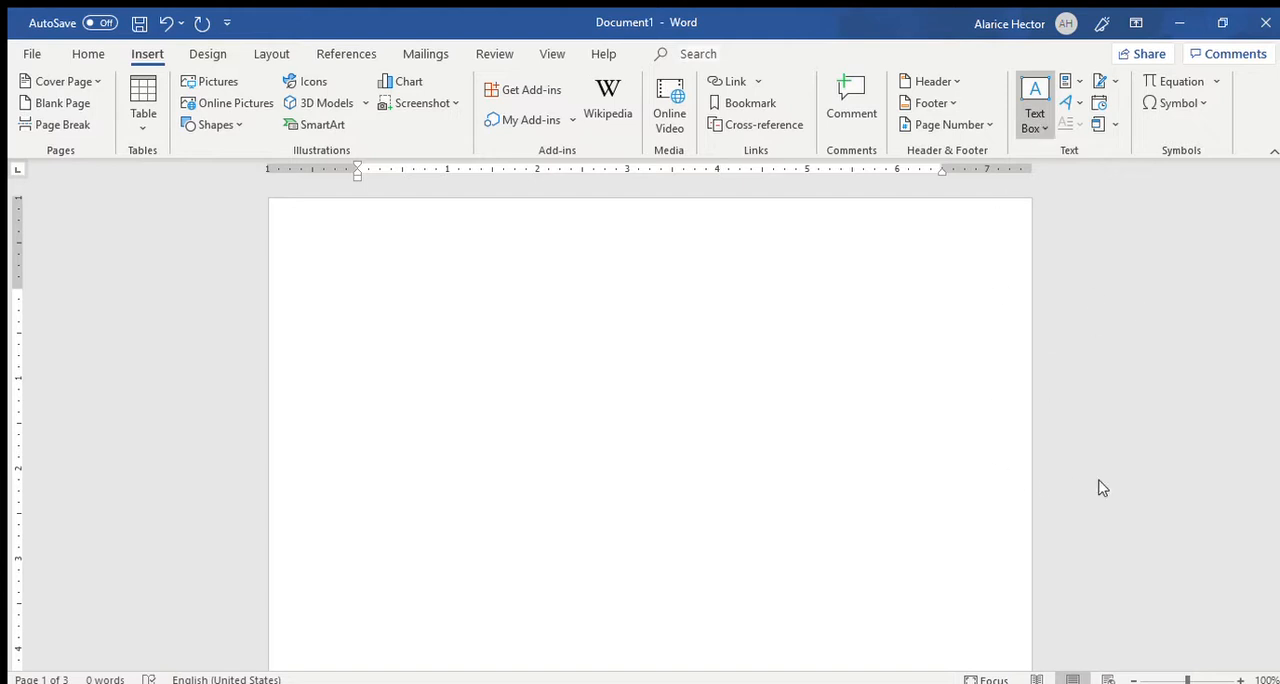
pyautogui.moveTo(1228, 294)
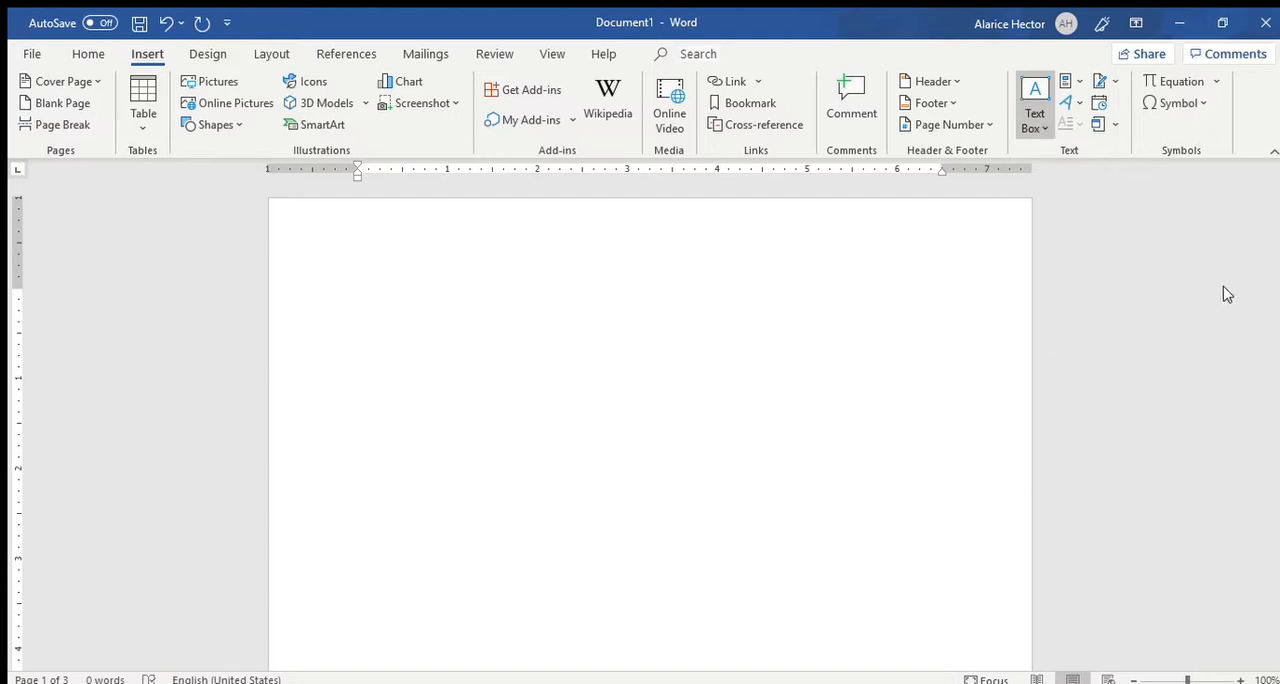
pyautogui.moveTo(955, 548)
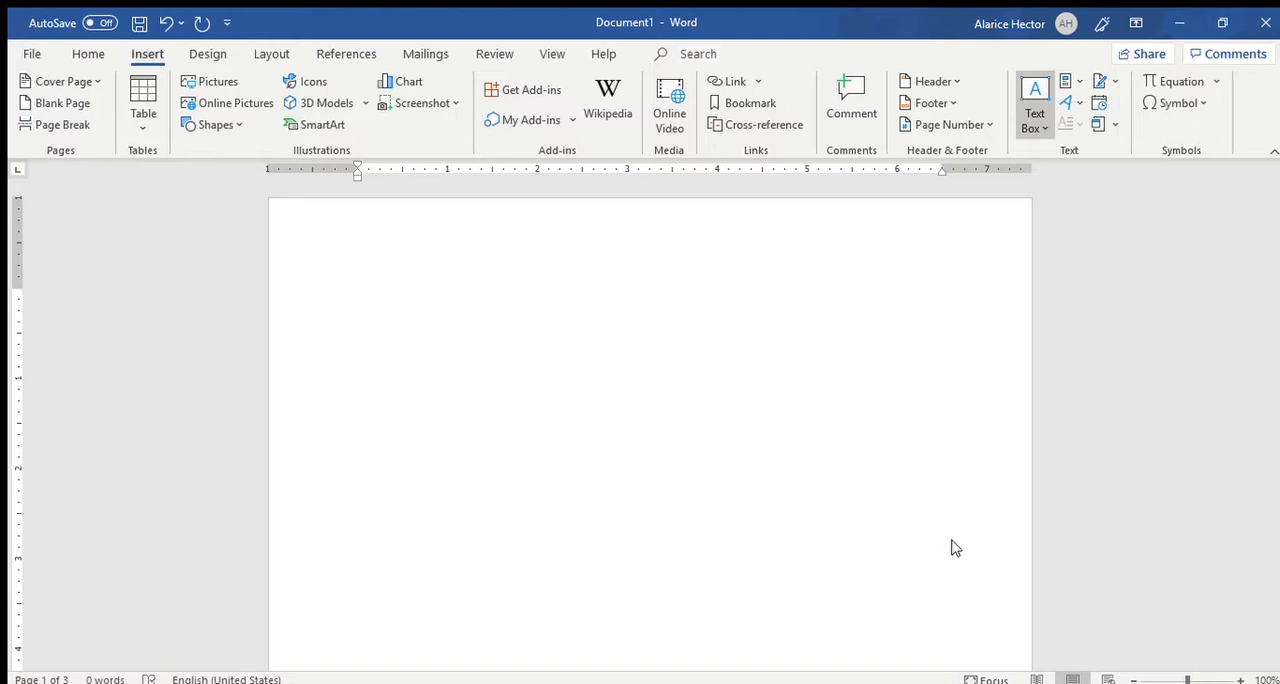
pyautogui.moveTo(948, 546)
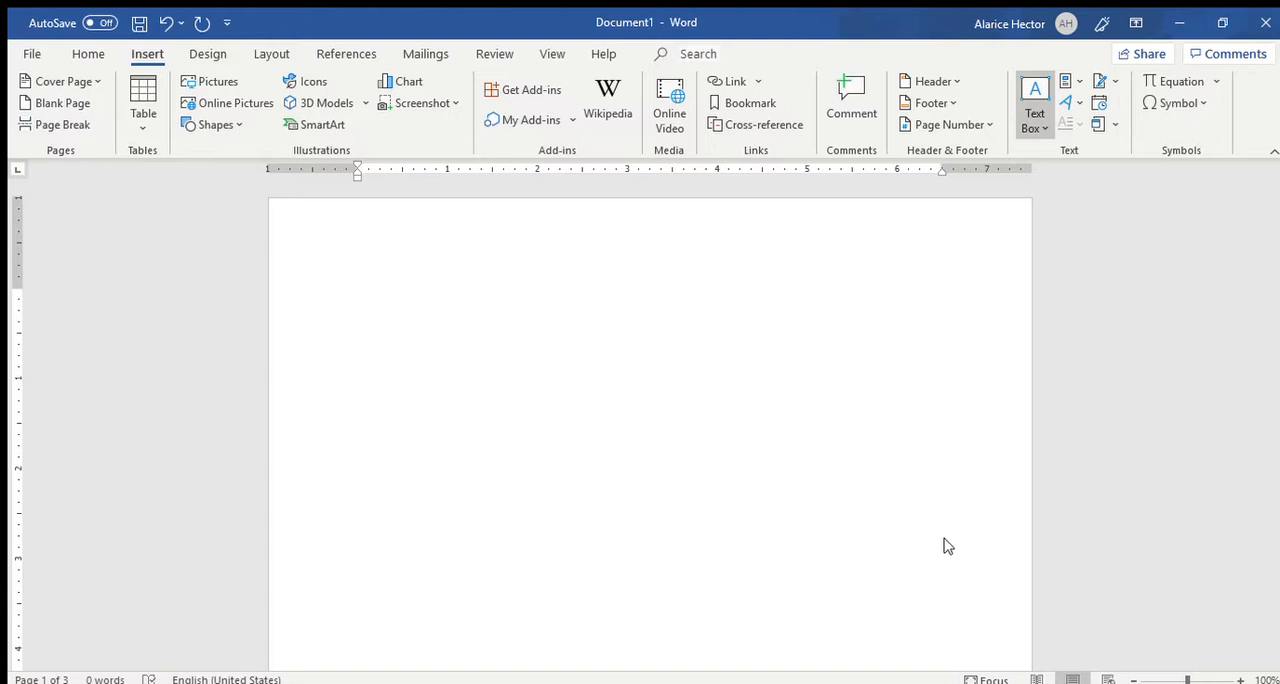
pyautogui.click(1034, 104)
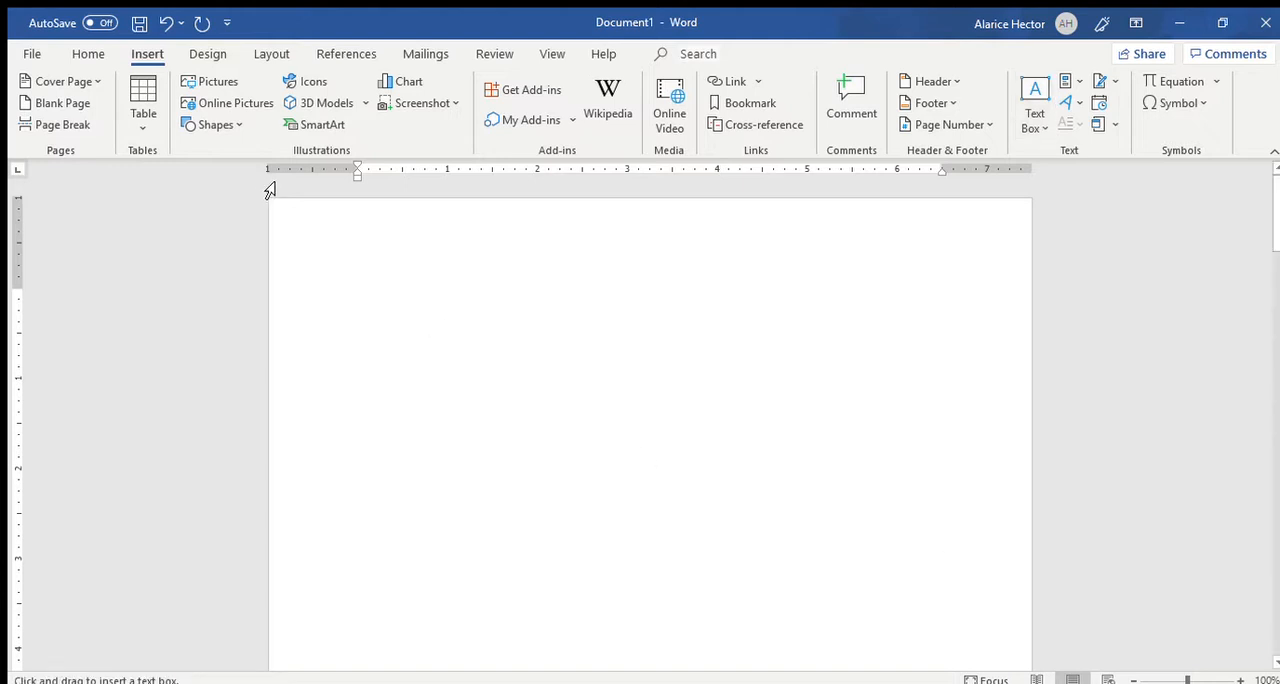
pyautogui.moveTo(340, 249)
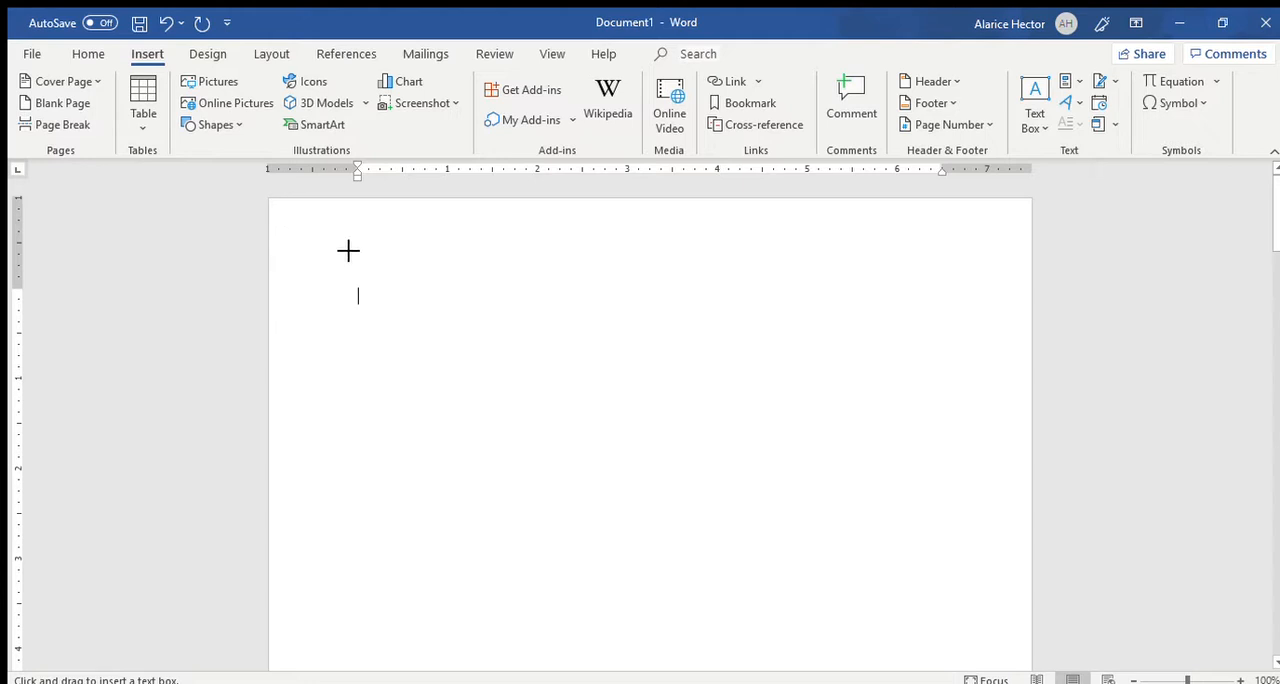
pyautogui.moveTo(277, 206)
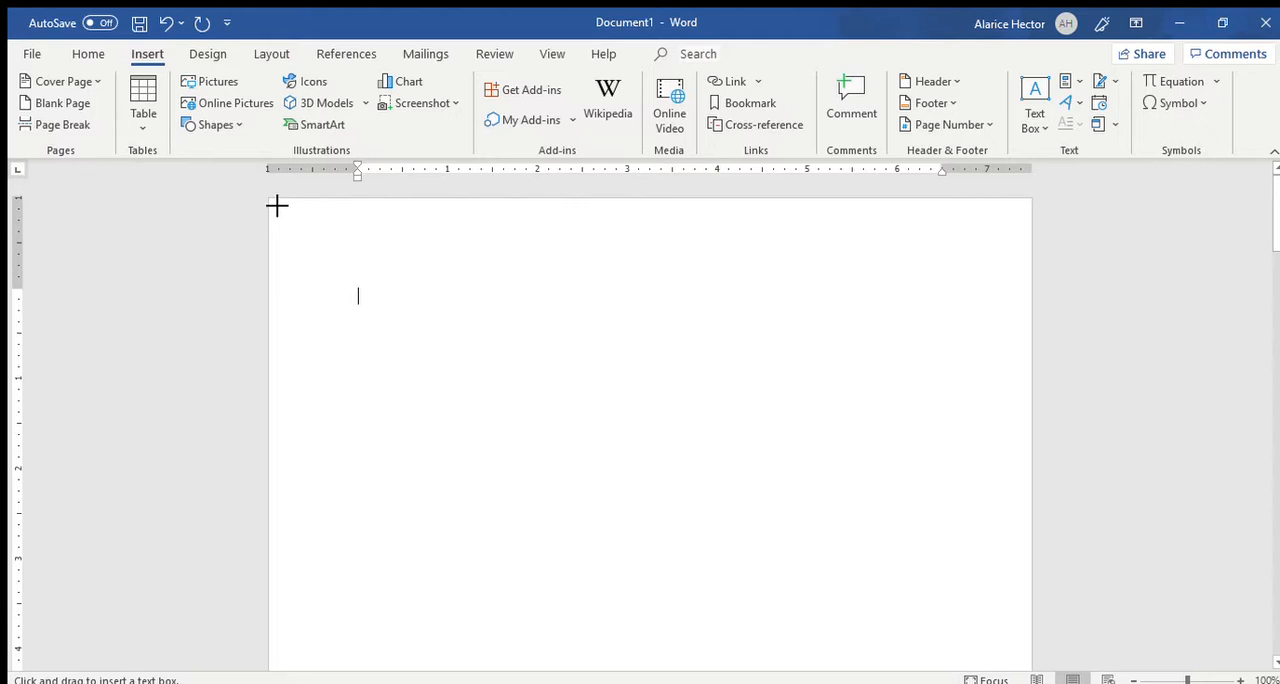
# Draw a full-width text box along the top of page one, about 1.37 inches tall
pyautogui.moveTo(277, 205); pyautogui.dragTo(795, 357)
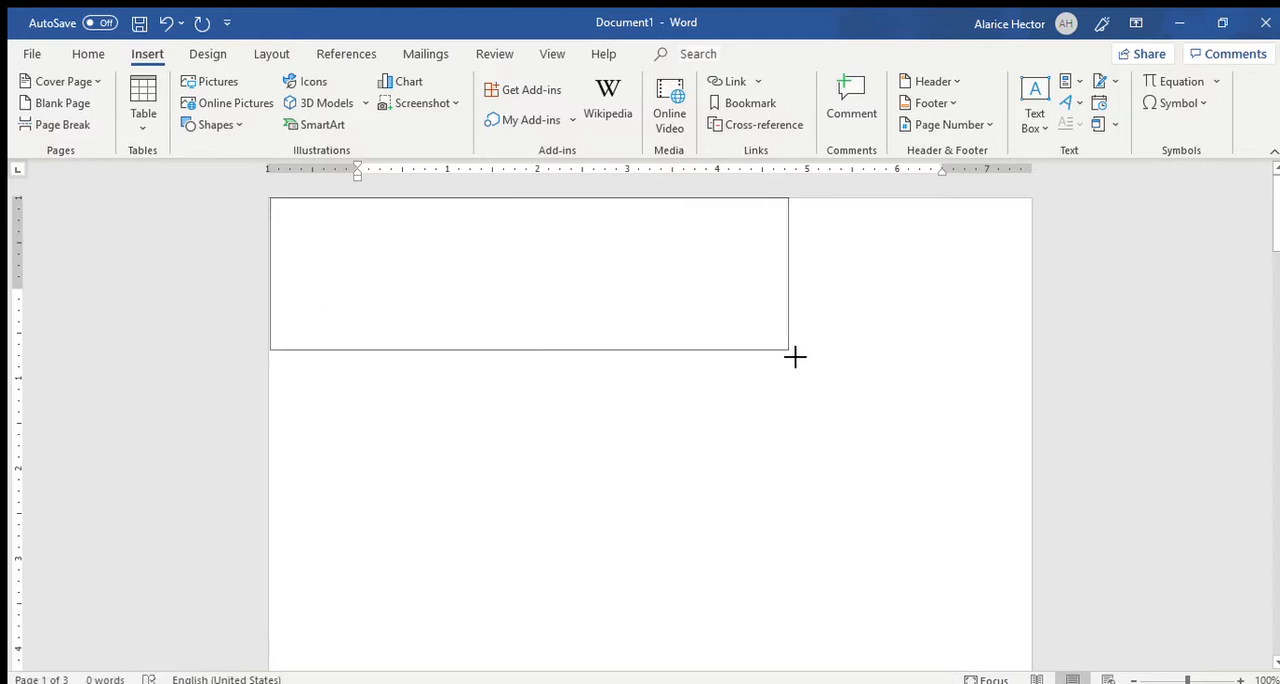
pyautogui.moveTo(795, 357); pyautogui.dragTo(1042, 347)
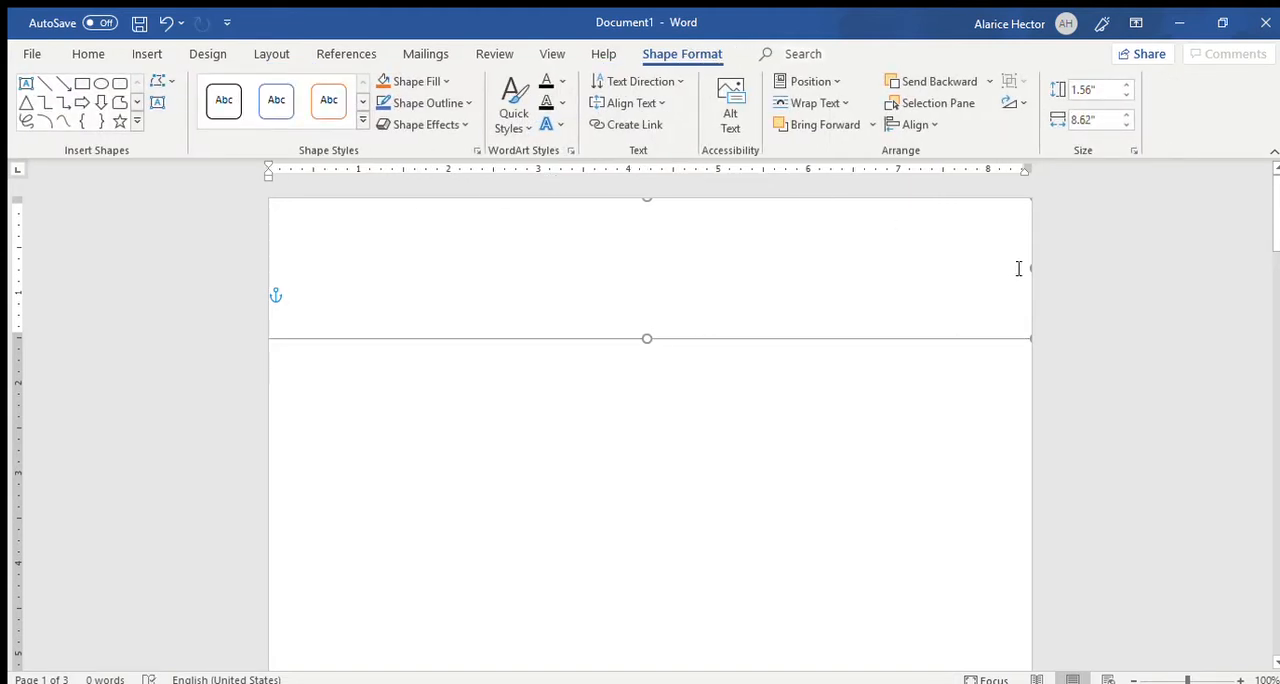
pyautogui.moveTo(1043, 274)
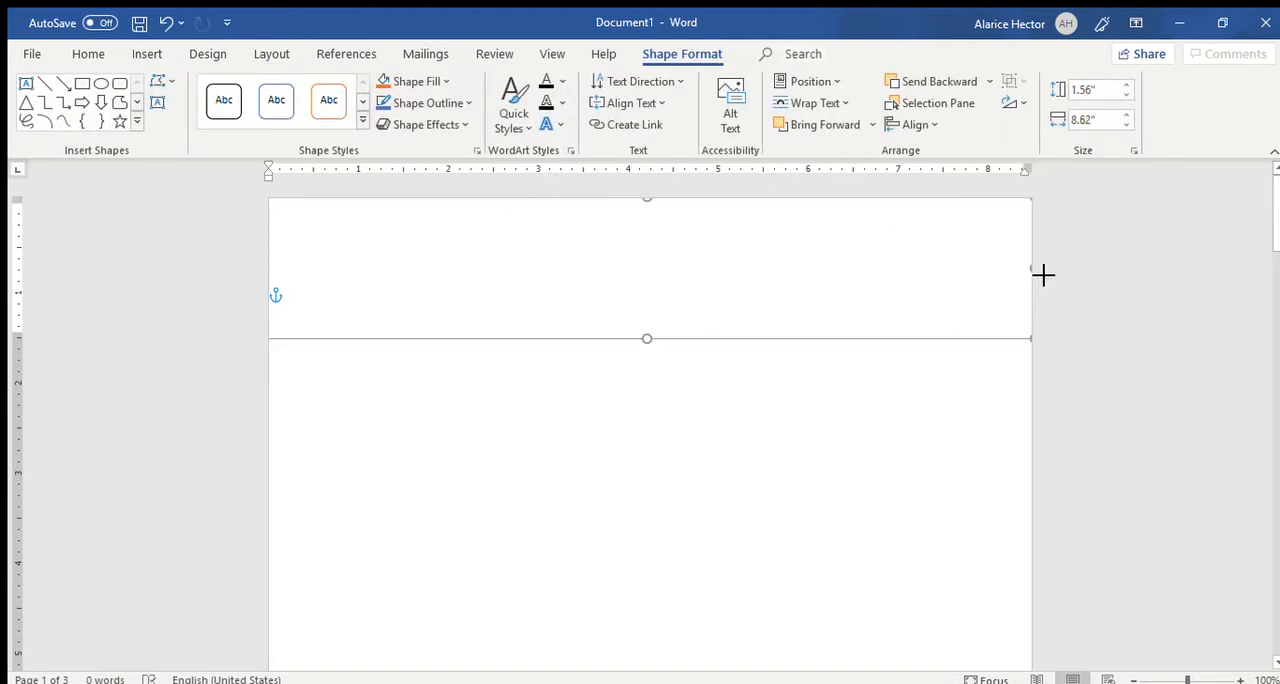
pyautogui.moveTo(1040, 243)
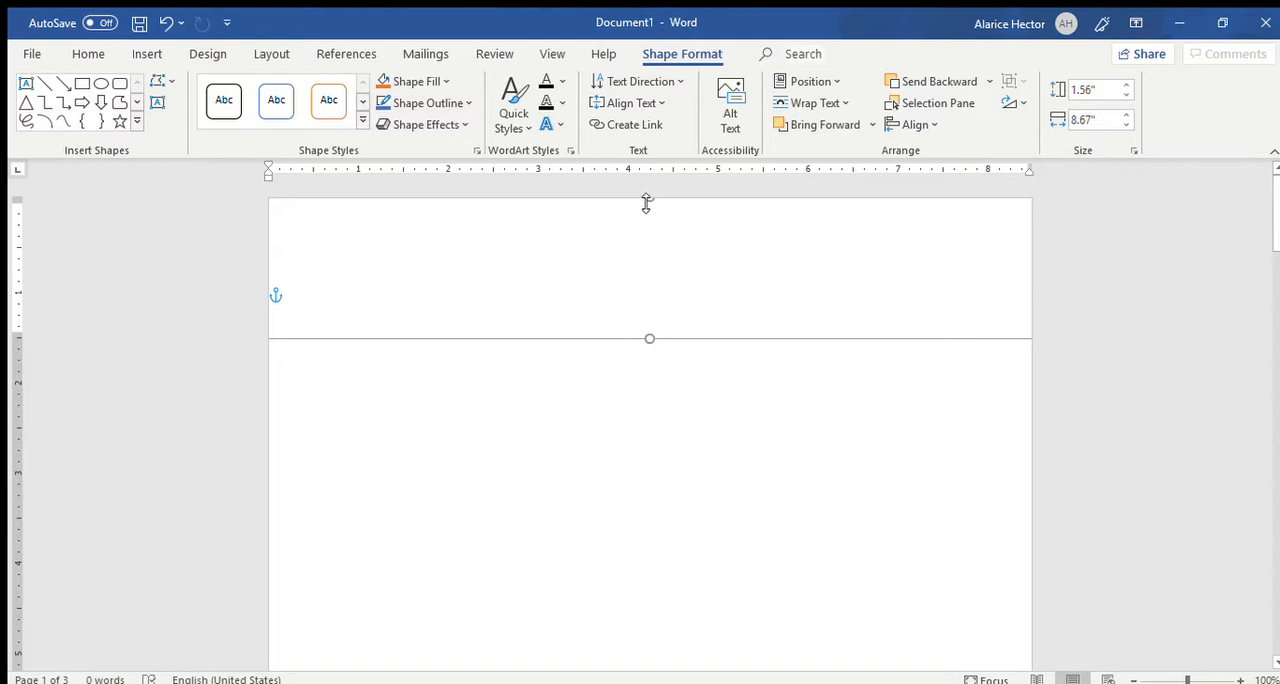
pyautogui.moveTo(649, 338); pyautogui.dragTo(644, 347)
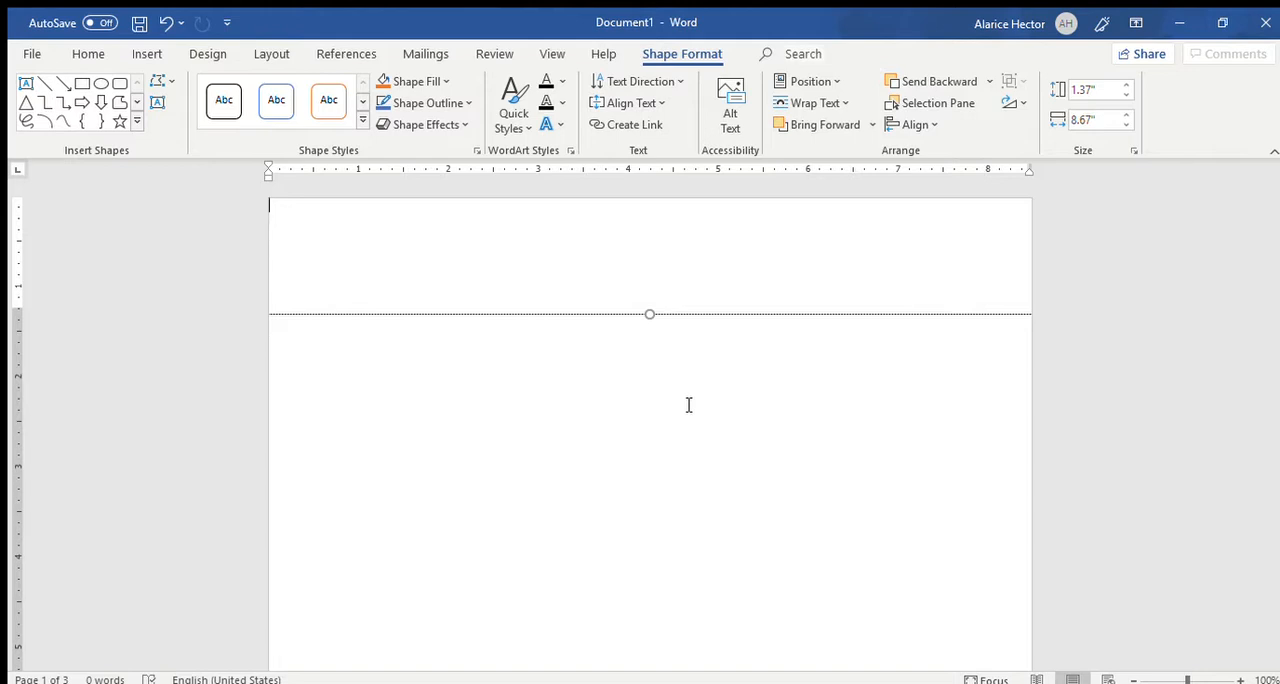
pyautogui.moveTo(531, 322)
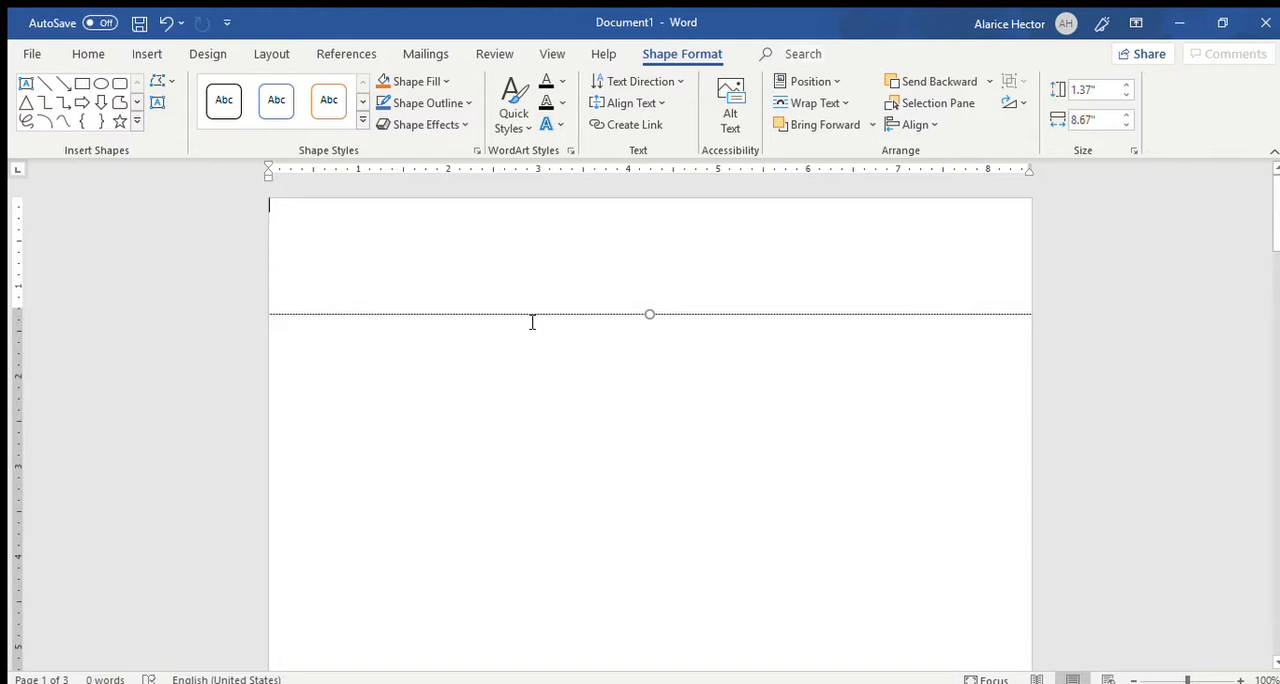
pyautogui.moveTo(629, 339)
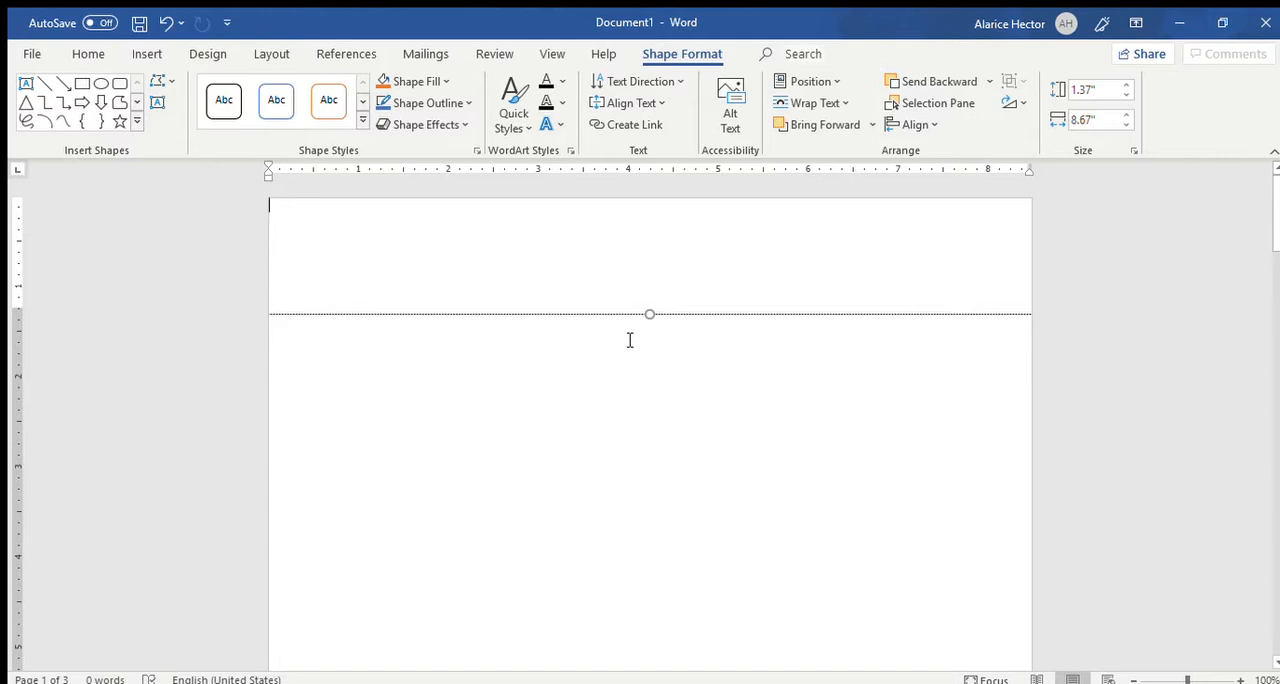
pyautogui.moveTo(648, 318)
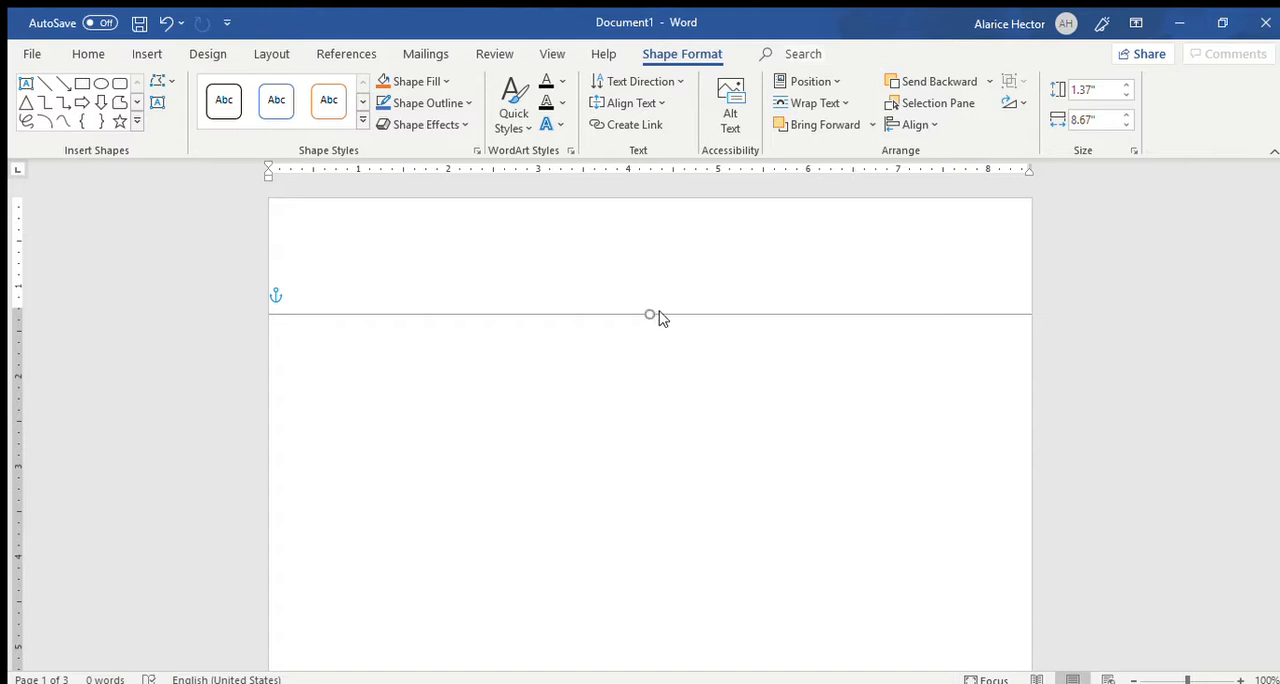
pyautogui.moveTo(688, 535)
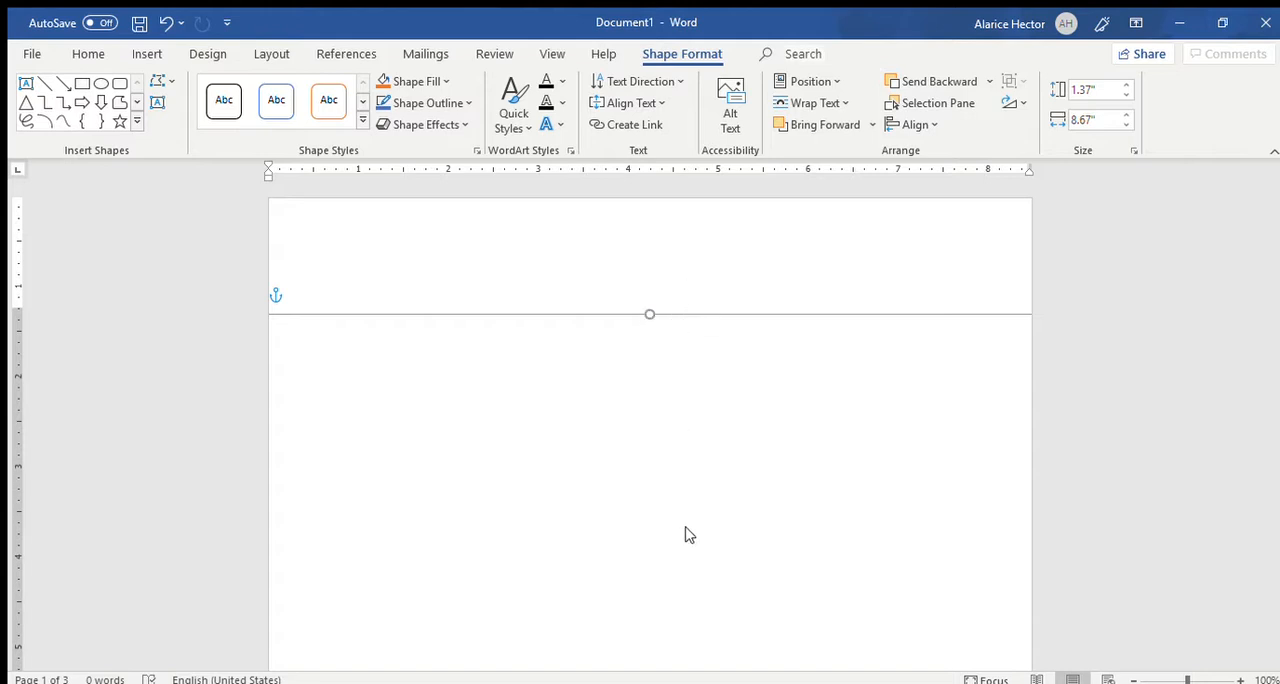
pyautogui.moveTo(700, 665)
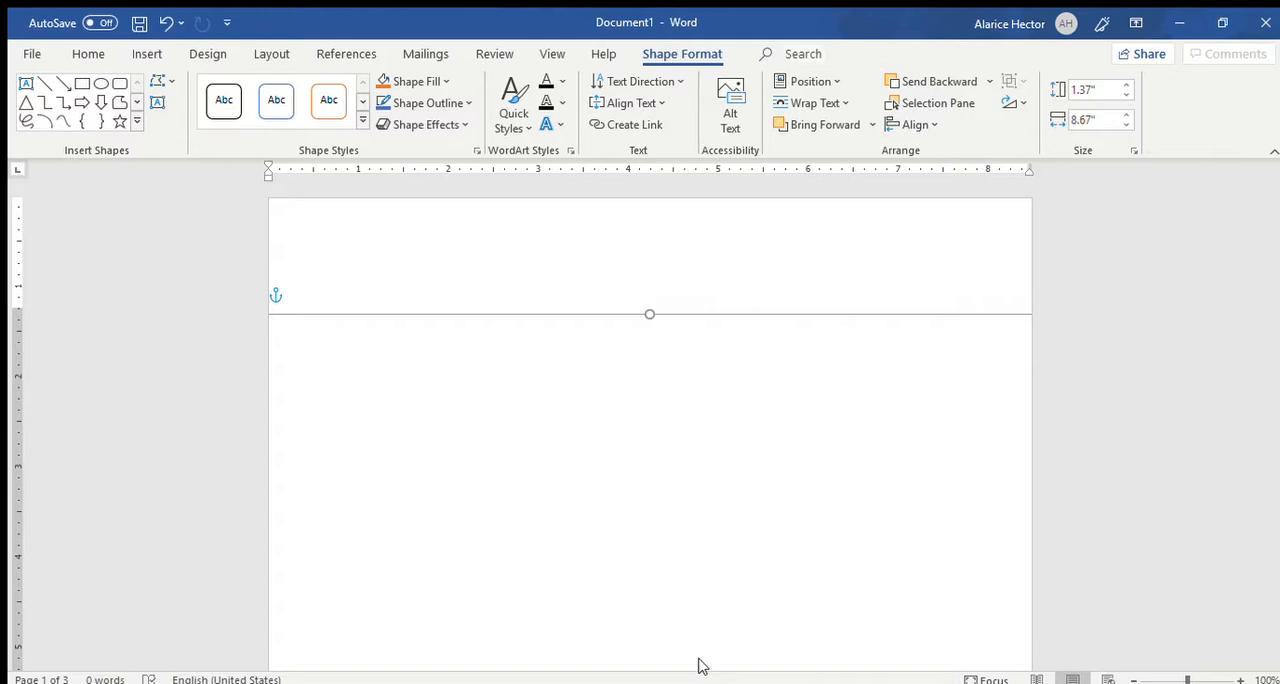
pyautogui.moveTo(705, 672)
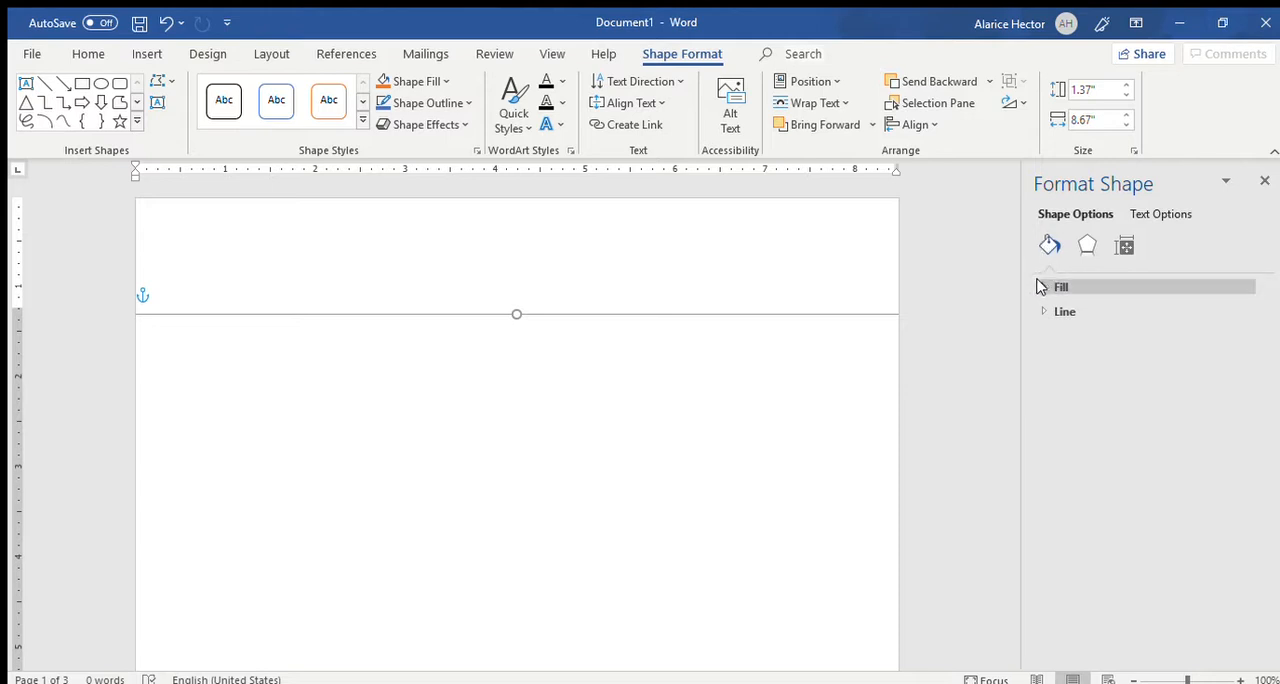
# In Format Shape, set the header box's Fill to Solid dark grey and Line to No line
pyautogui.click(1061, 287)
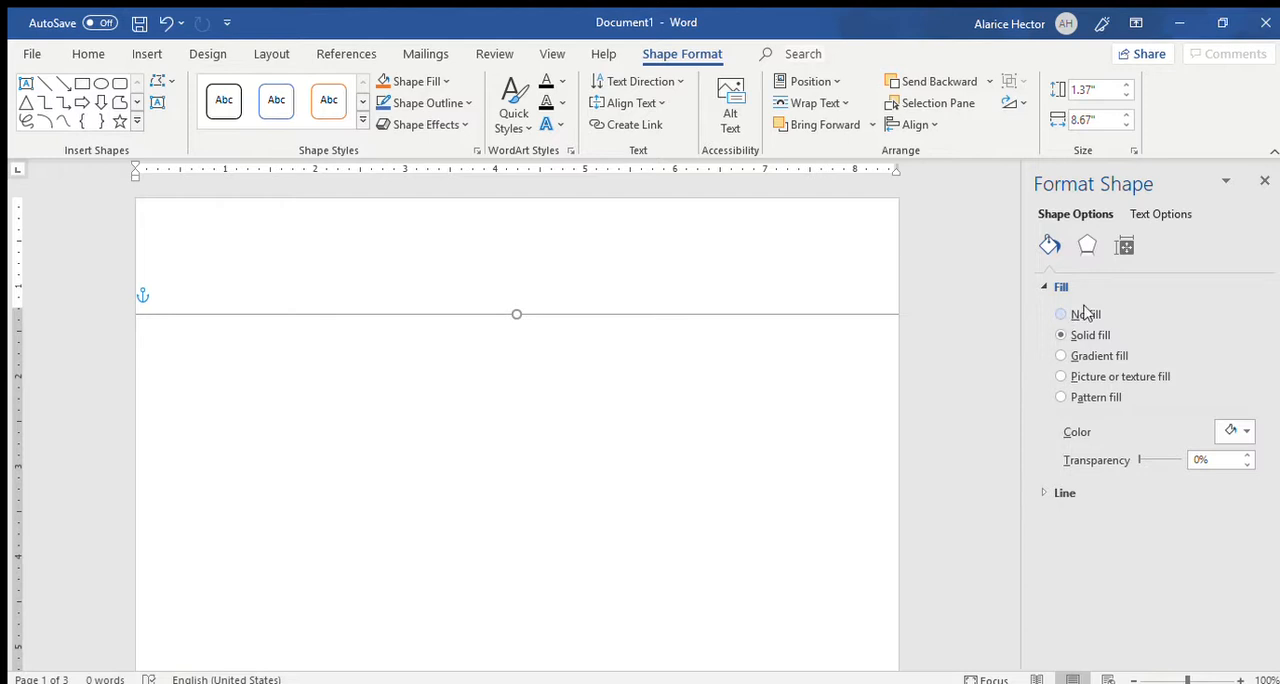
pyautogui.click(1061, 335)
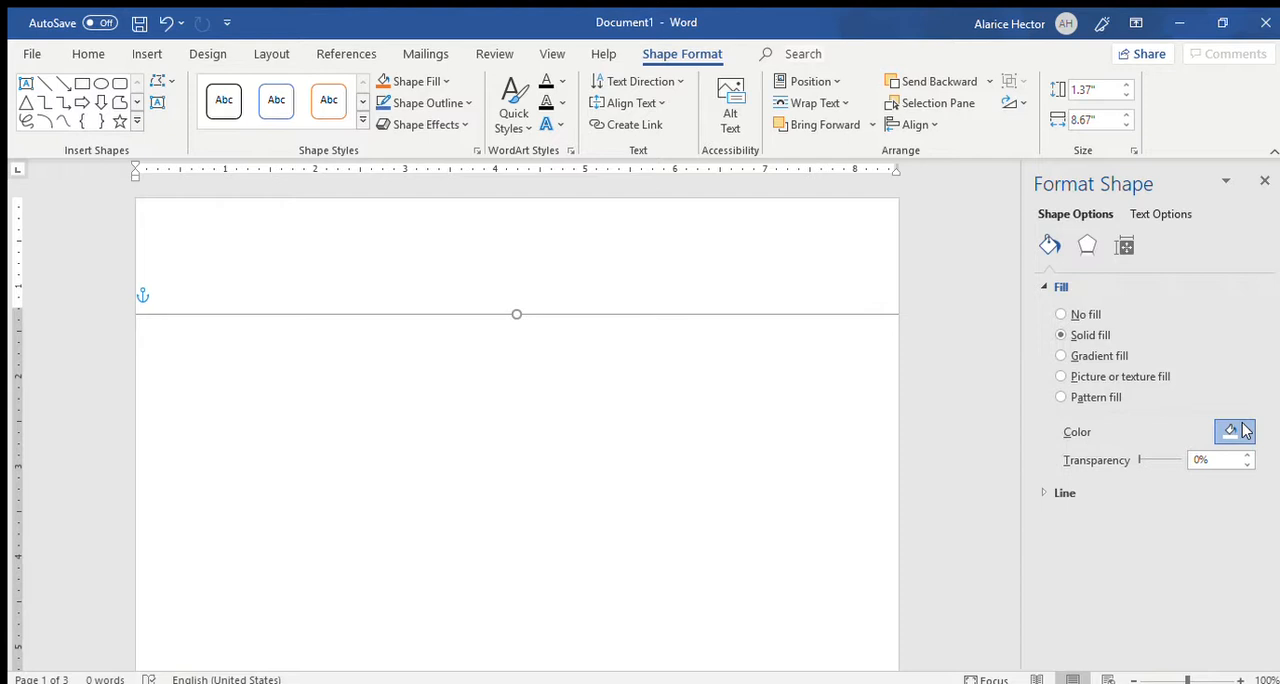
pyautogui.moveTo(1160, 544)
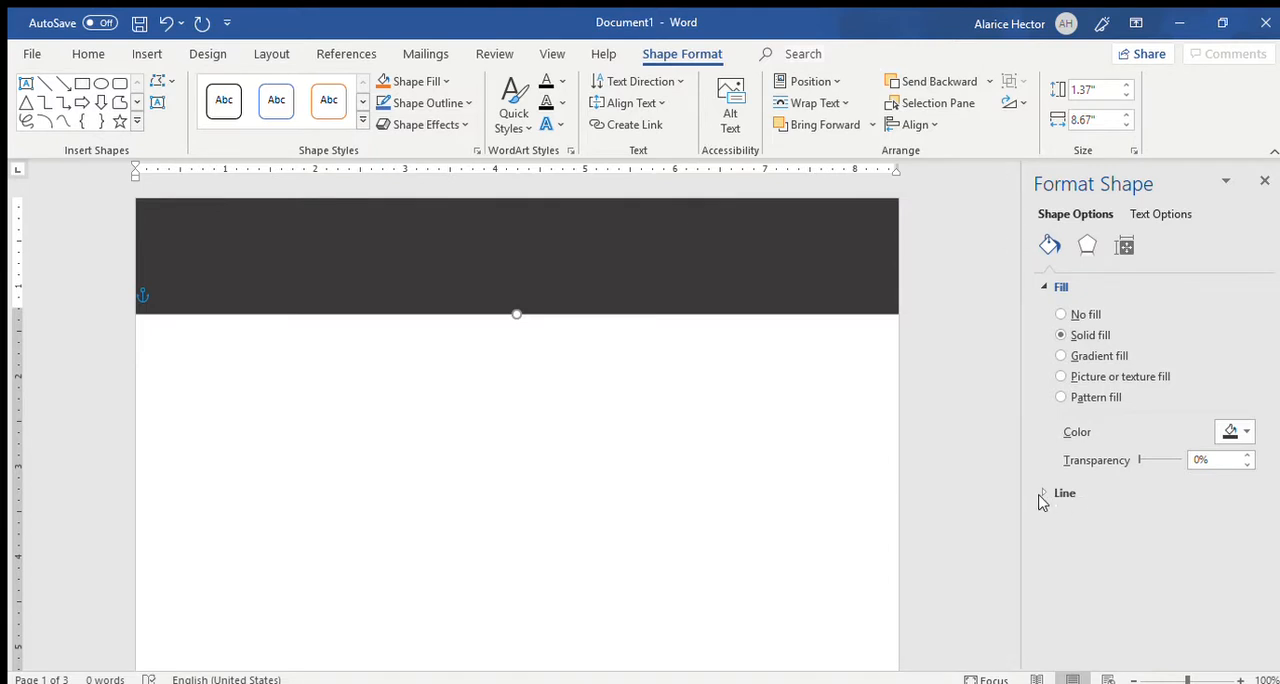
pyautogui.click(1064, 492)
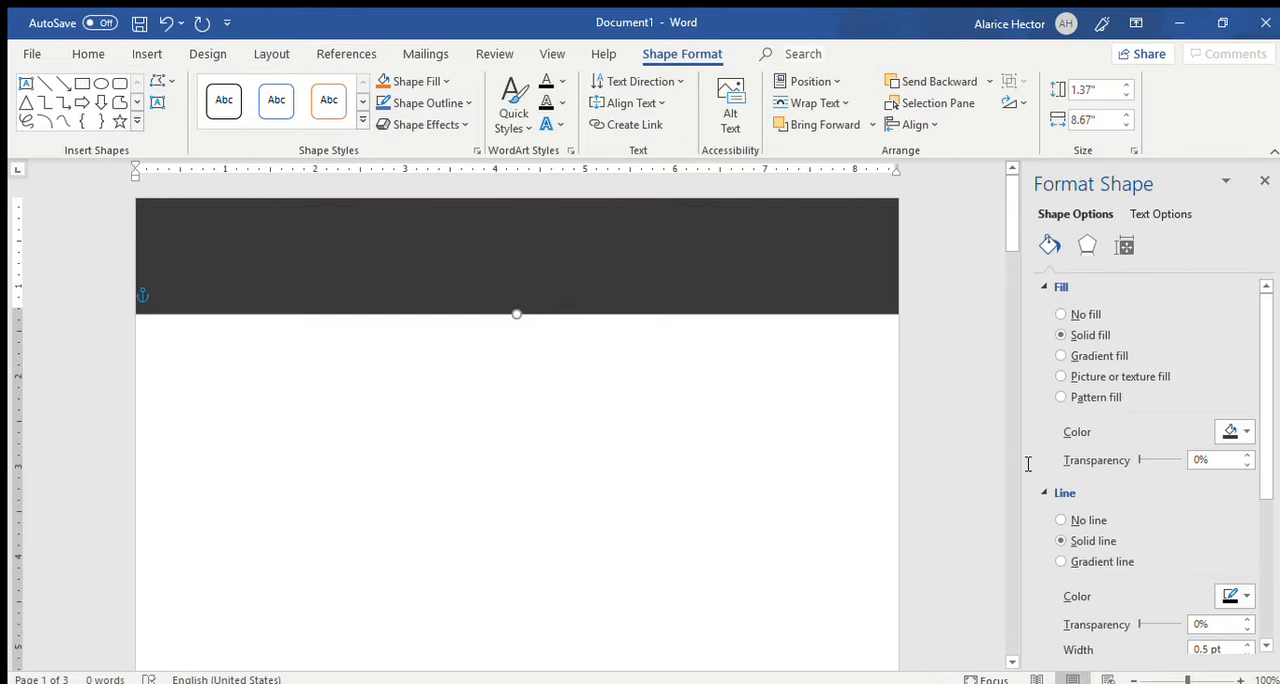
pyautogui.click(1061, 520)
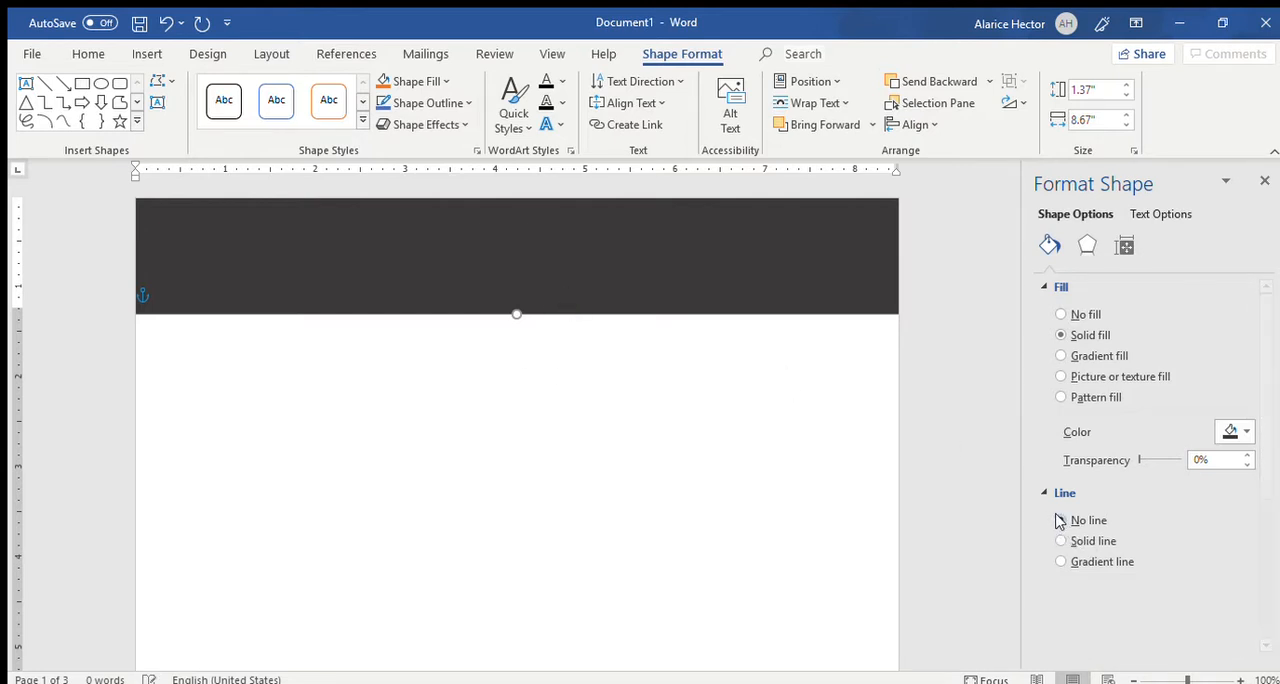
pyautogui.click(1060, 519)
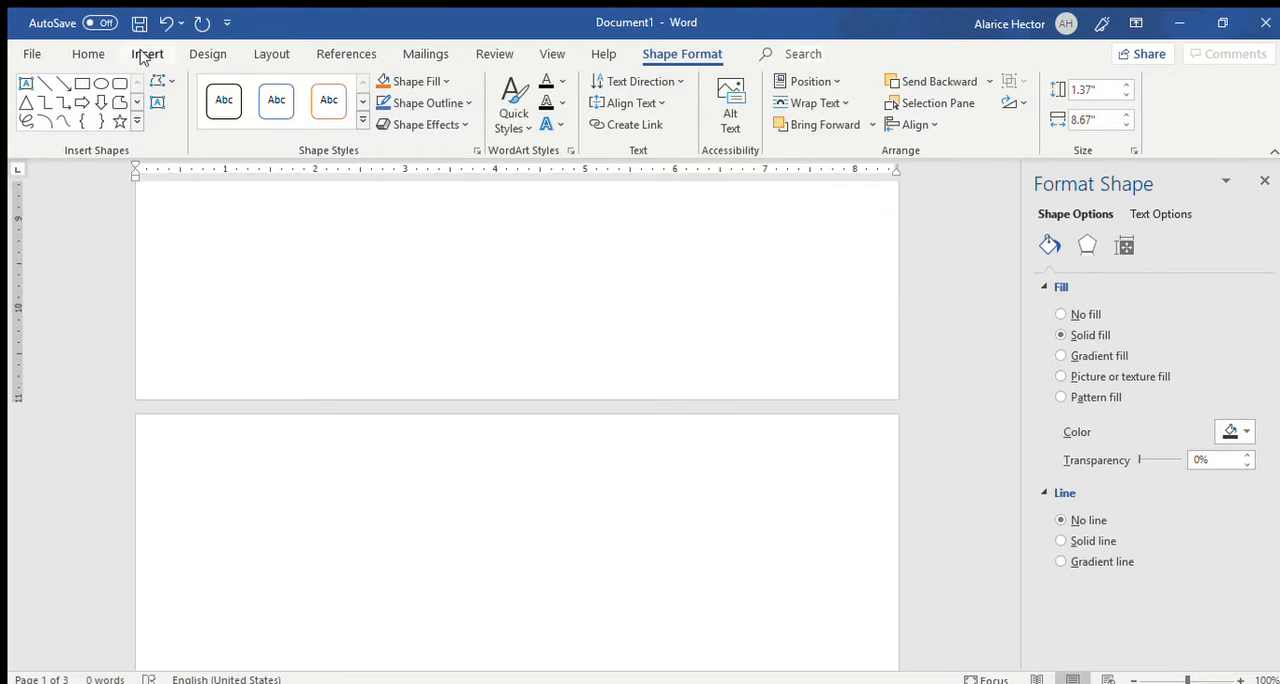
# Add a 1.14-inch dark grey, outline-free box along the bottom of page one
pyautogui.click(147, 54)
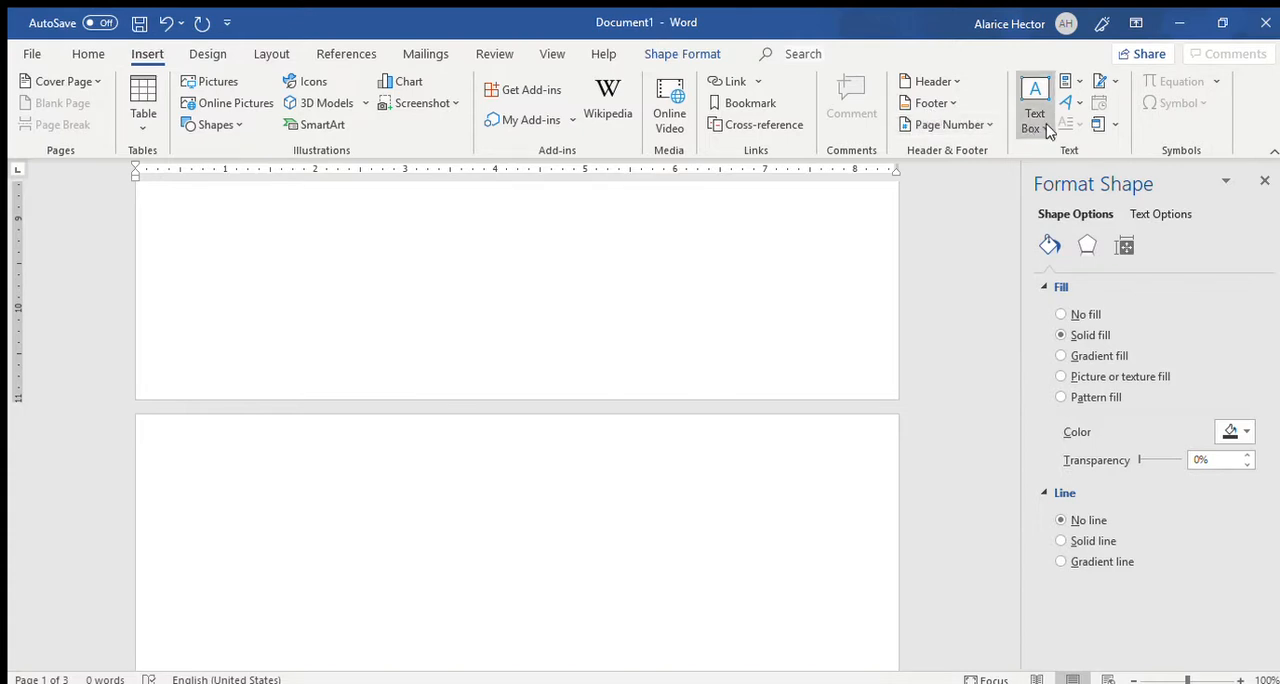
pyautogui.moveTo(1045, 174)
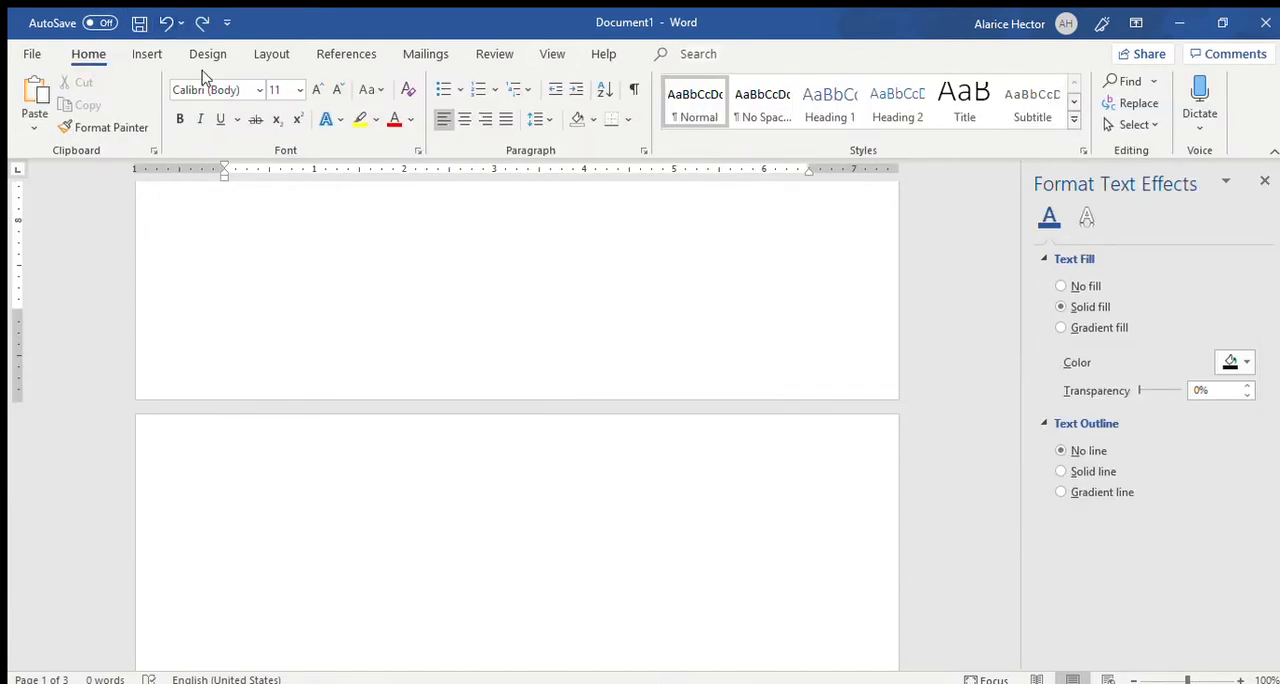
pyautogui.click(147, 54)
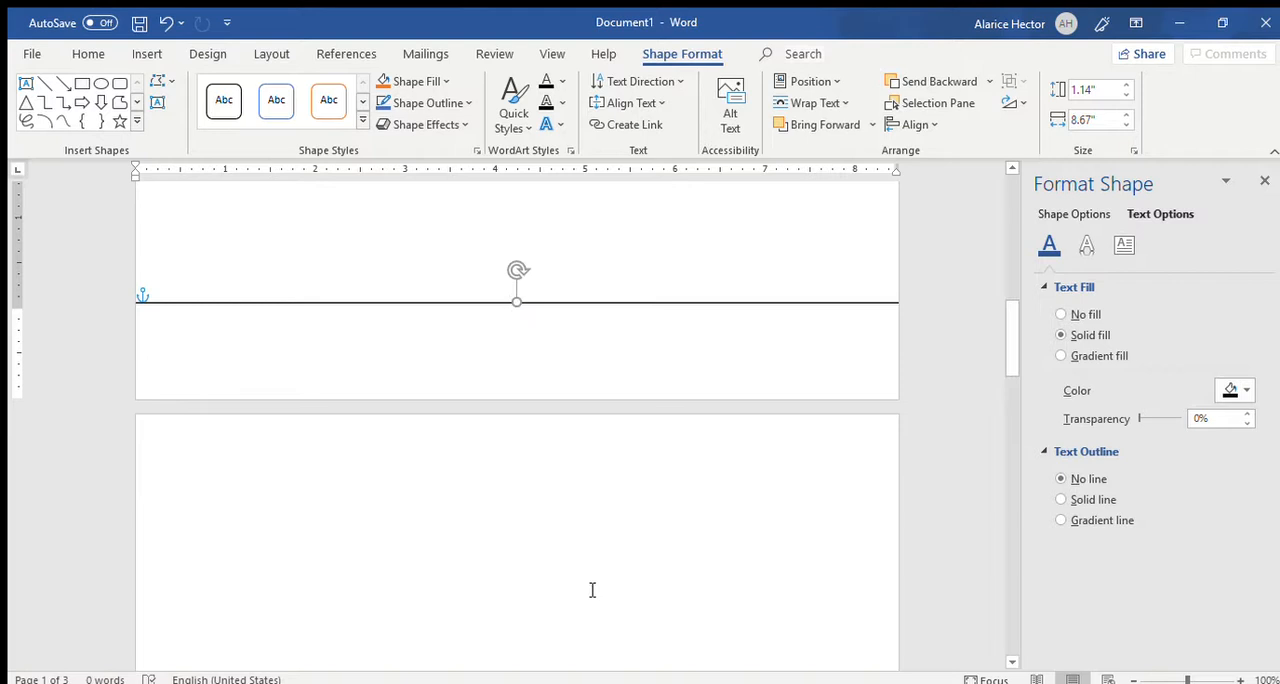
pyautogui.moveTo(512, 305)
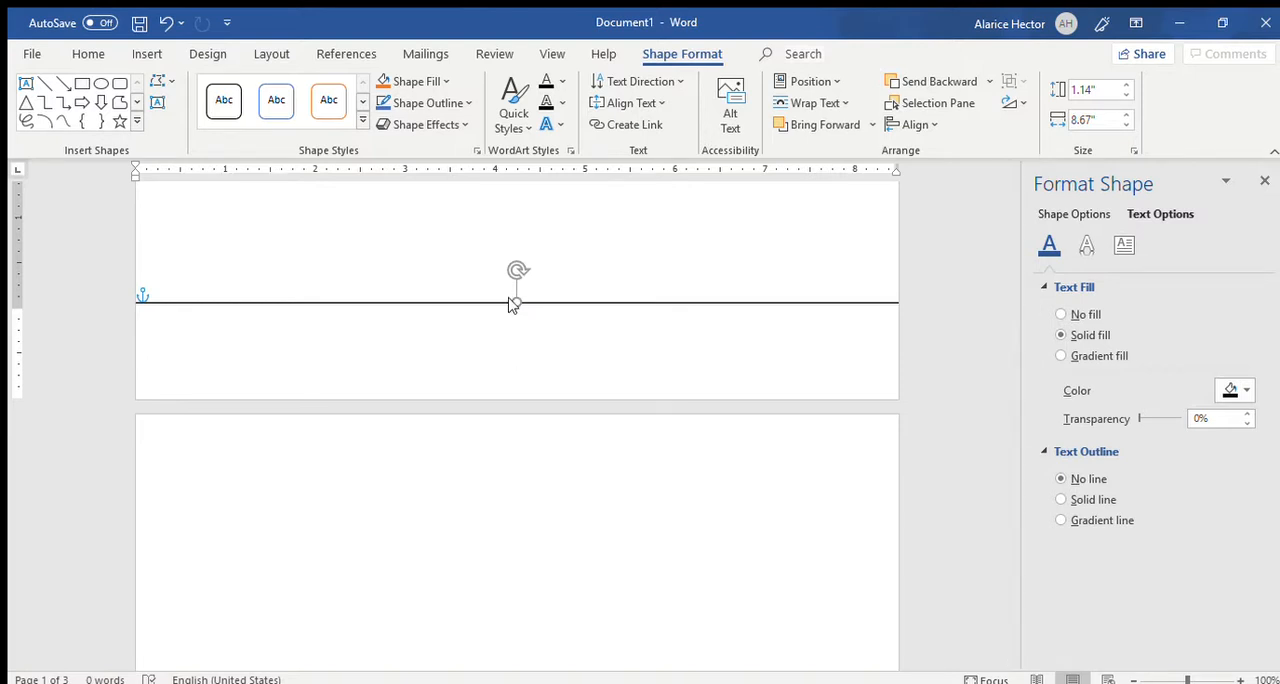
pyautogui.click(1075, 213)
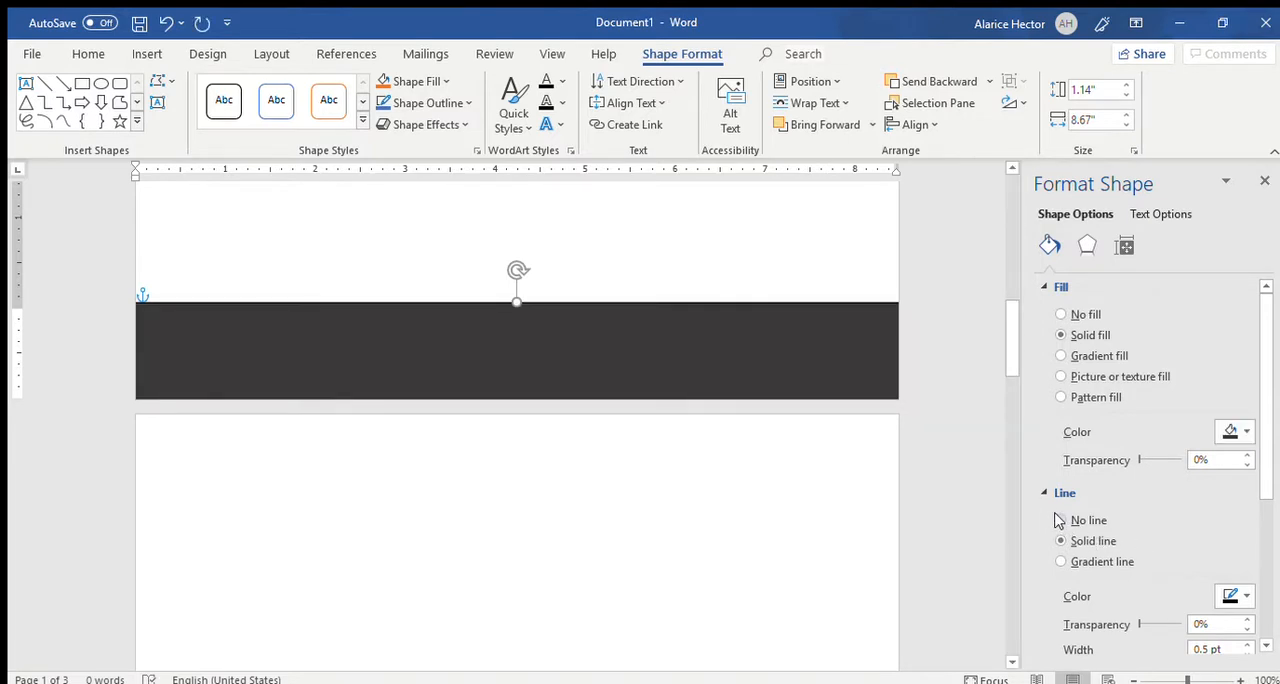
pyautogui.click(1061, 520)
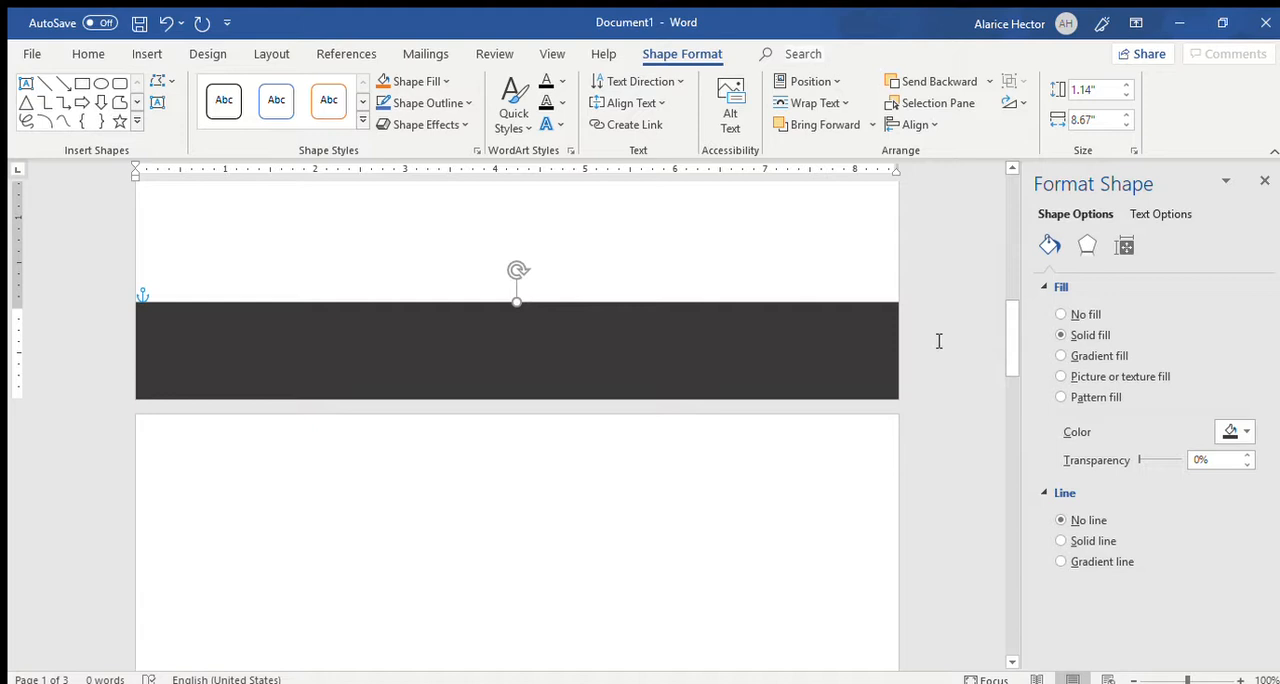
pyautogui.scroll(-3)
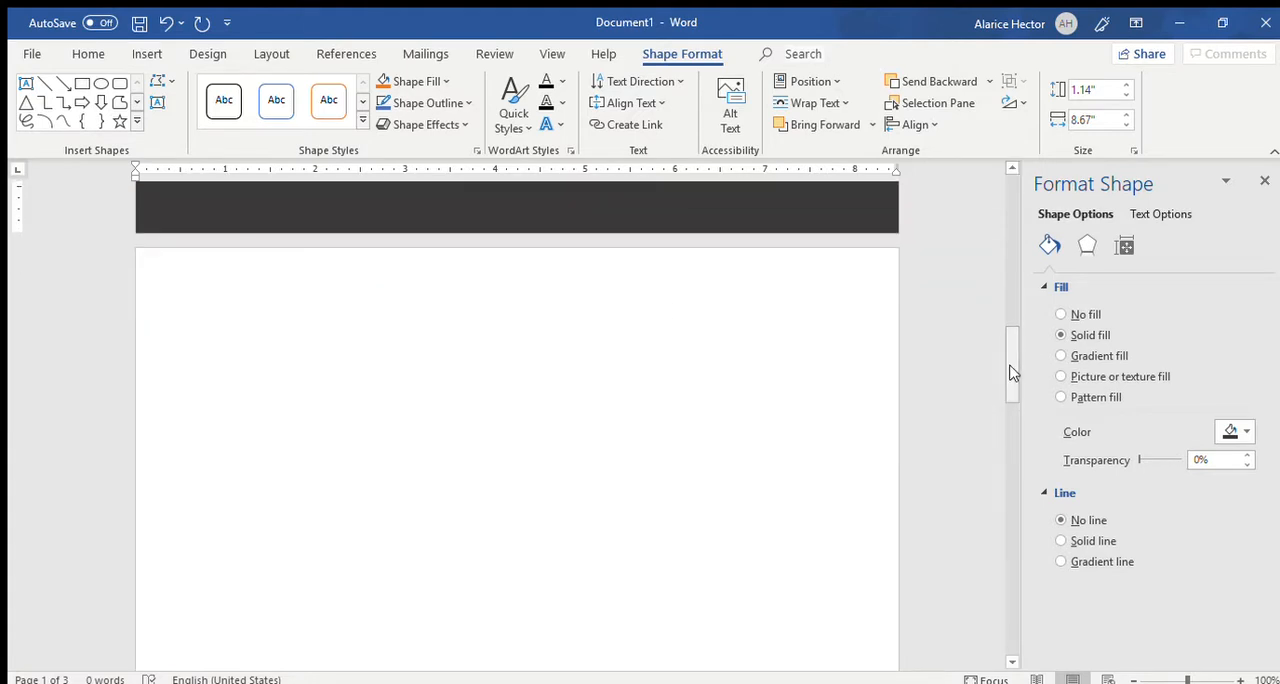
# Draw a roughly 1.24-inch box across page two's top with solid dark fill and no line
pyautogui.click(146, 54)
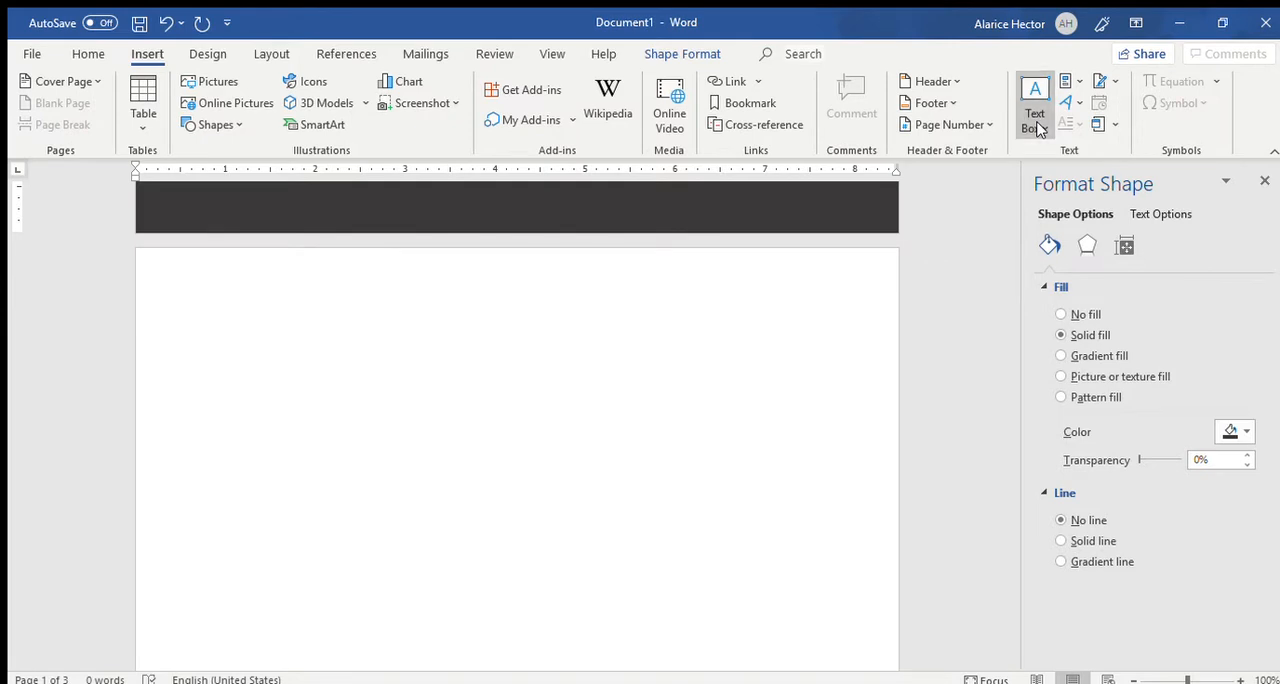
pyautogui.click(1035, 105)
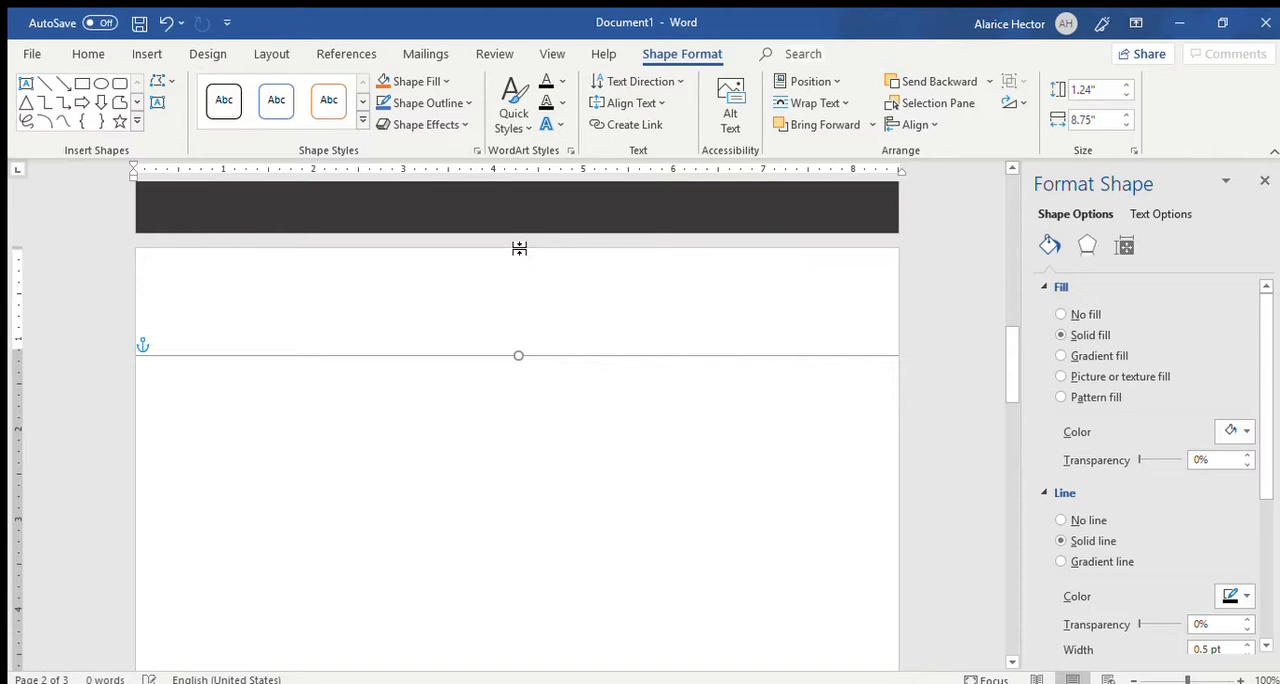
pyautogui.moveTo(543, 427)
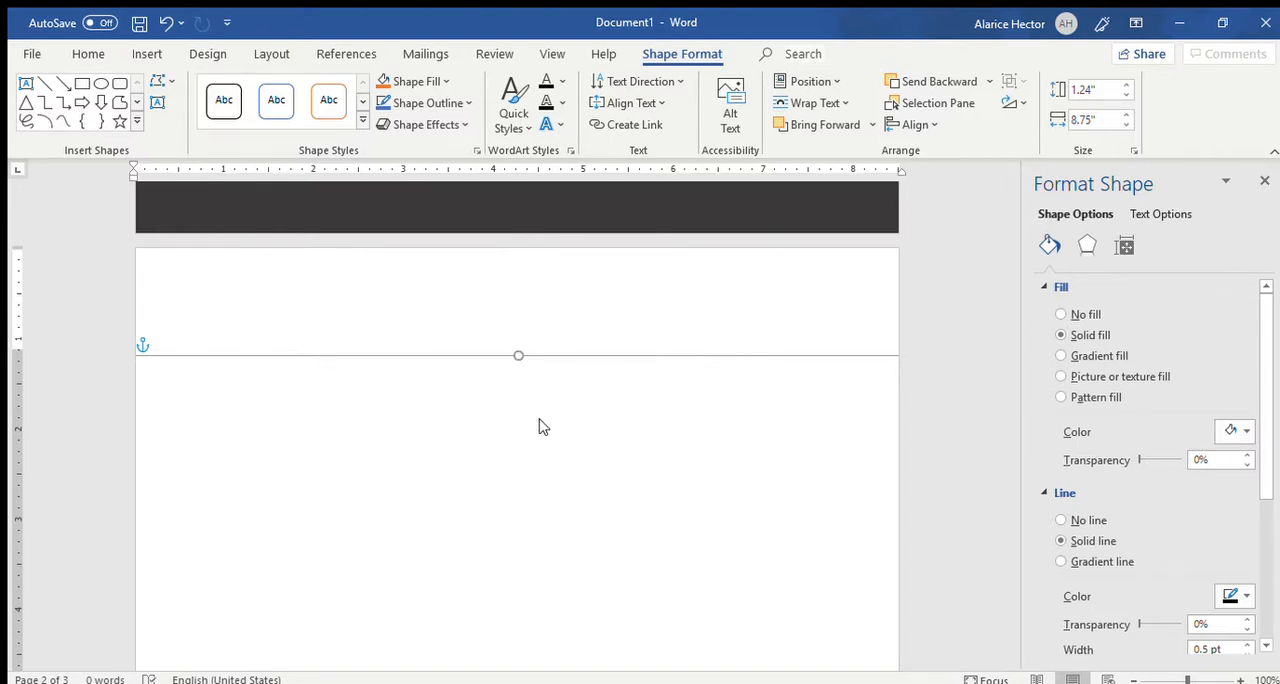
pyautogui.moveTo(595, 668)
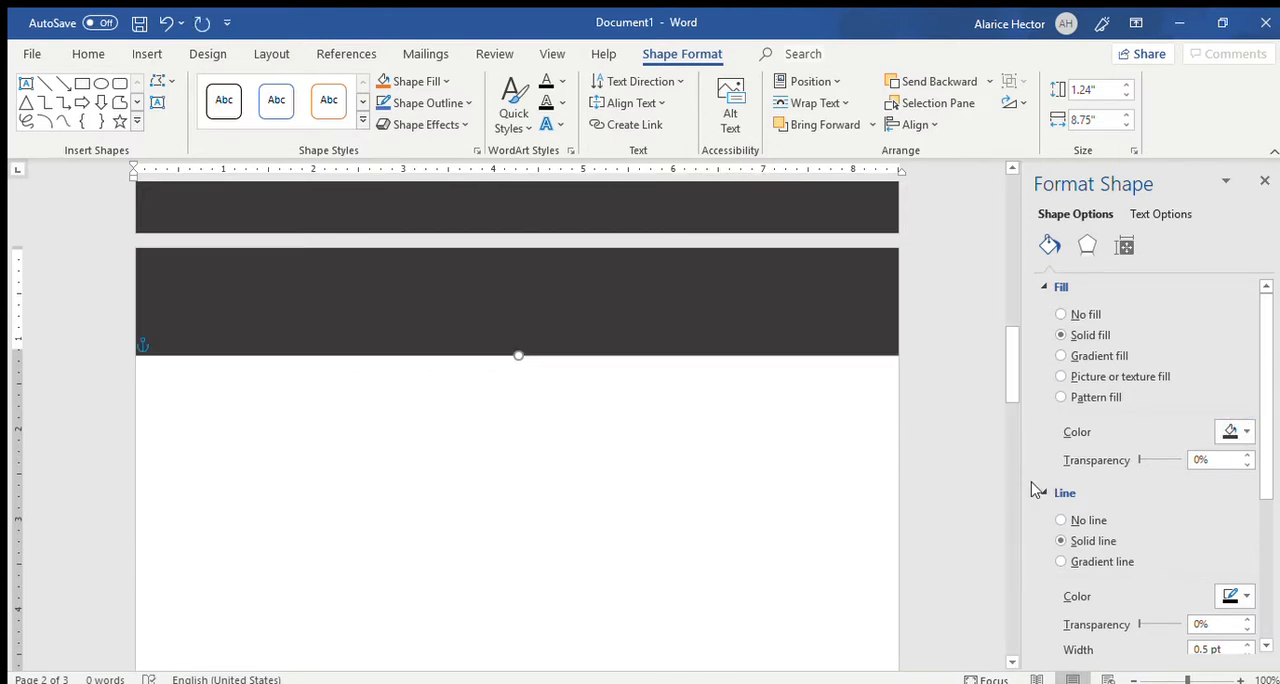
pyautogui.click(1061, 519)
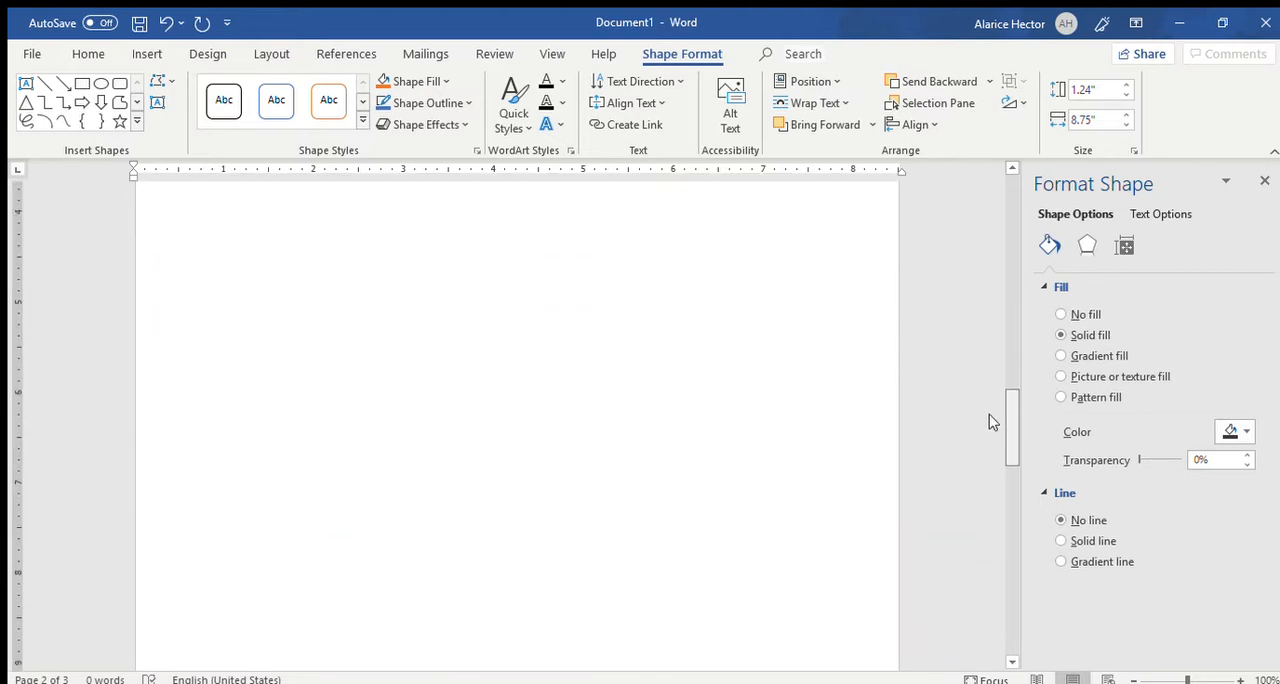
# Draw a box across the bottom of page two, filled dark grey with no outline
pyautogui.scroll(-3)
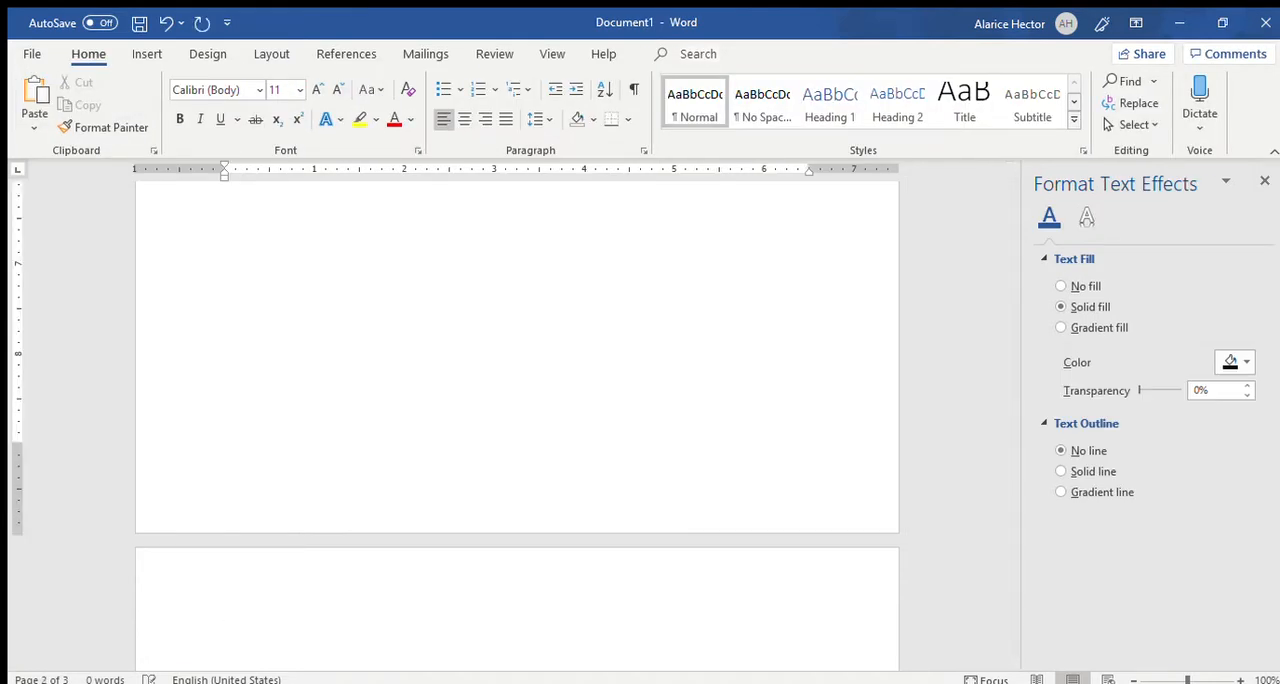
pyautogui.scroll(-3)
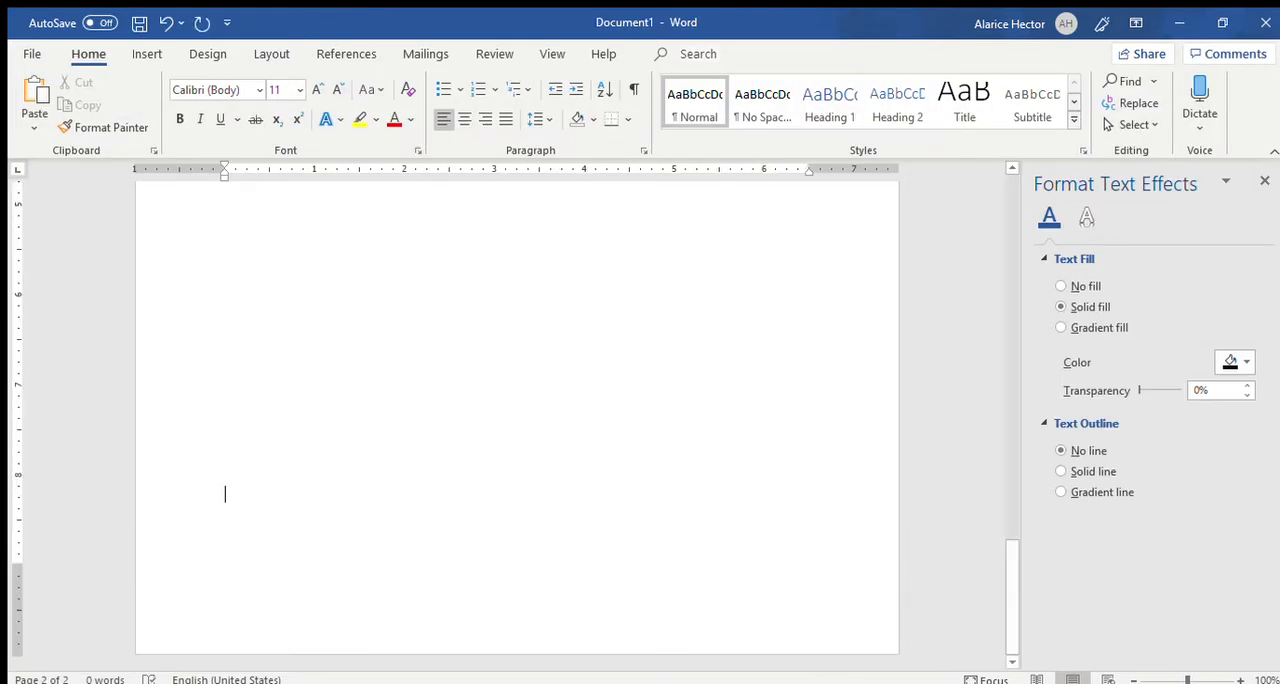
pyautogui.click(146, 53)
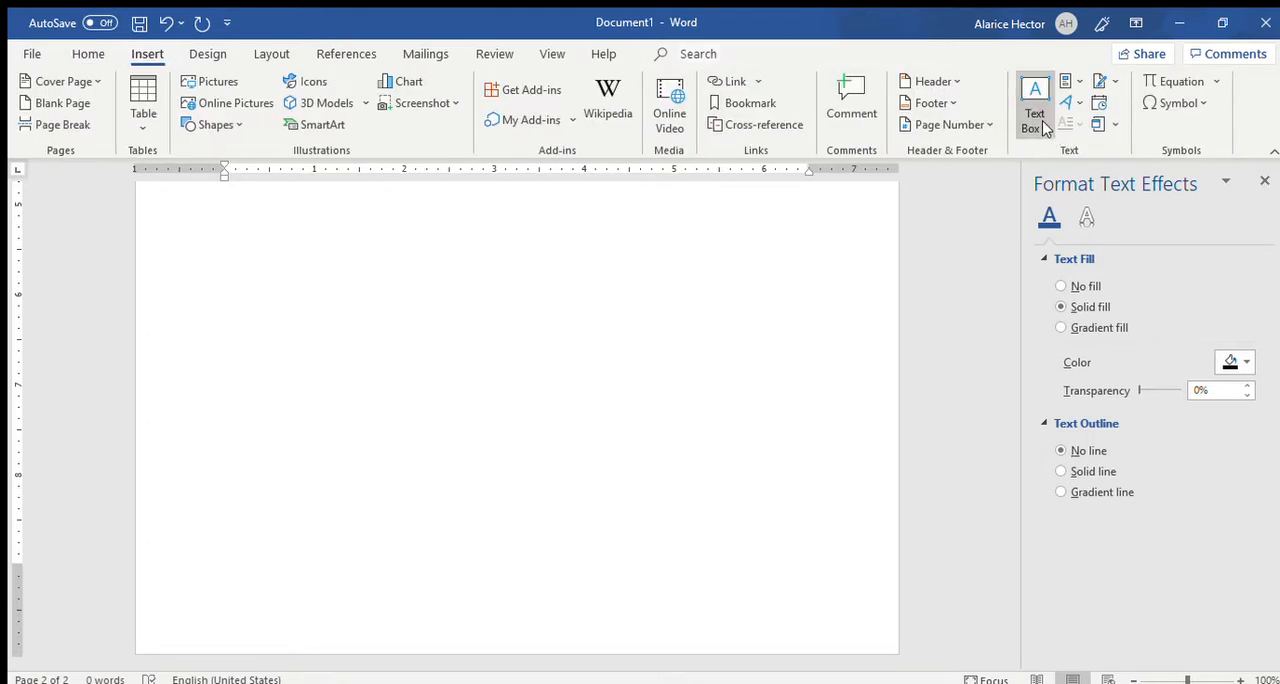
pyautogui.click(1035, 103)
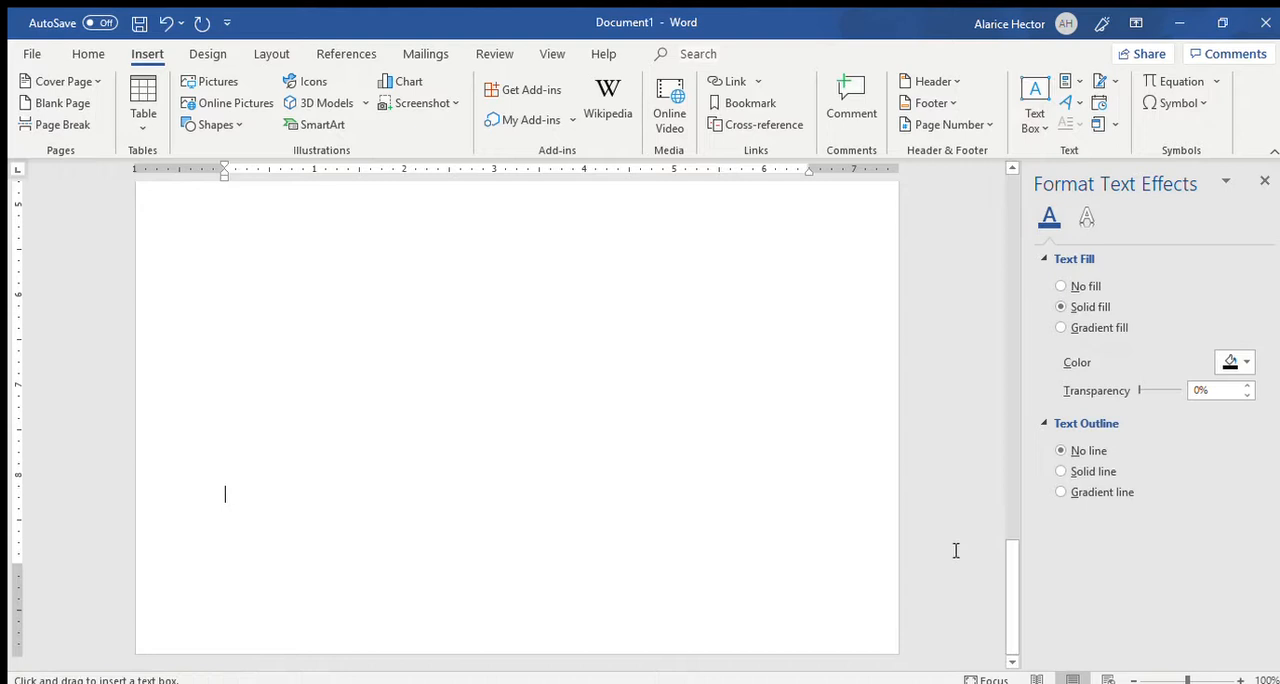
pyautogui.moveTo(611, 536)
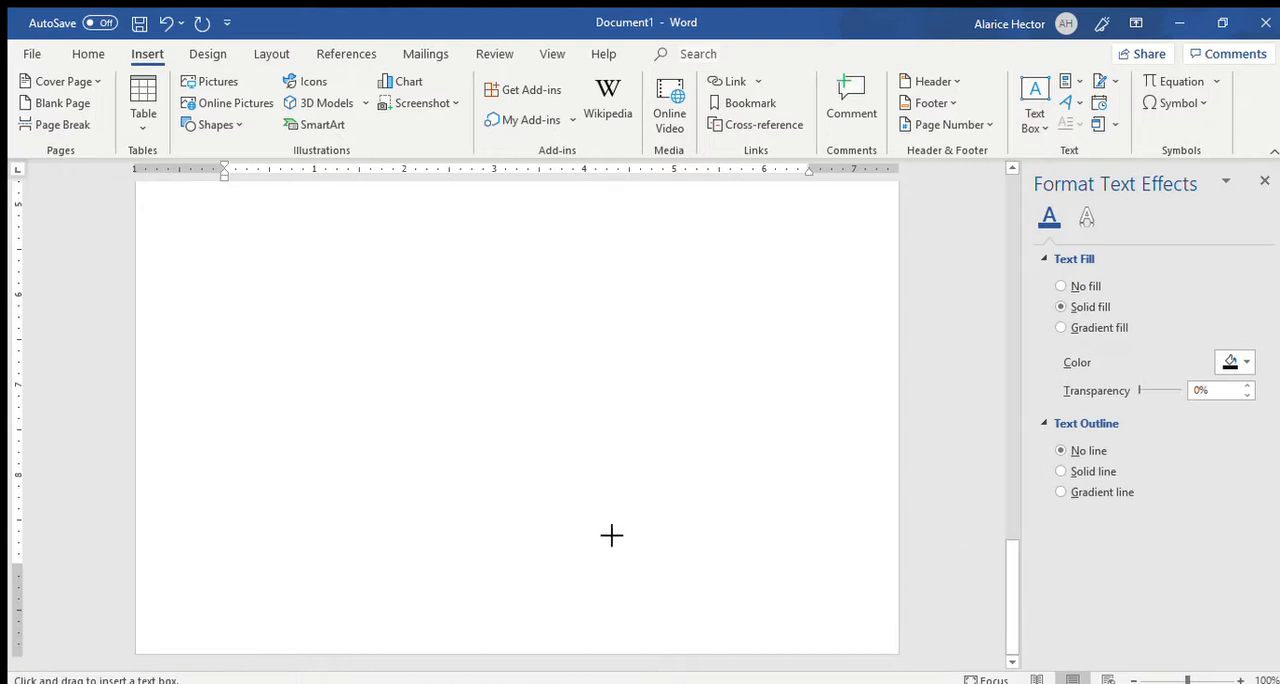
pyautogui.moveTo(142, 576)
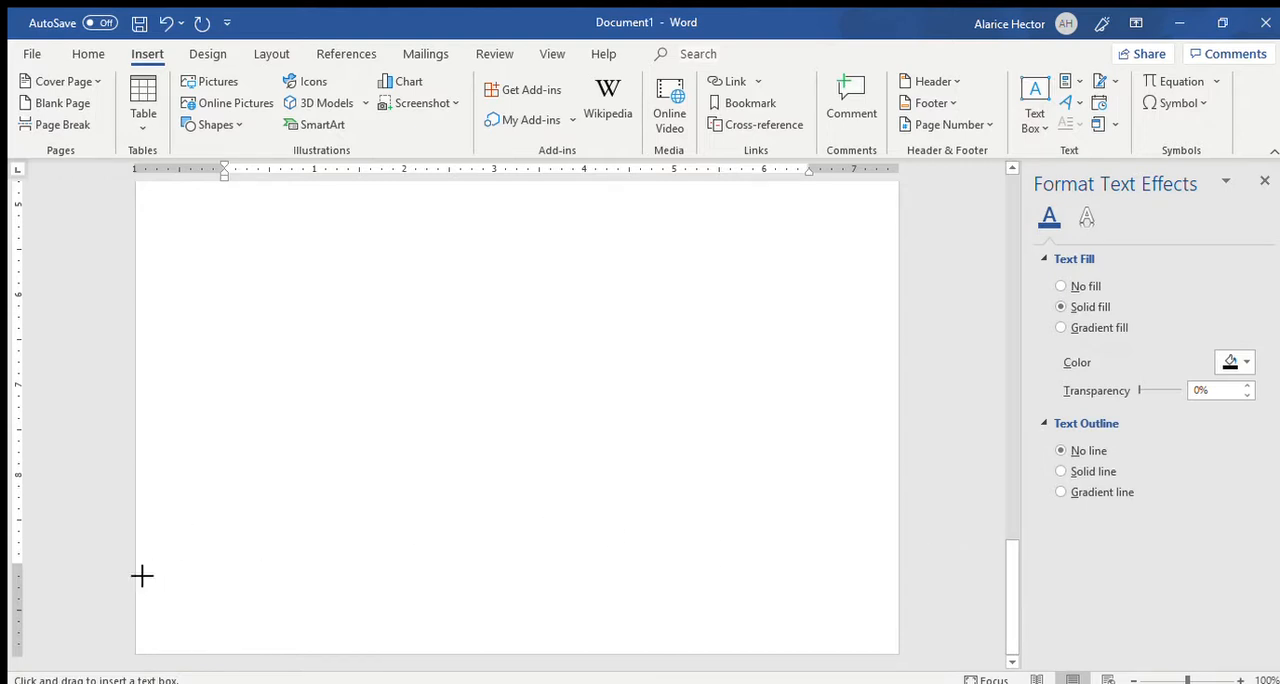
pyautogui.moveTo(142, 575); pyautogui.dragTo(897, 634)
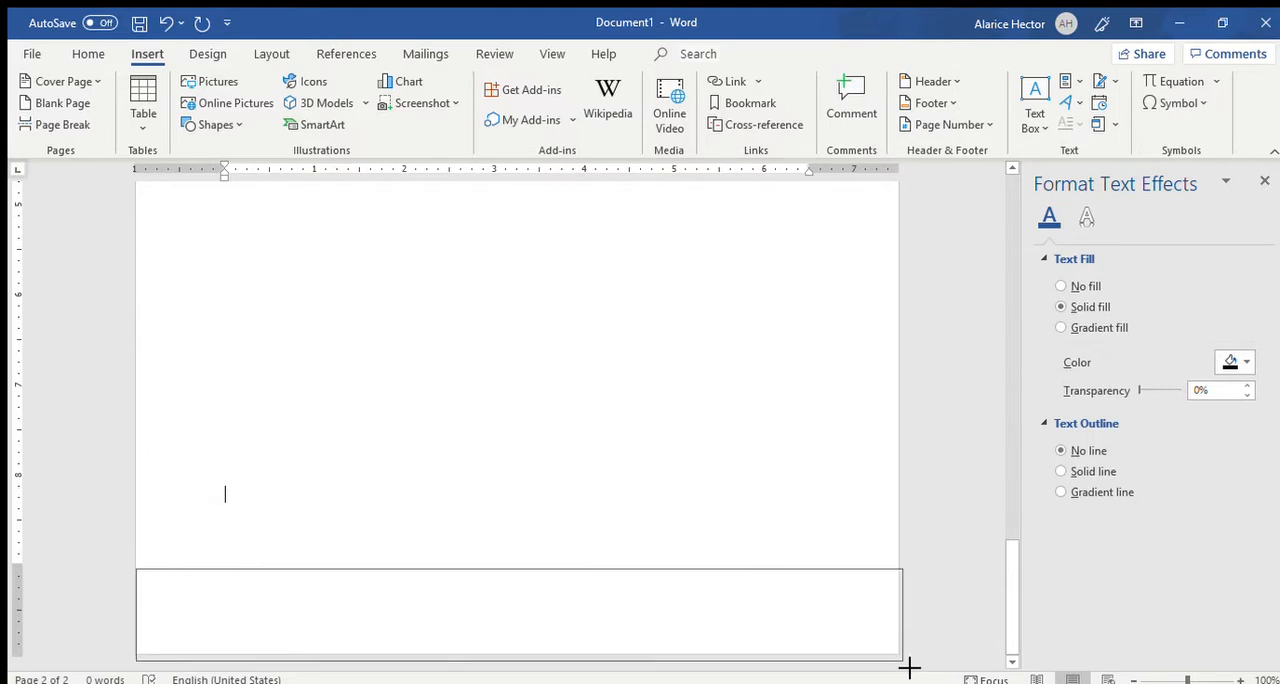
pyautogui.click(518, 614)
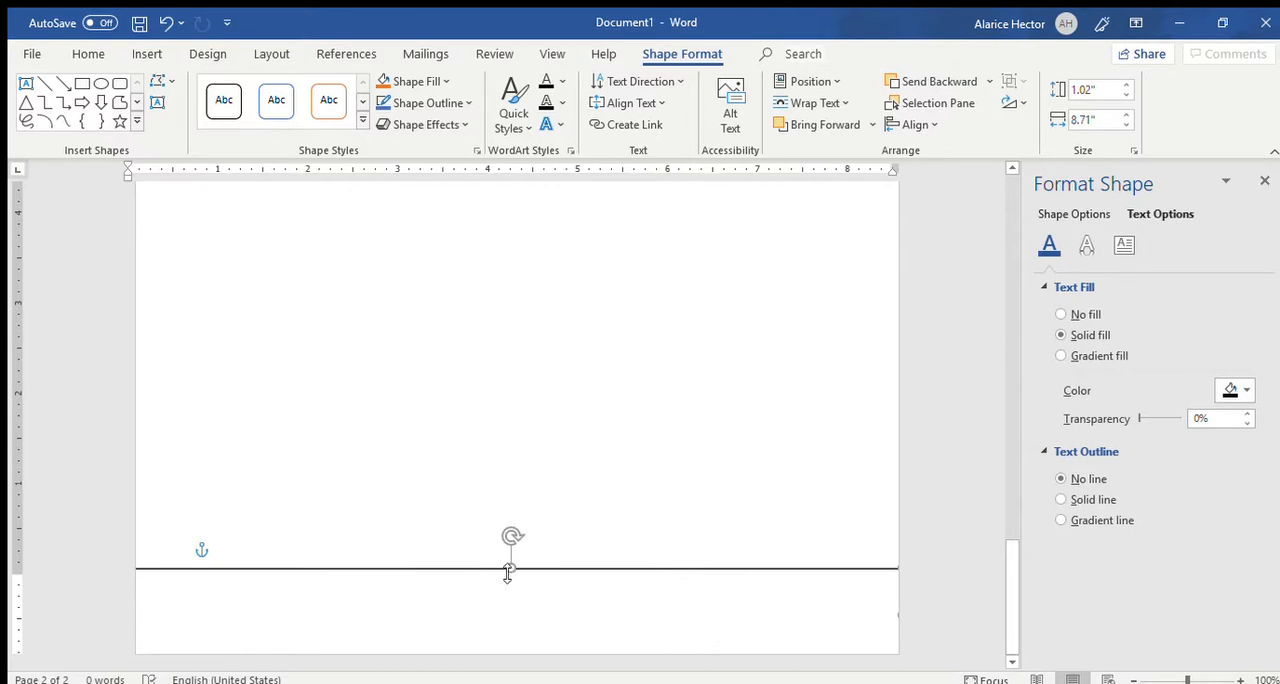
pyautogui.moveTo(556, 557)
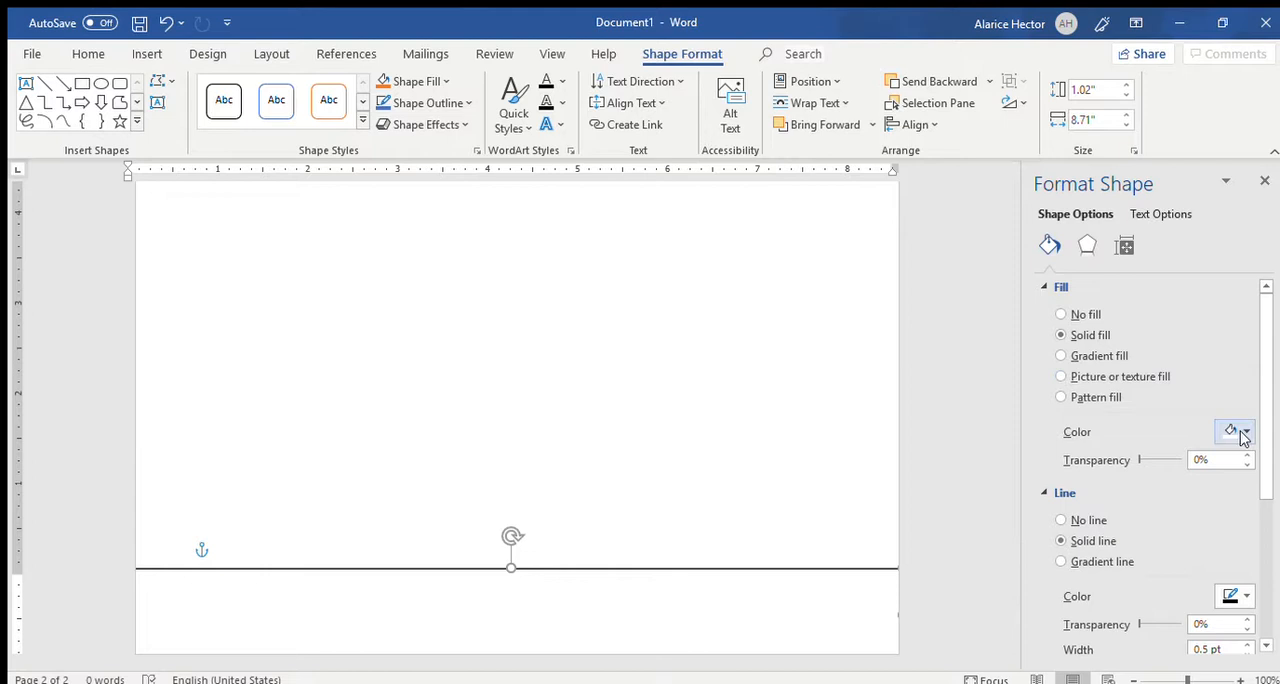
pyautogui.click(1232, 431)
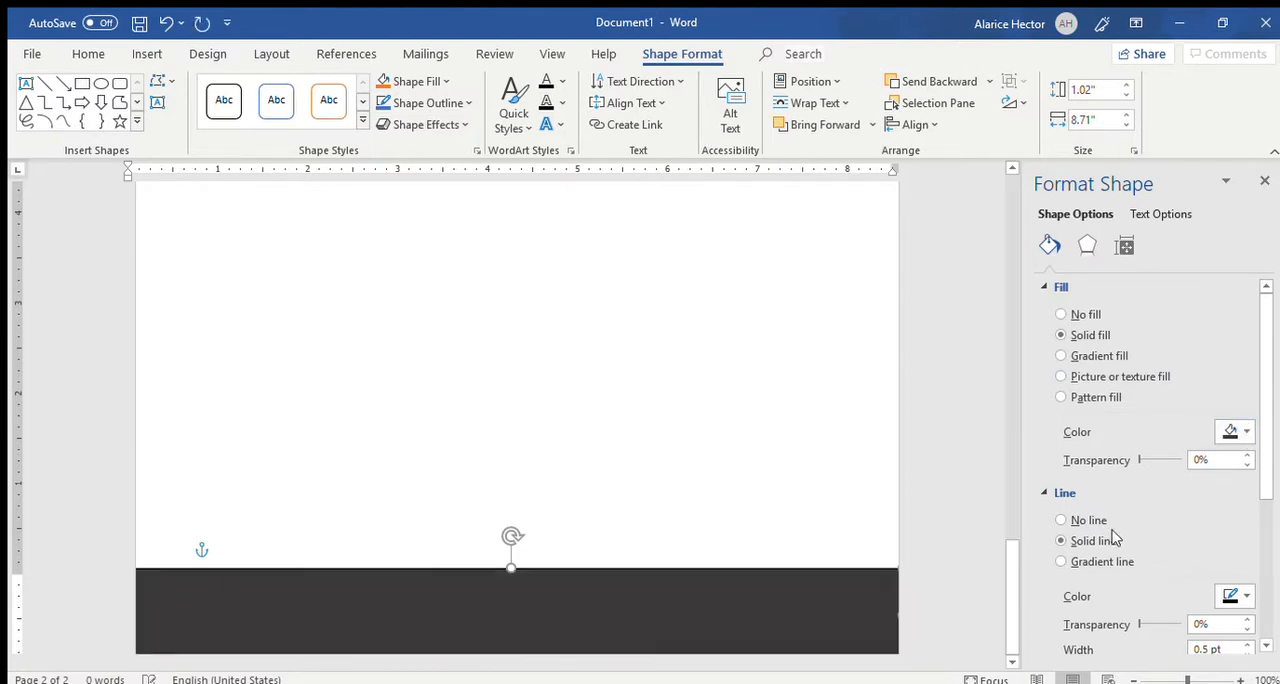
pyautogui.click(1061, 520)
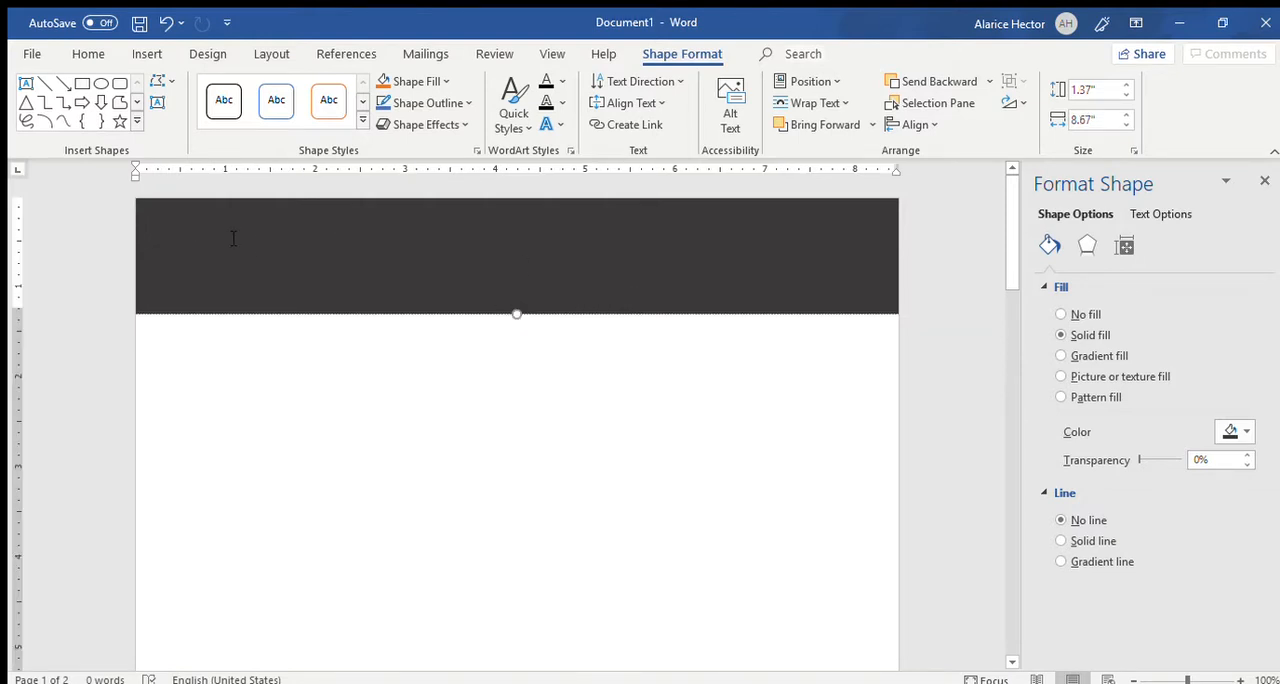
pyautogui.moveTo(563, 298)
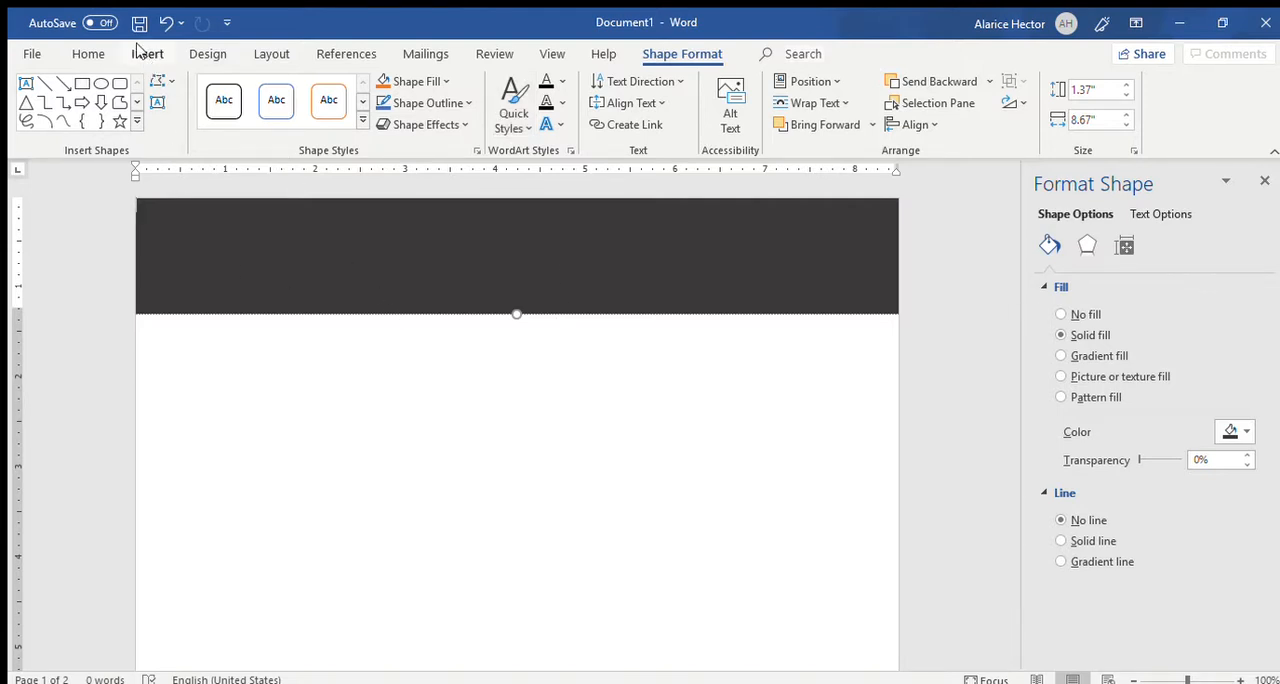
# Draw a text box over the top dark band and set it to No fill and No line
pyautogui.click(147, 54)
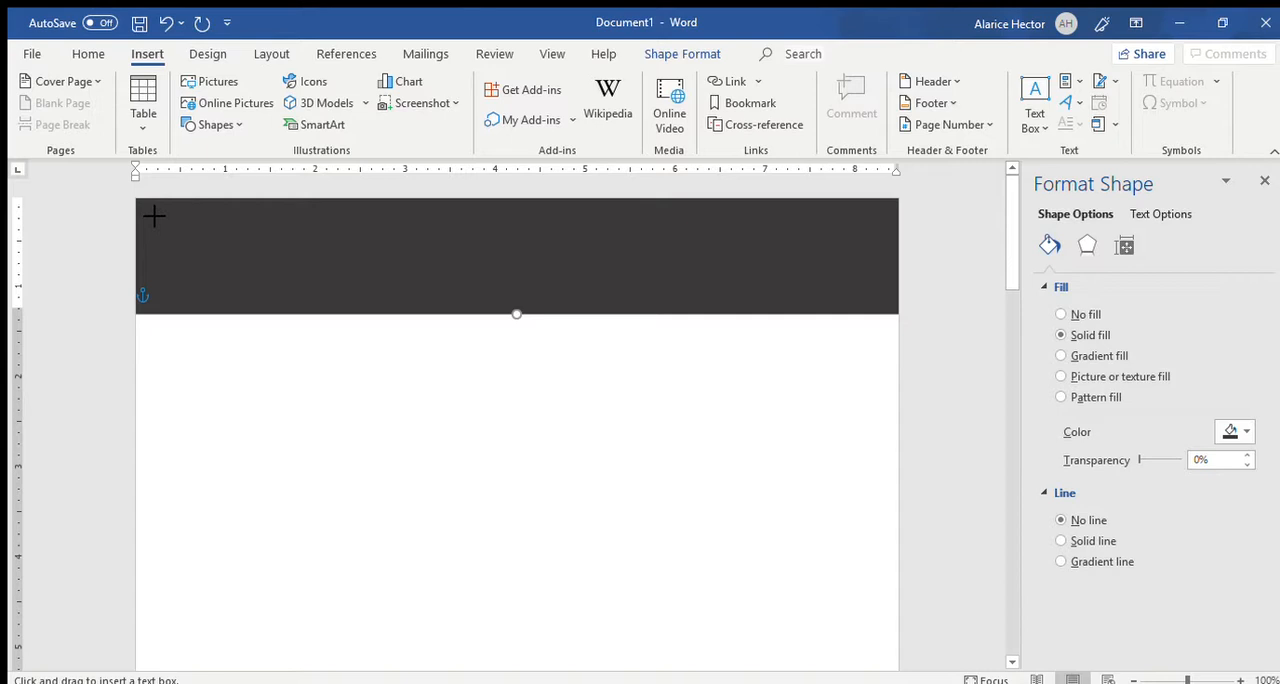
pyautogui.moveTo(153, 216); pyautogui.dragTo(430, 270)
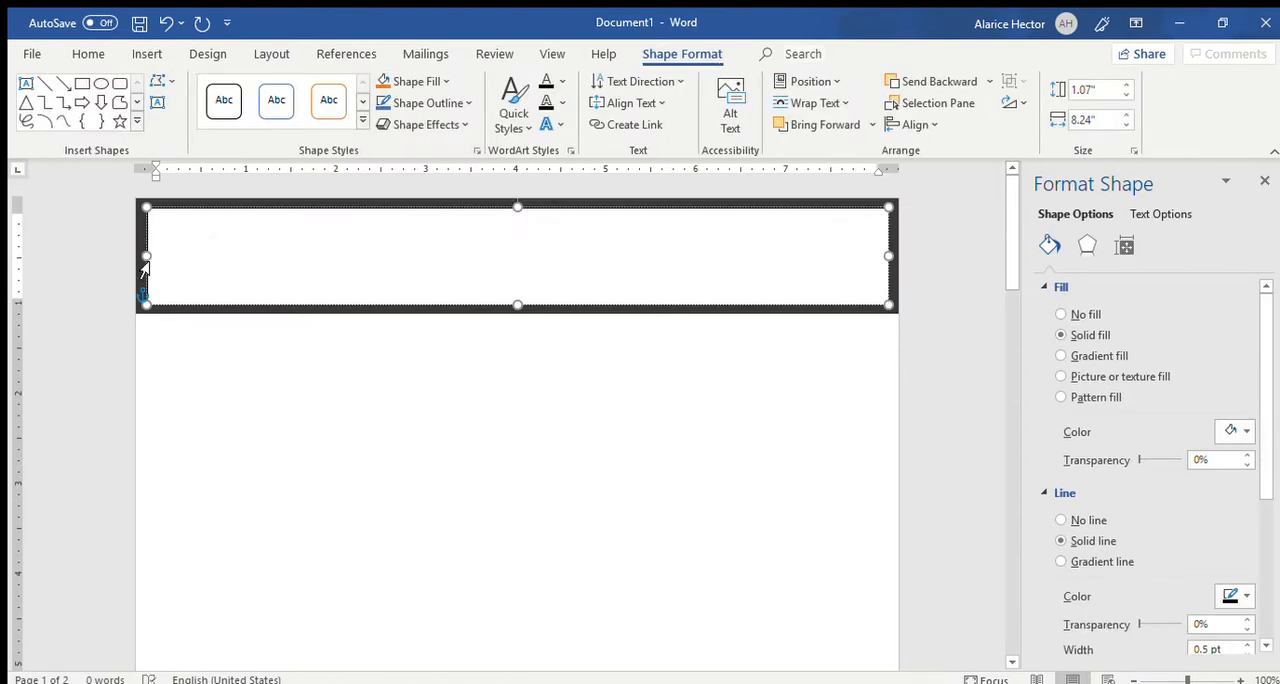
pyautogui.moveTo(515, 211)
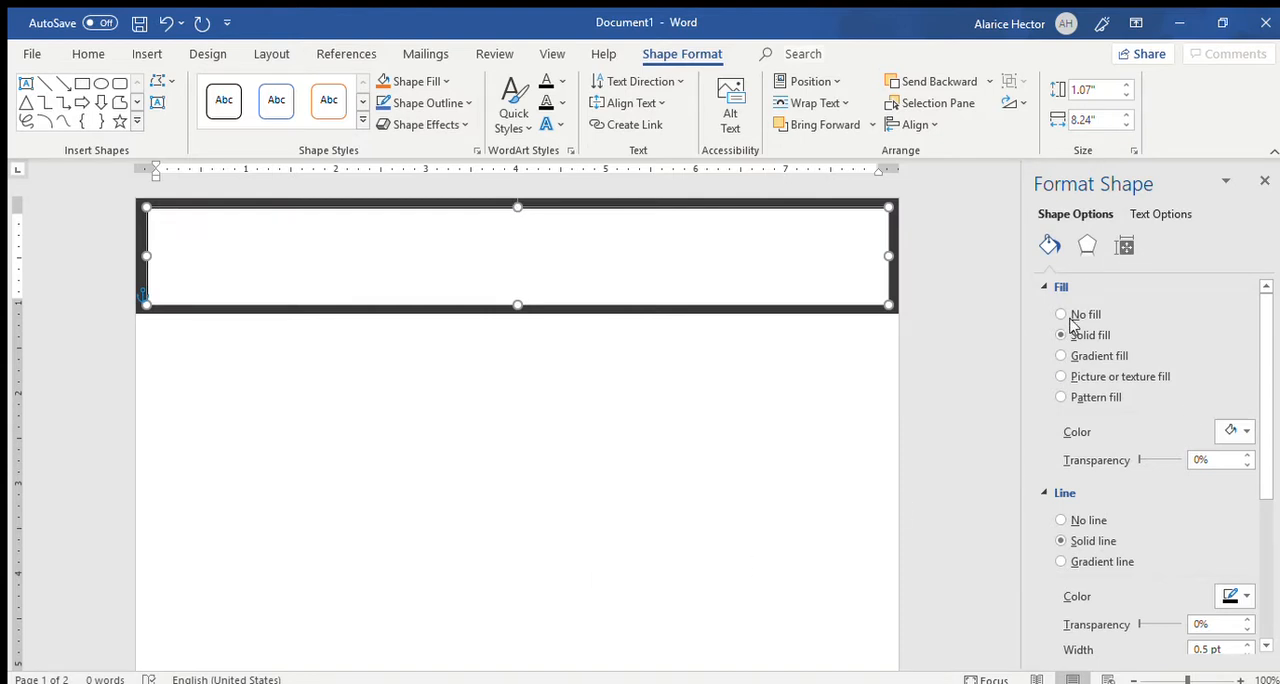
pyautogui.moveTo(1060, 312)
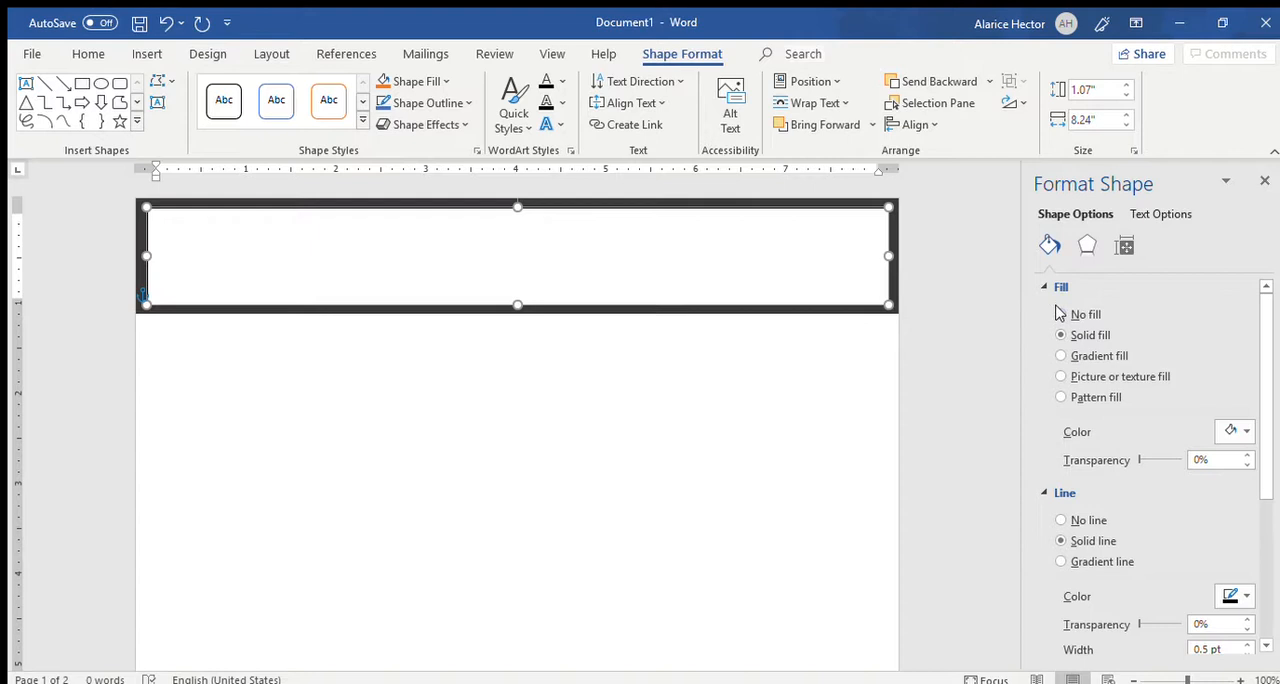
pyautogui.click(1061, 314)
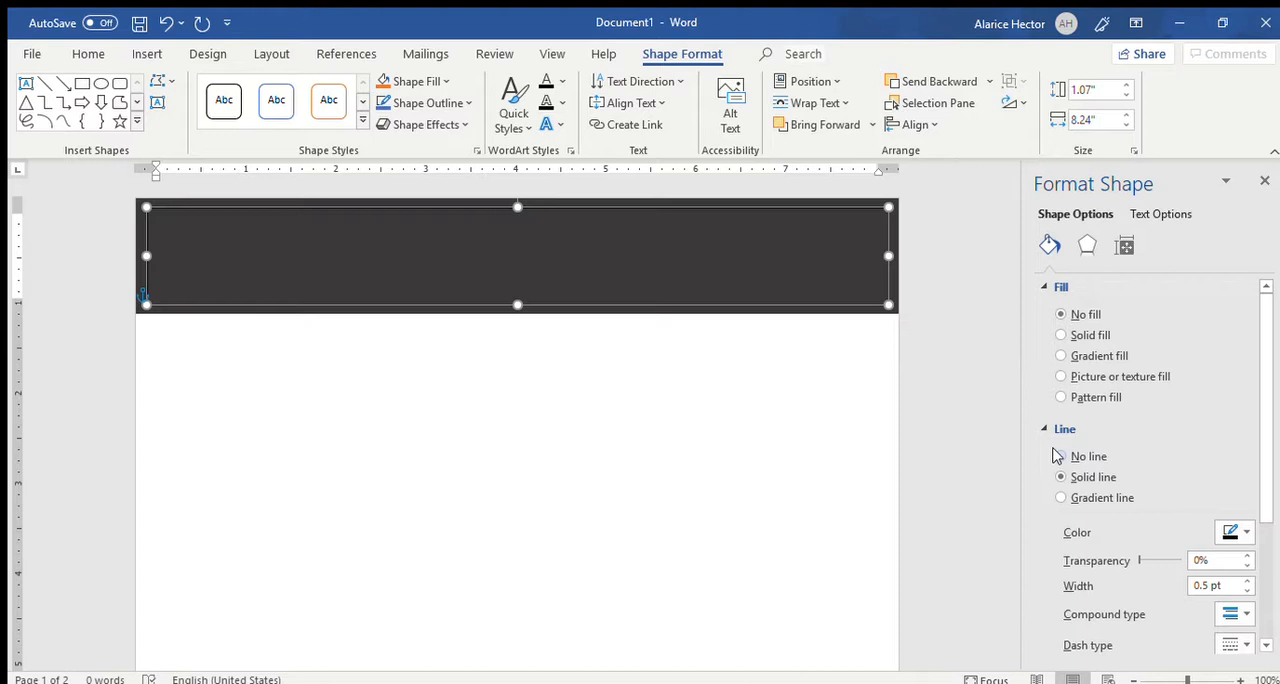
pyautogui.click(1061, 456)
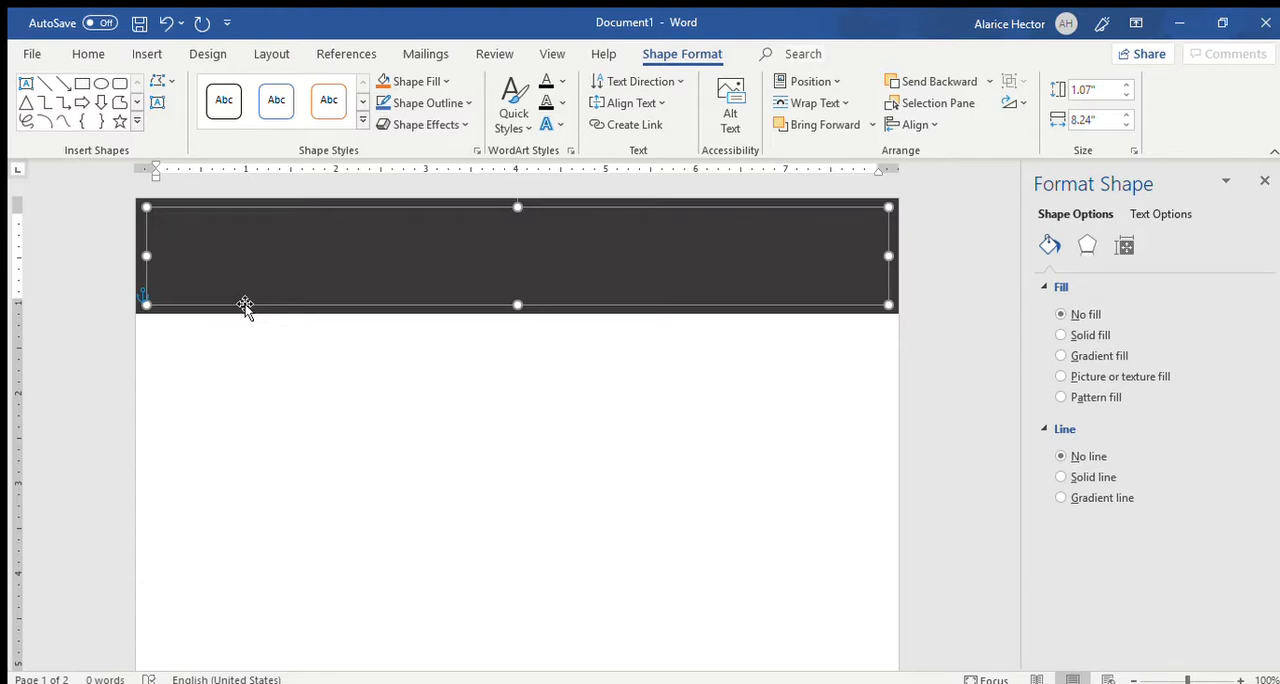
# Type the heading 'CV Sample' and set it in white Microsoft YaHei, size 16
pyautogui.write('CV S')
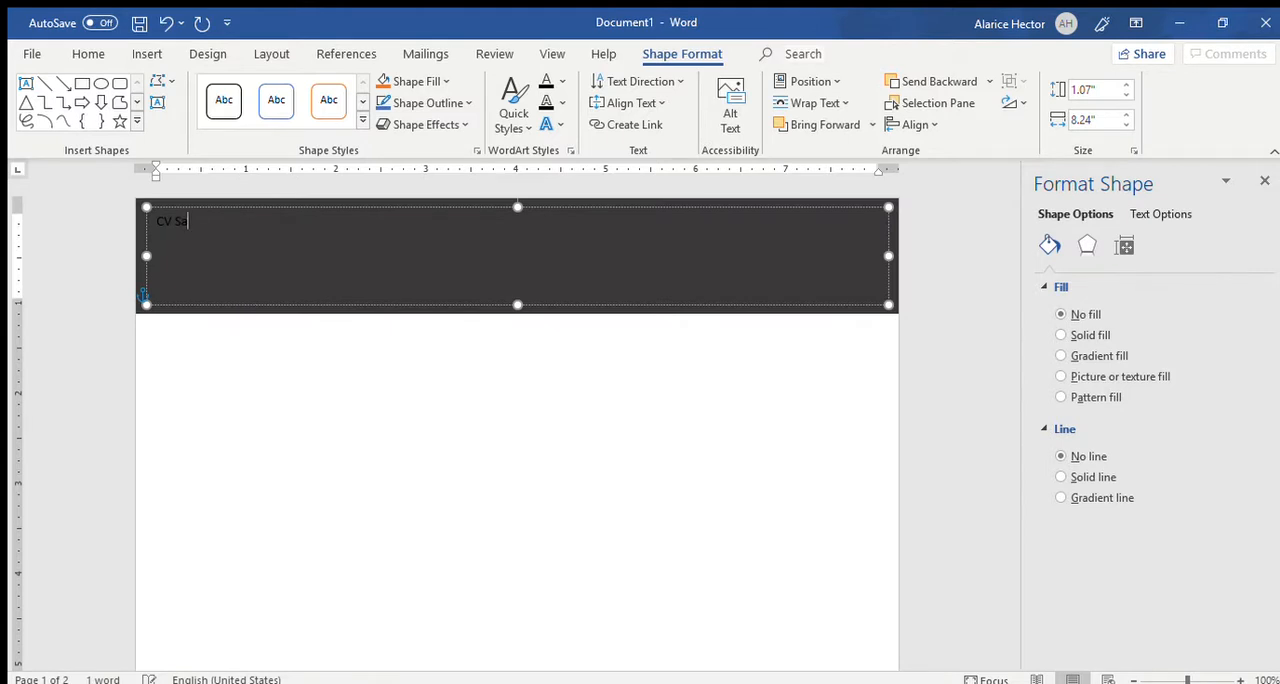
pyautogui.write('ample')
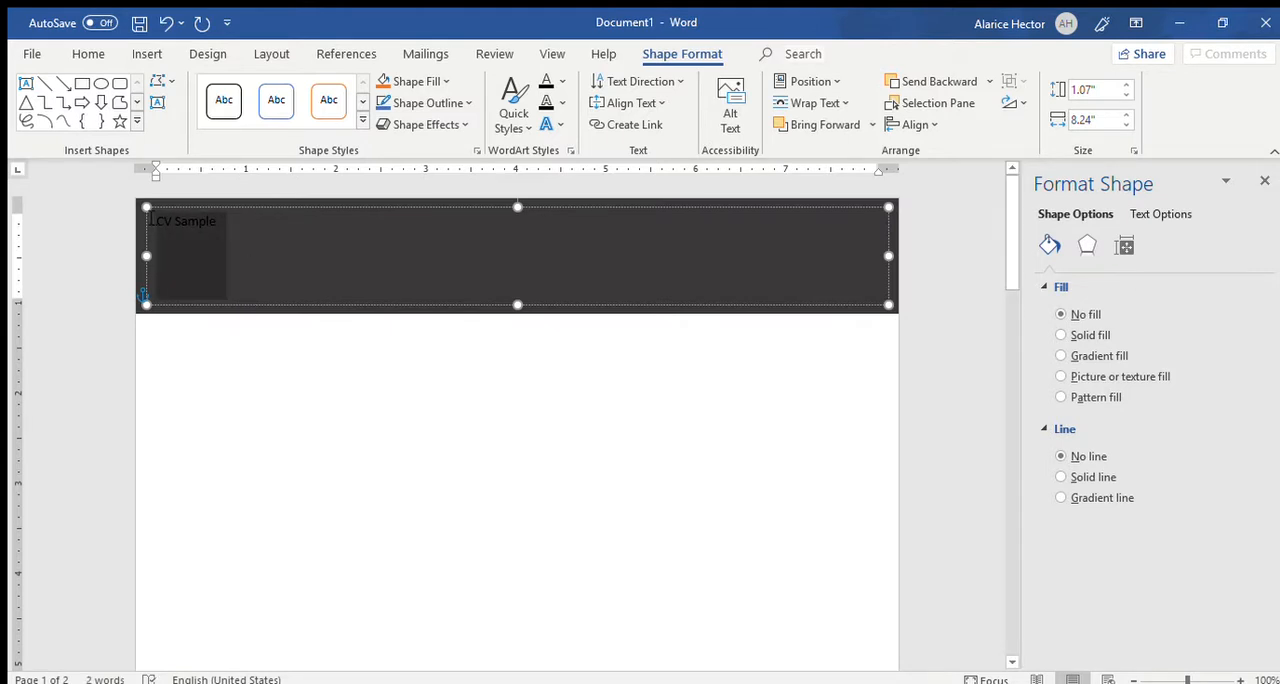
pyautogui.click(88, 53)
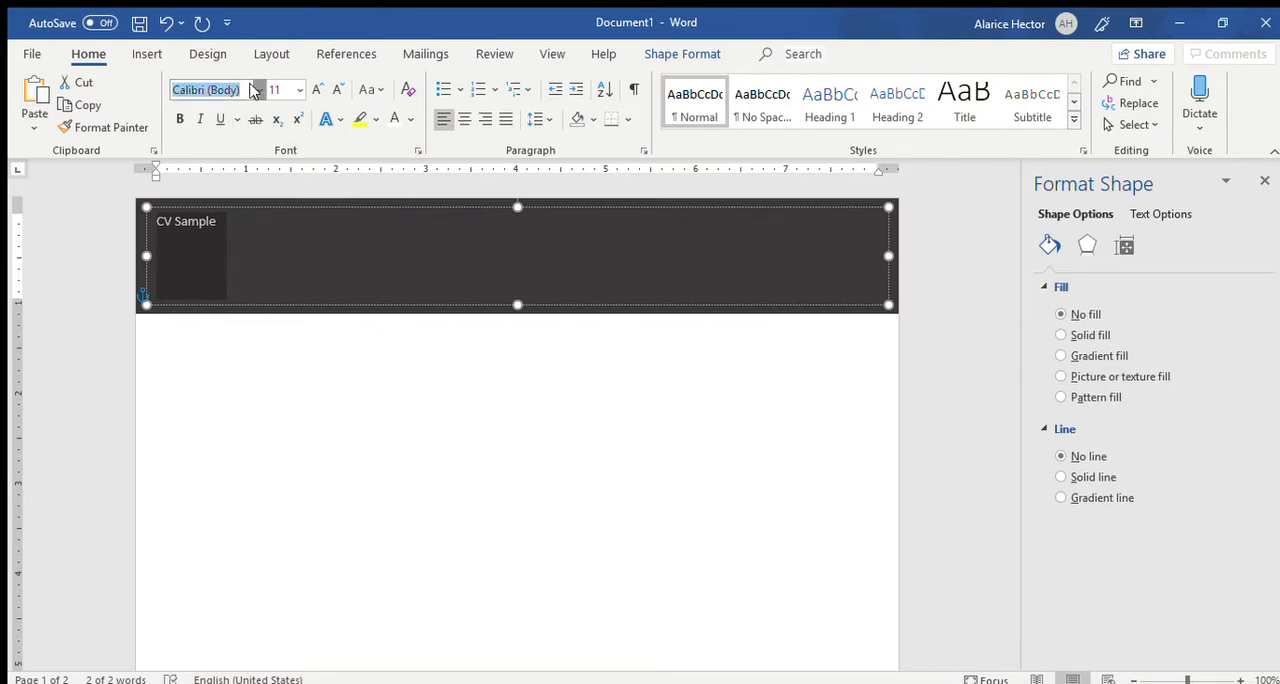
pyautogui.write('Calibri')
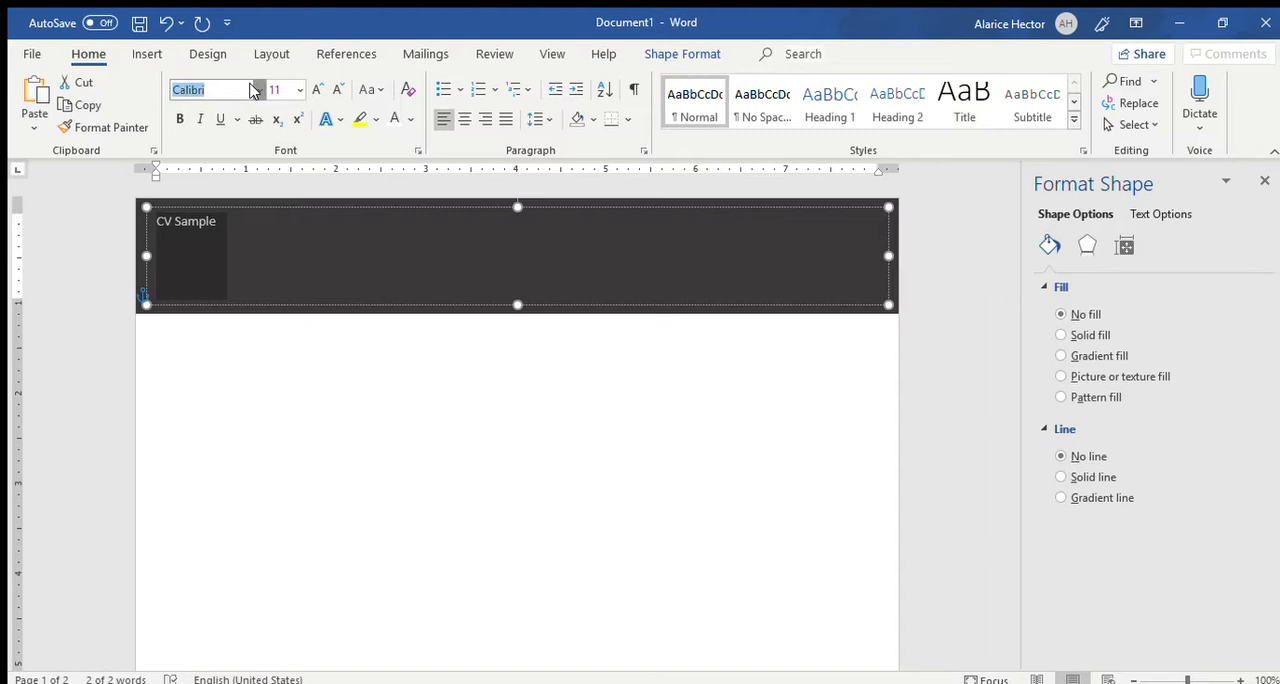
pyautogui.click(245, 252)
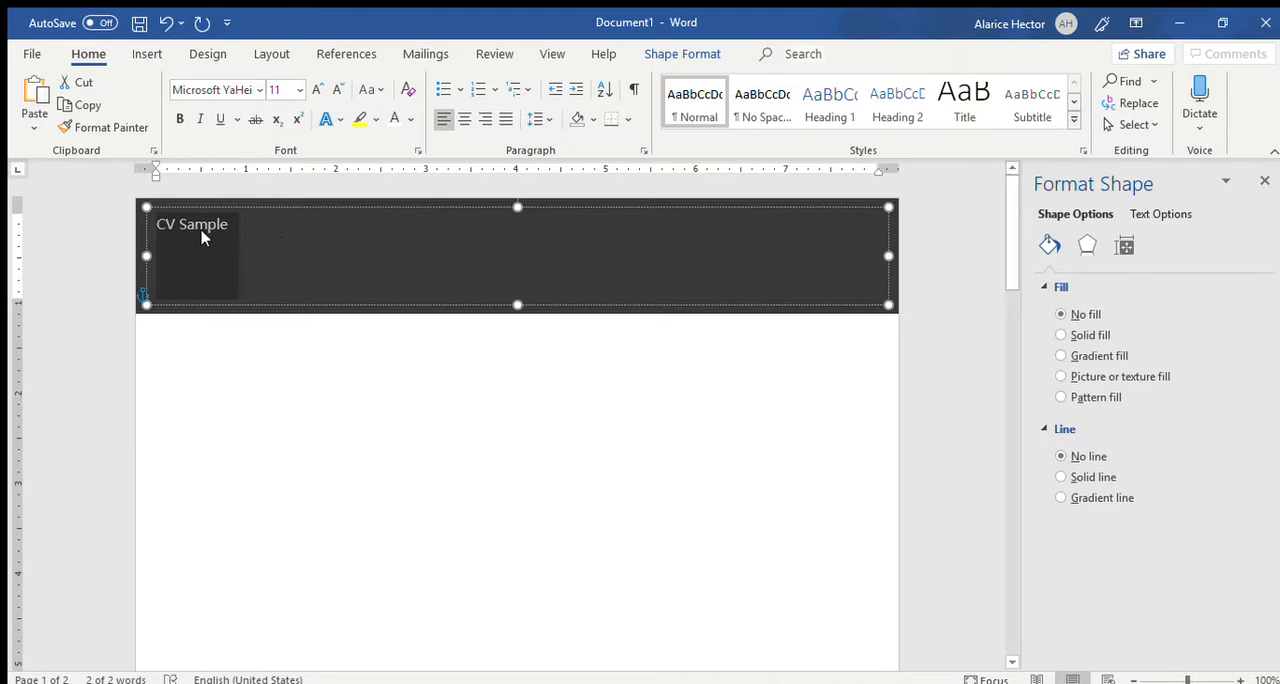
pyautogui.click(278, 90)
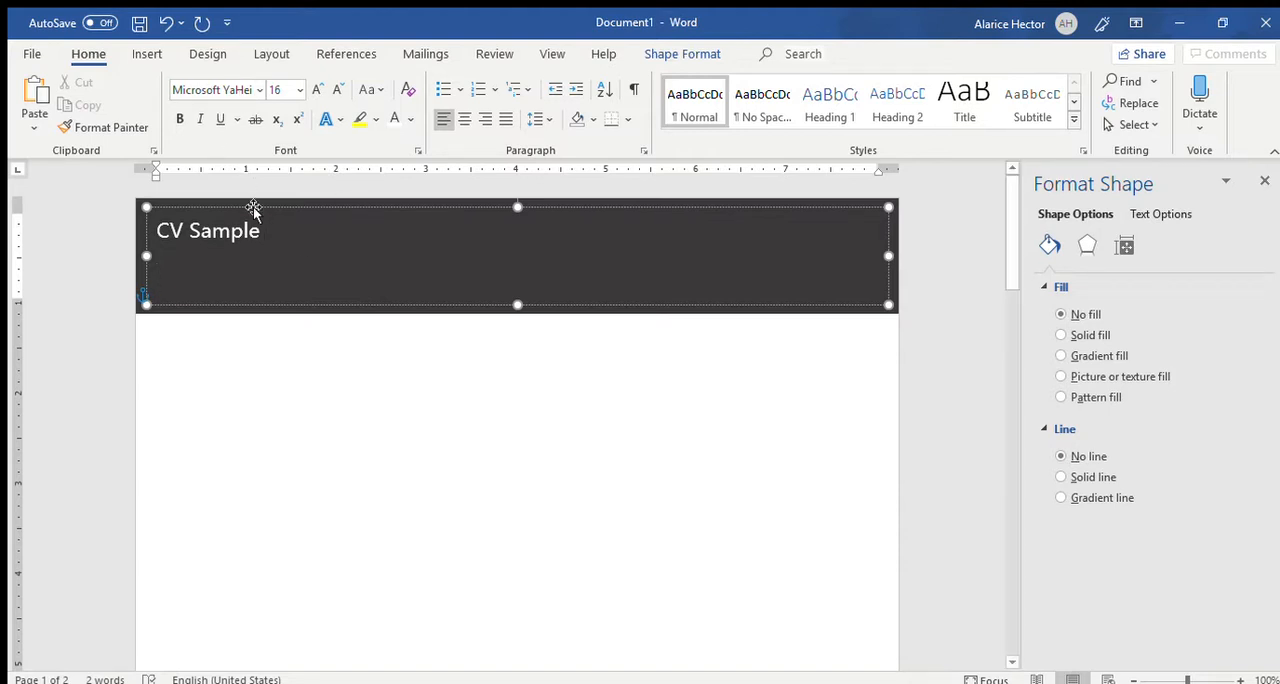
pyautogui.moveTo(428, 8)
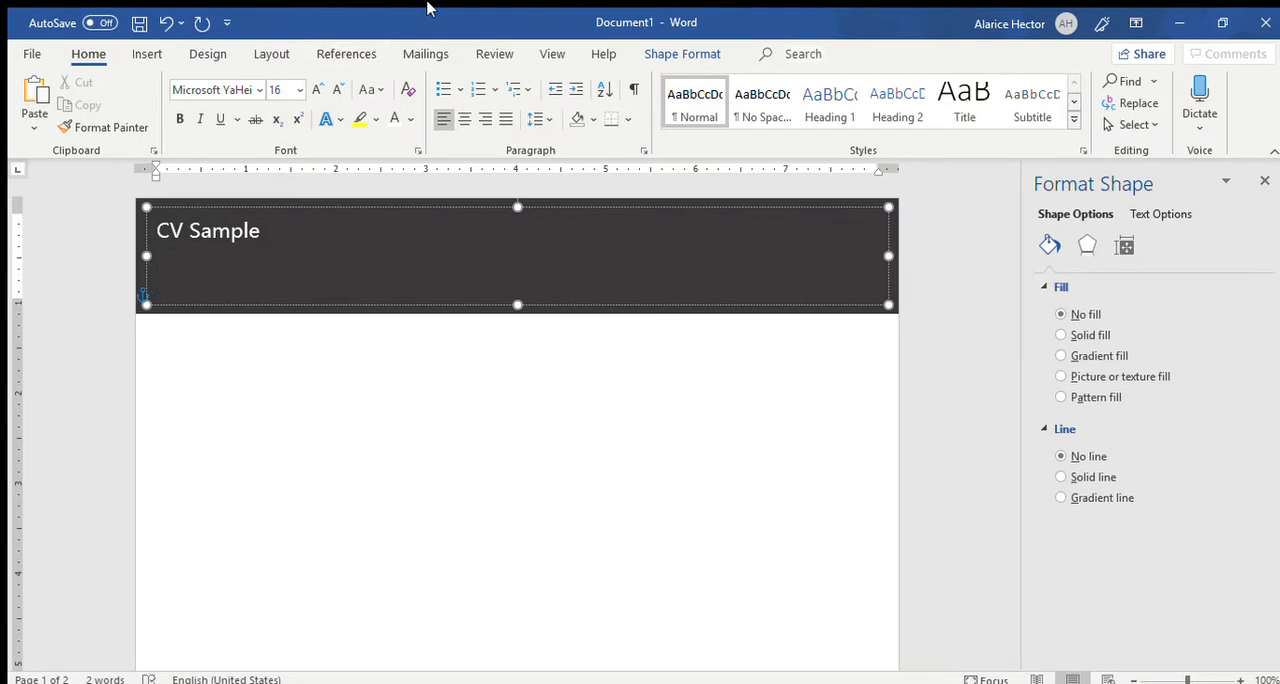
# Start a new line below the heading and type 'Business Analys'
pyautogui.click(157, 278)
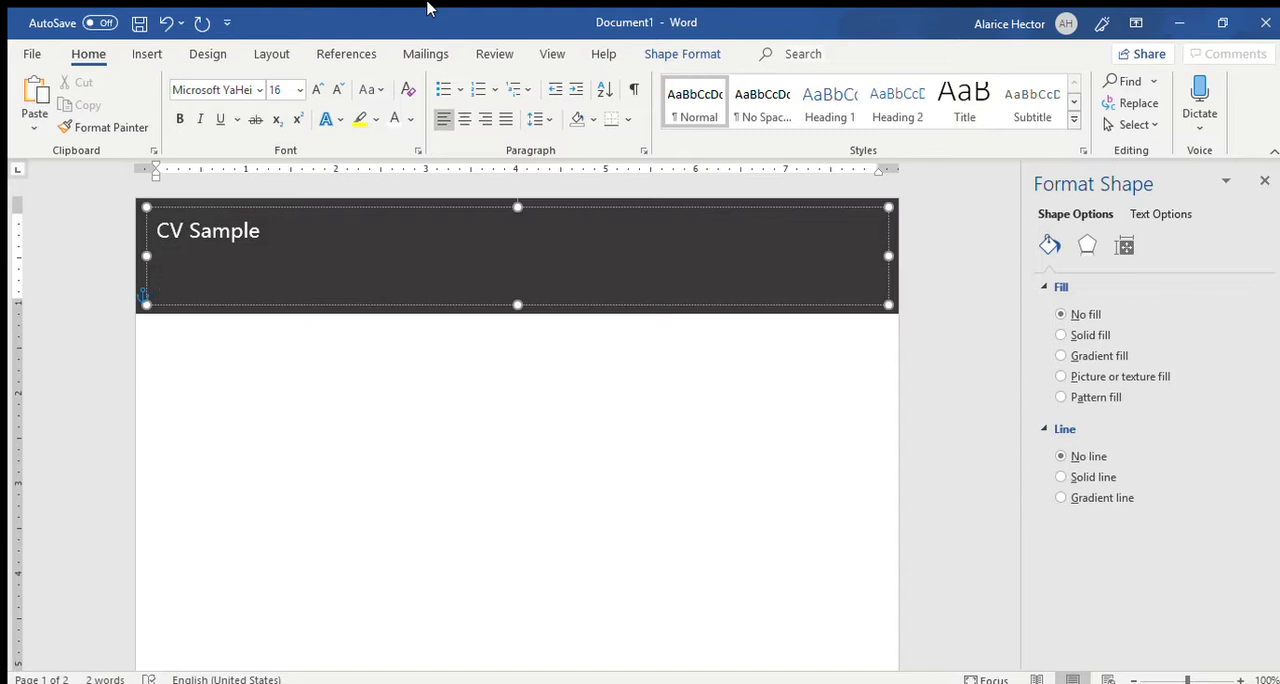
pyautogui.write('Business')
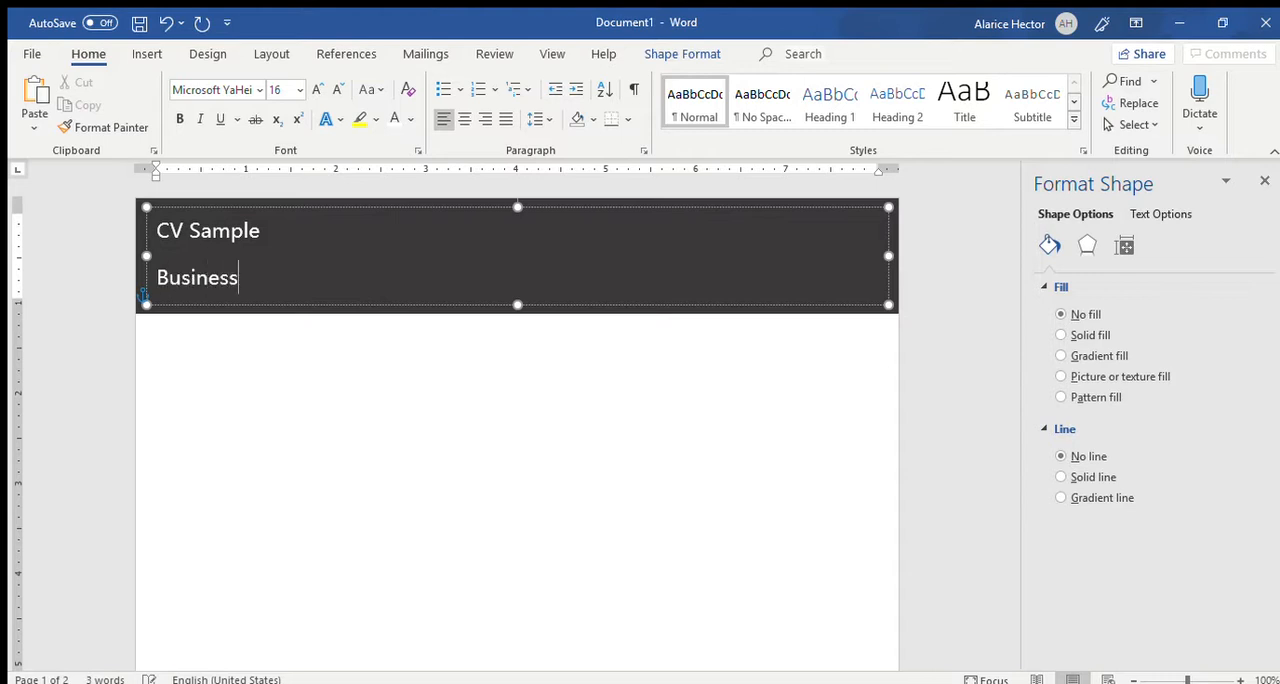
pyautogui.write('Analys')
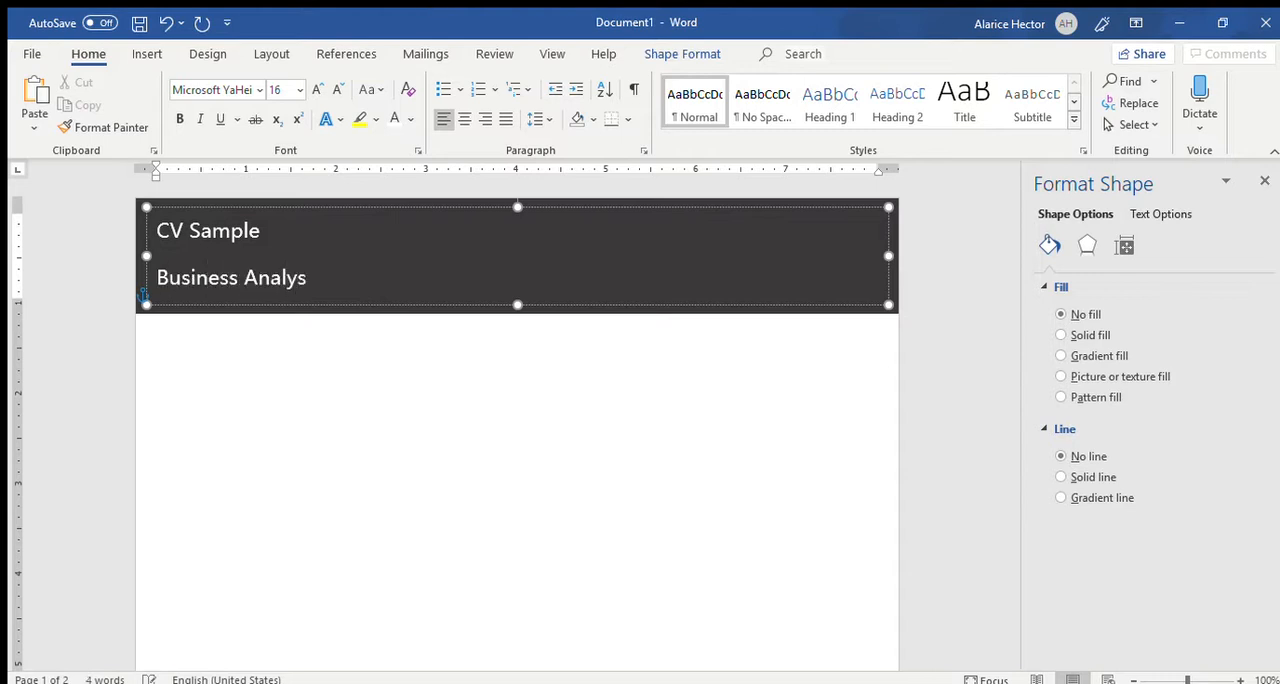
# Complete 'Business Analyst' and set the job title to font size 12
pyautogui.write('t')
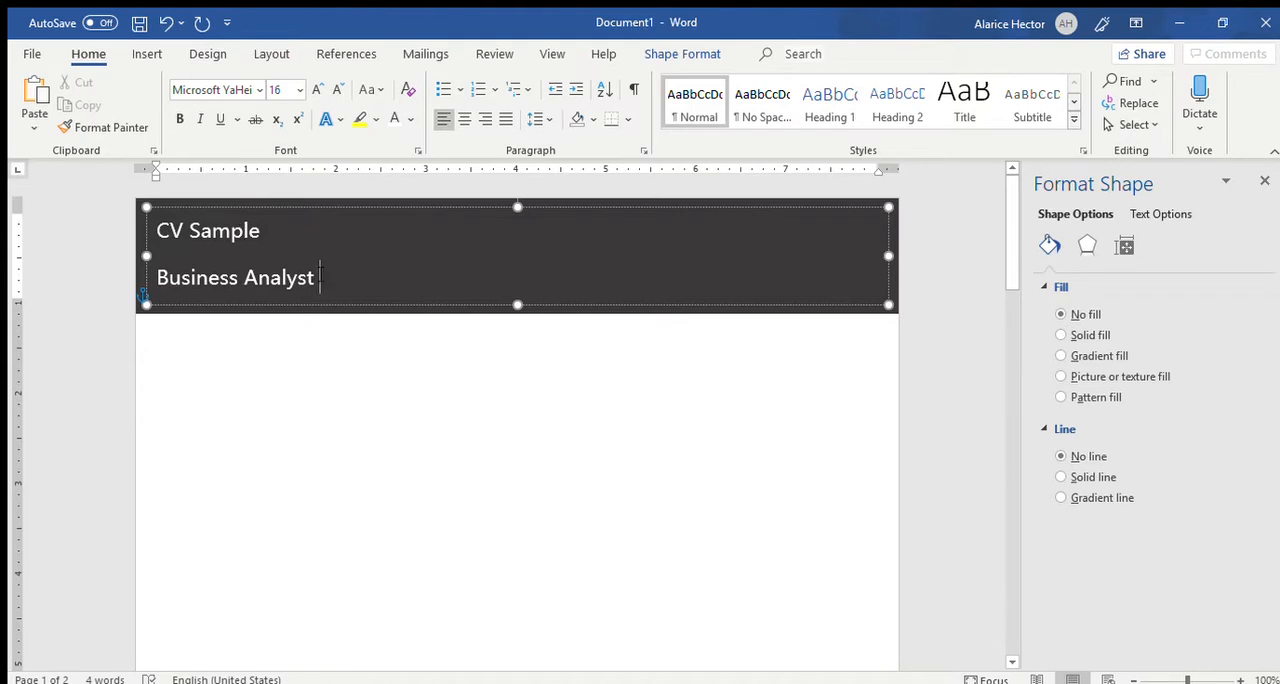
pyautogui.doubleClick(235, 277)
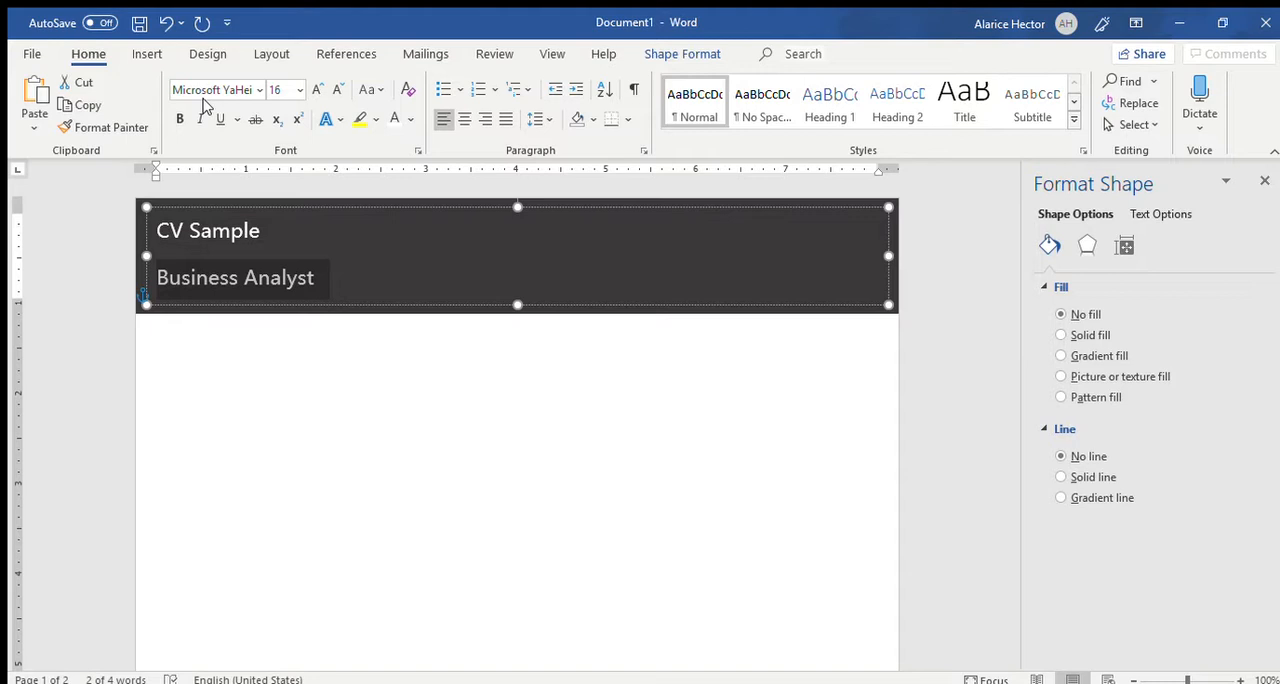
pyautogui.click(278, 89)
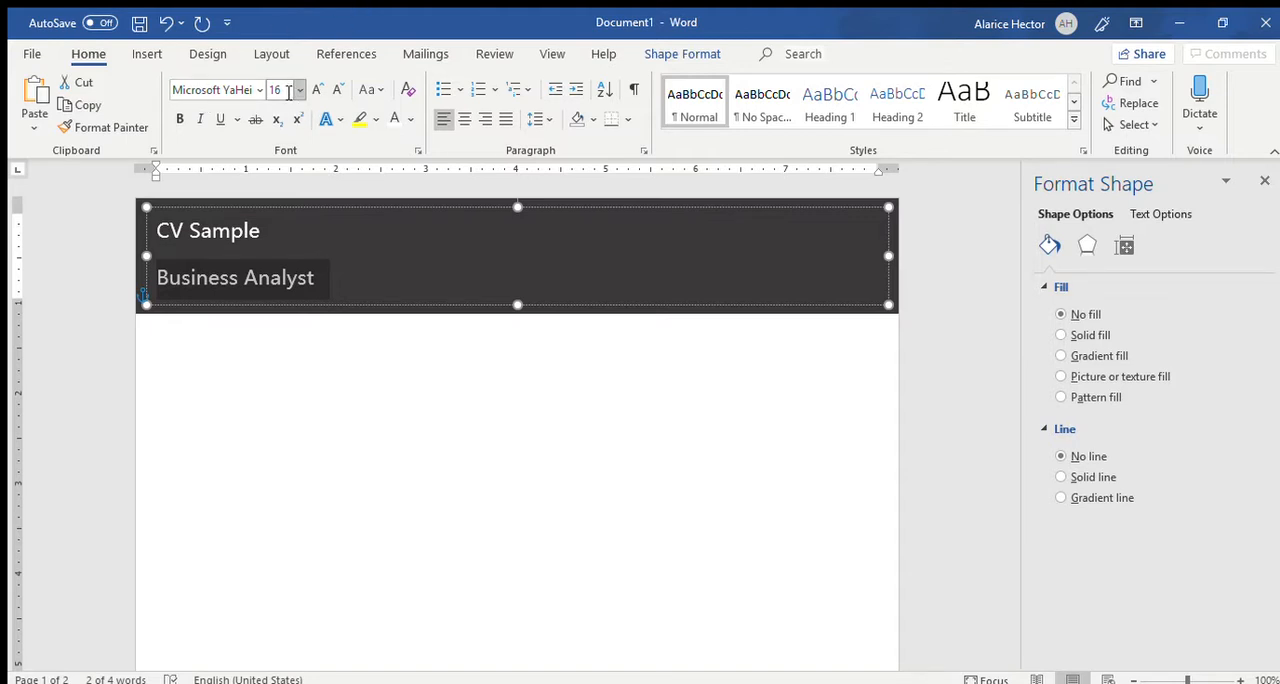
pyautogui.write('12')
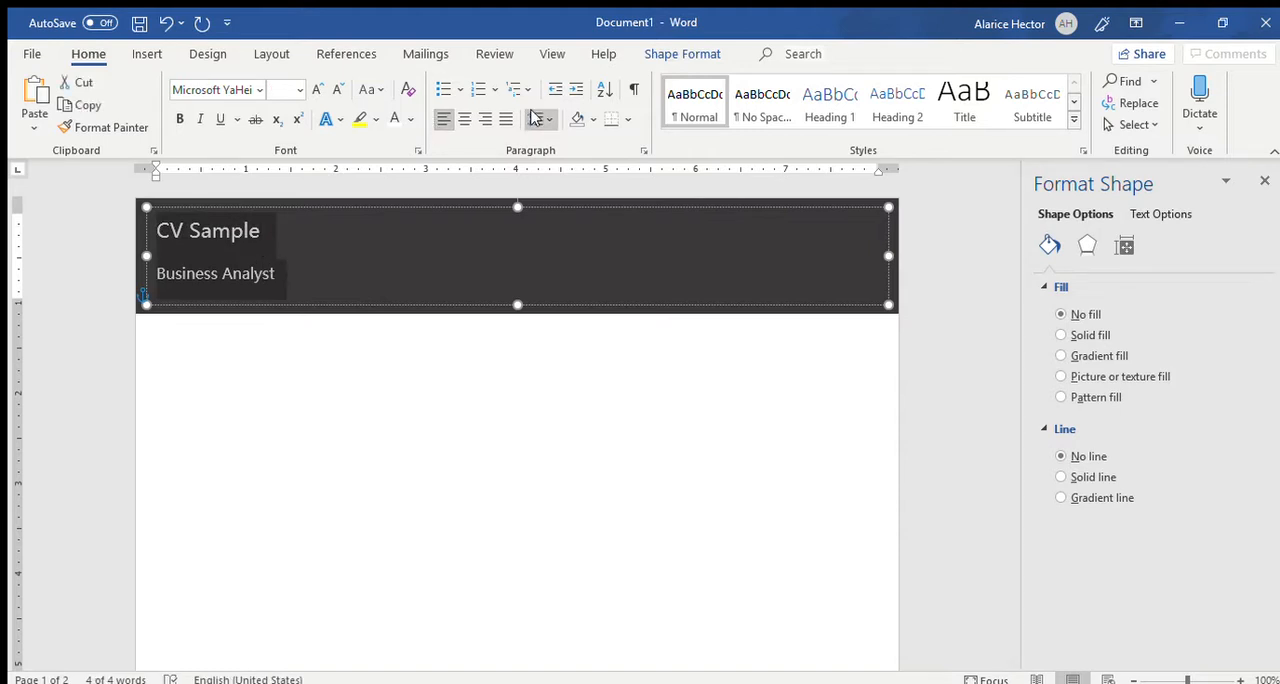
pyautogui.moveTo(540, 118)
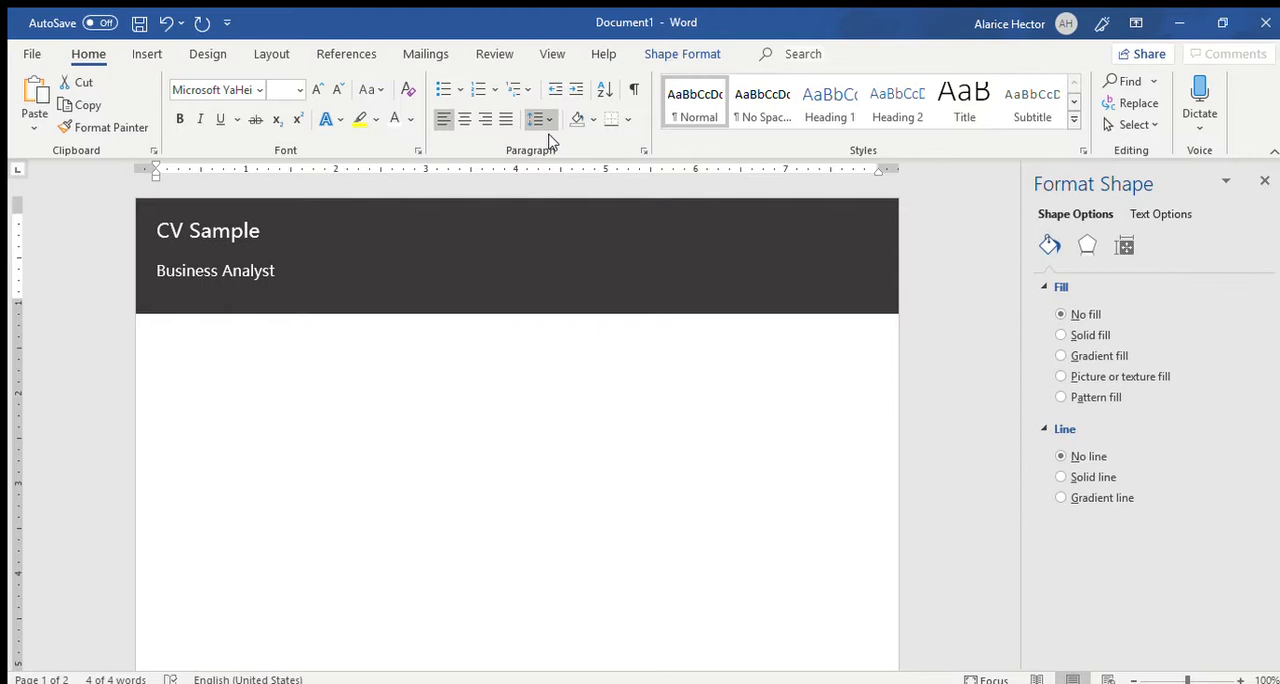
# Set Spacing After to 0 pt for the 'CV Sample' and 'Business Analyst' lines
pyautogui.click(400, 255)
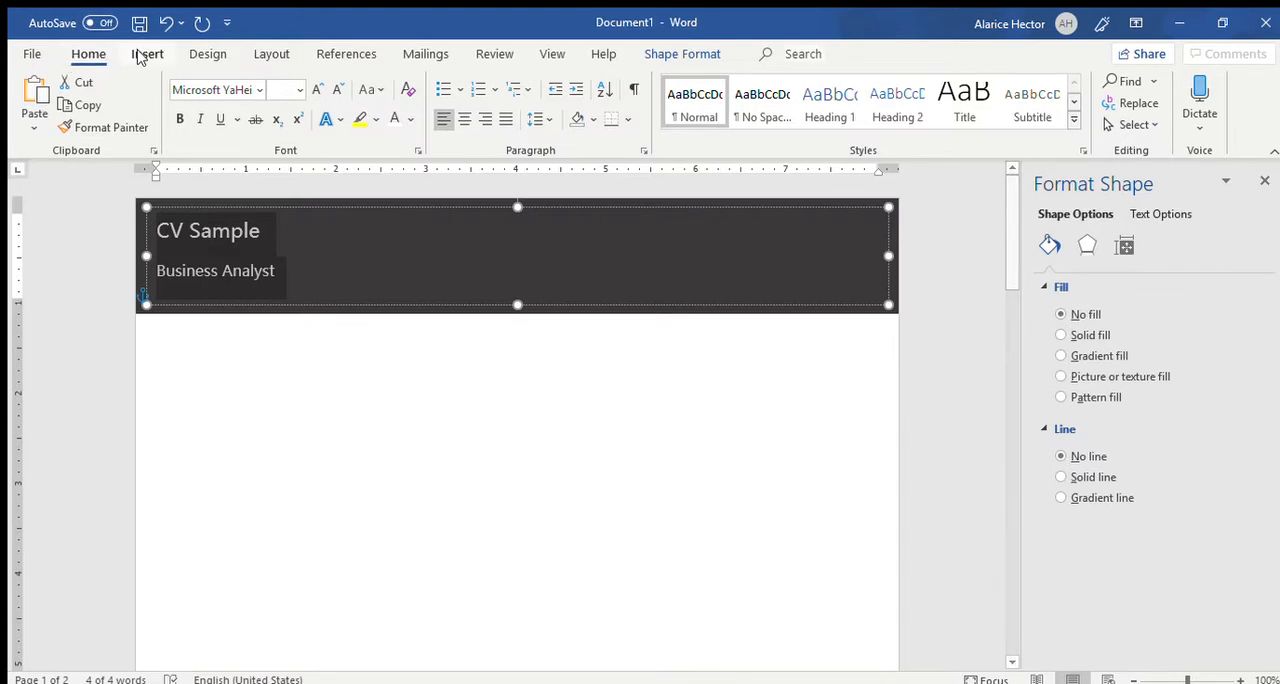
pyautogui.moveTo(135, 55)
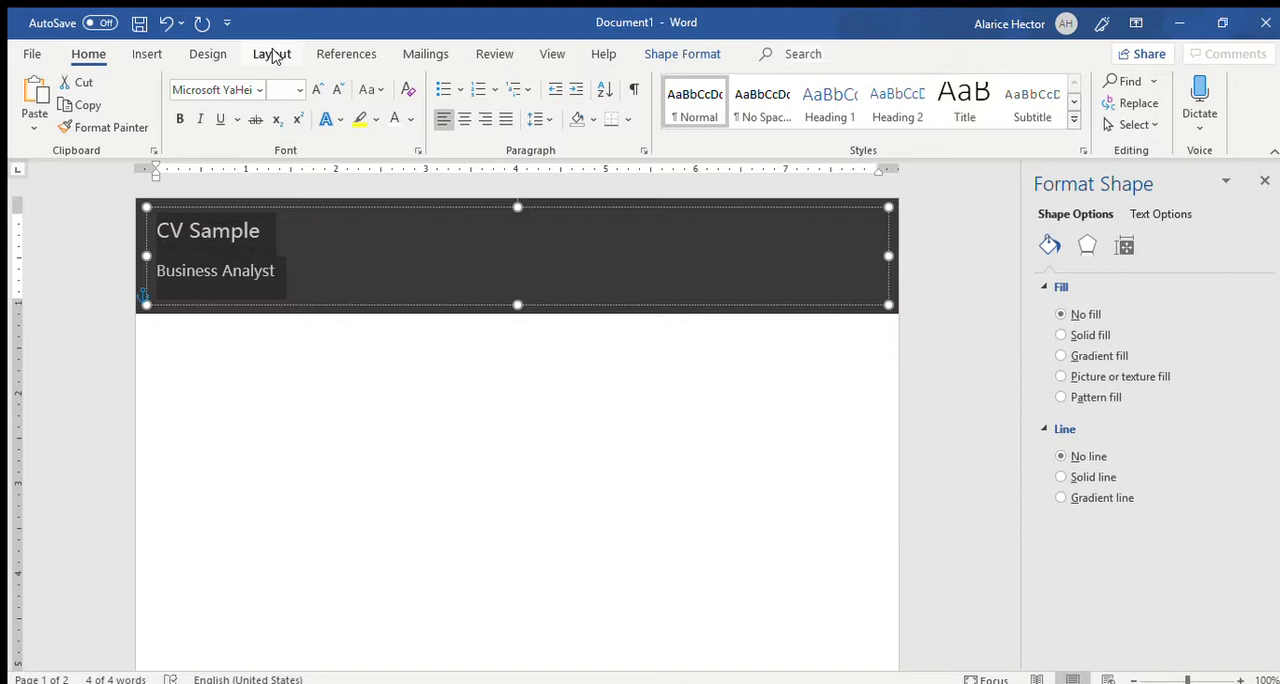
pyautogui.click(271, 54)
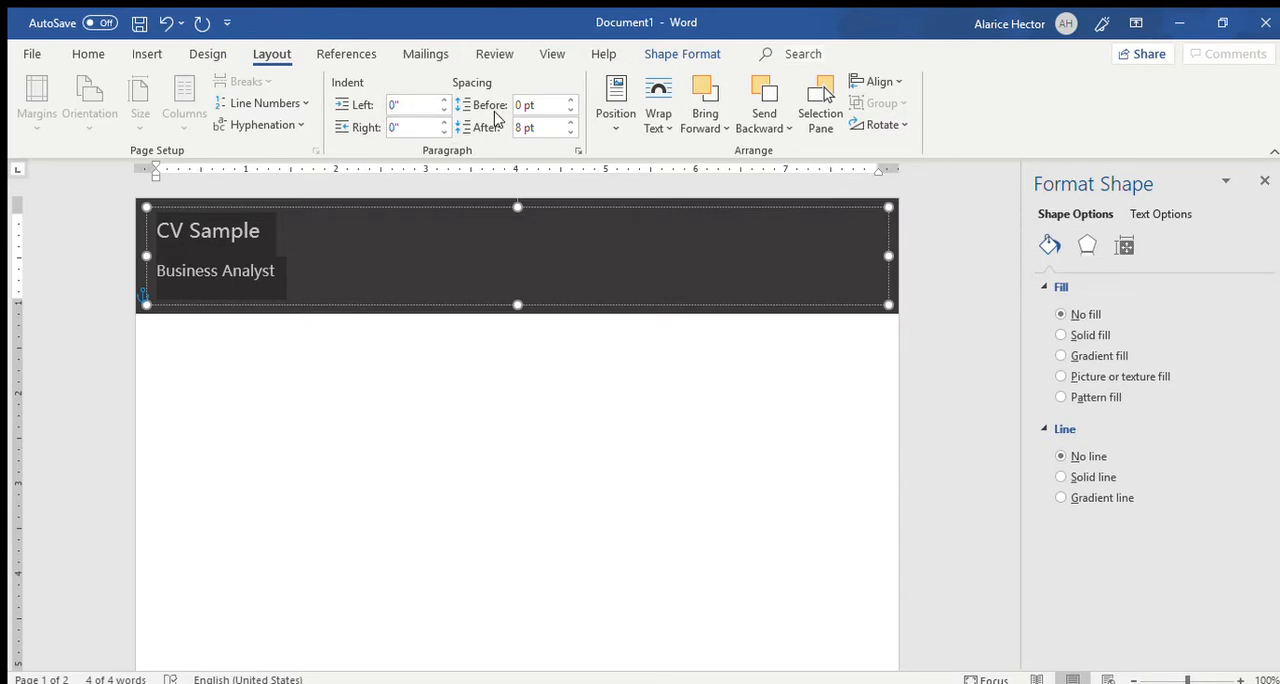
pyautogui.click(540, 127)
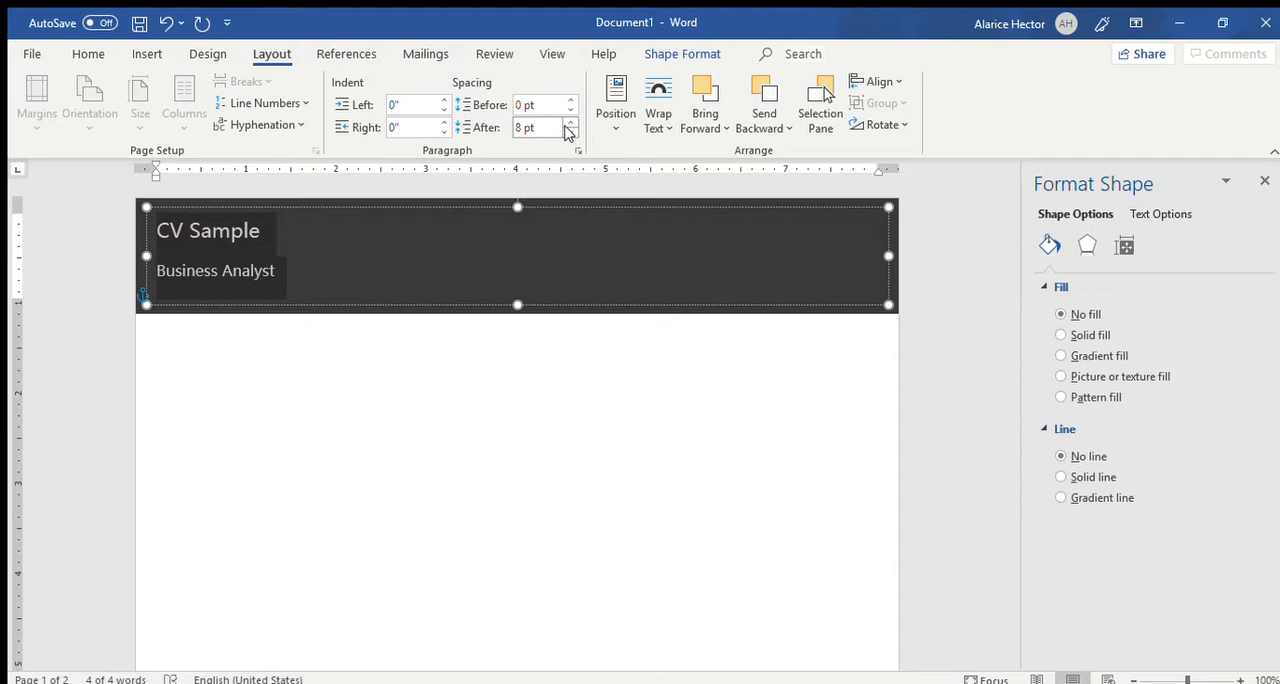
pyautogui.click(570, 131)
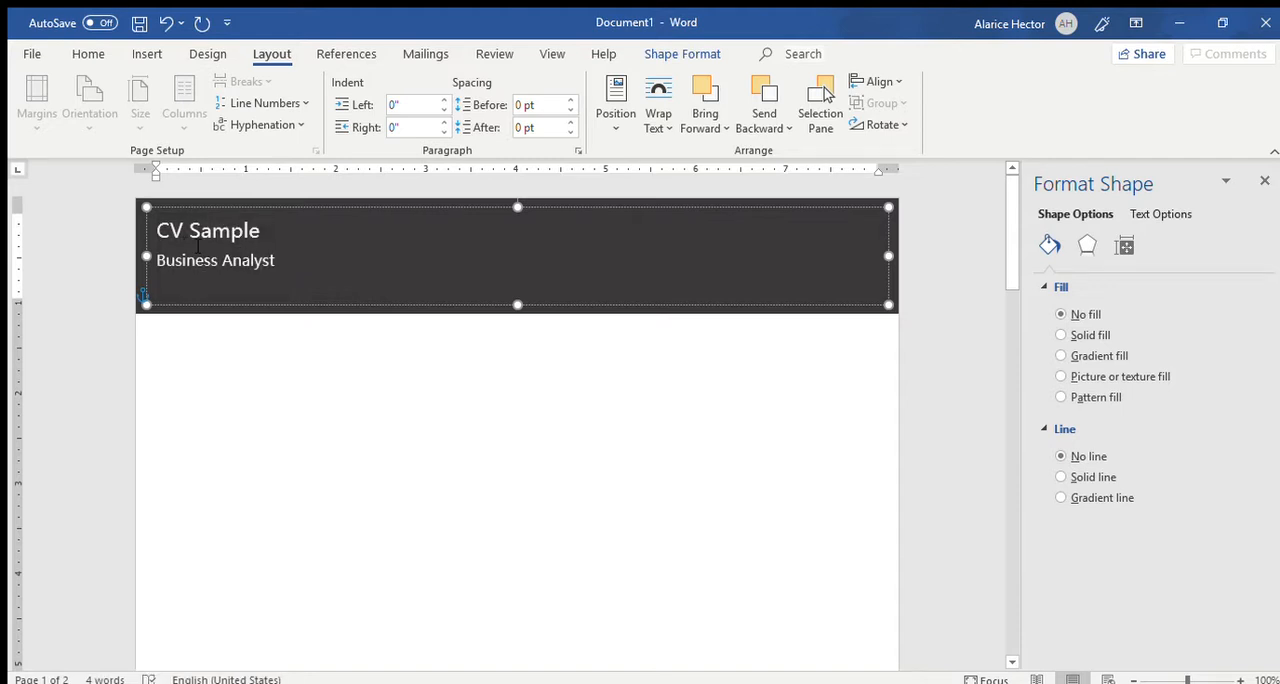
# Make the 'Business Analyst' job title 10 pt
pyautogui.click(283, 260)
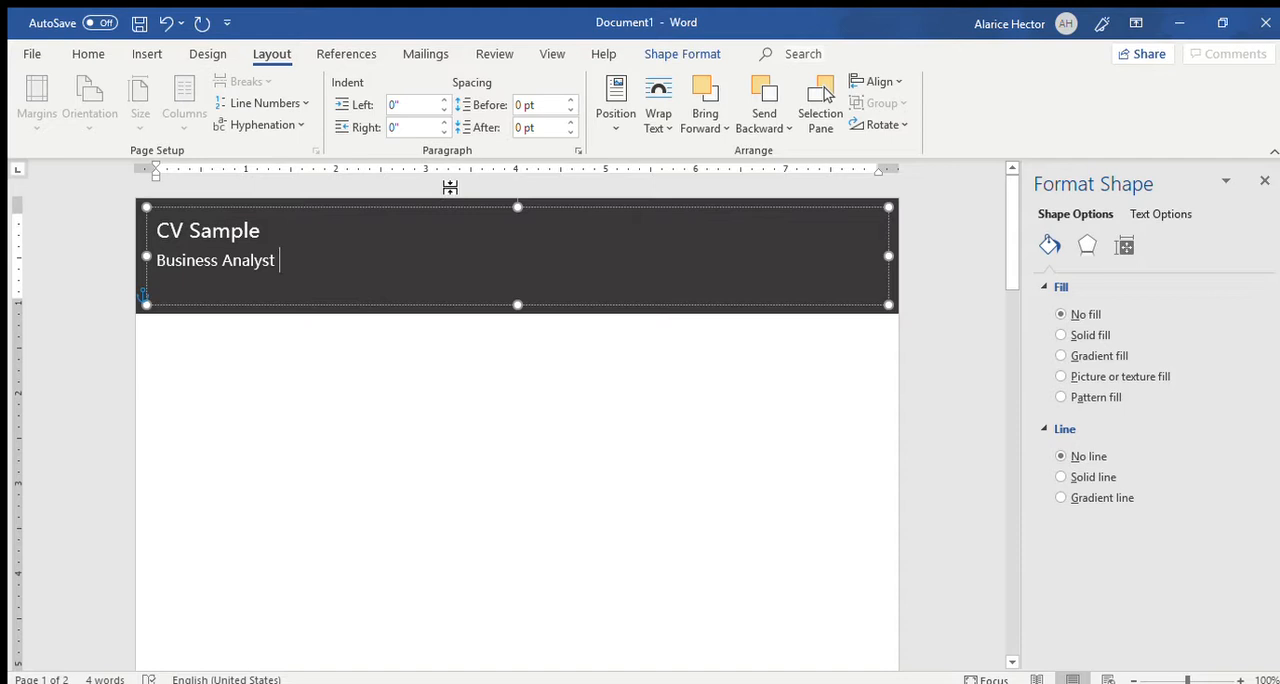
pyautogui.click(88, 54)
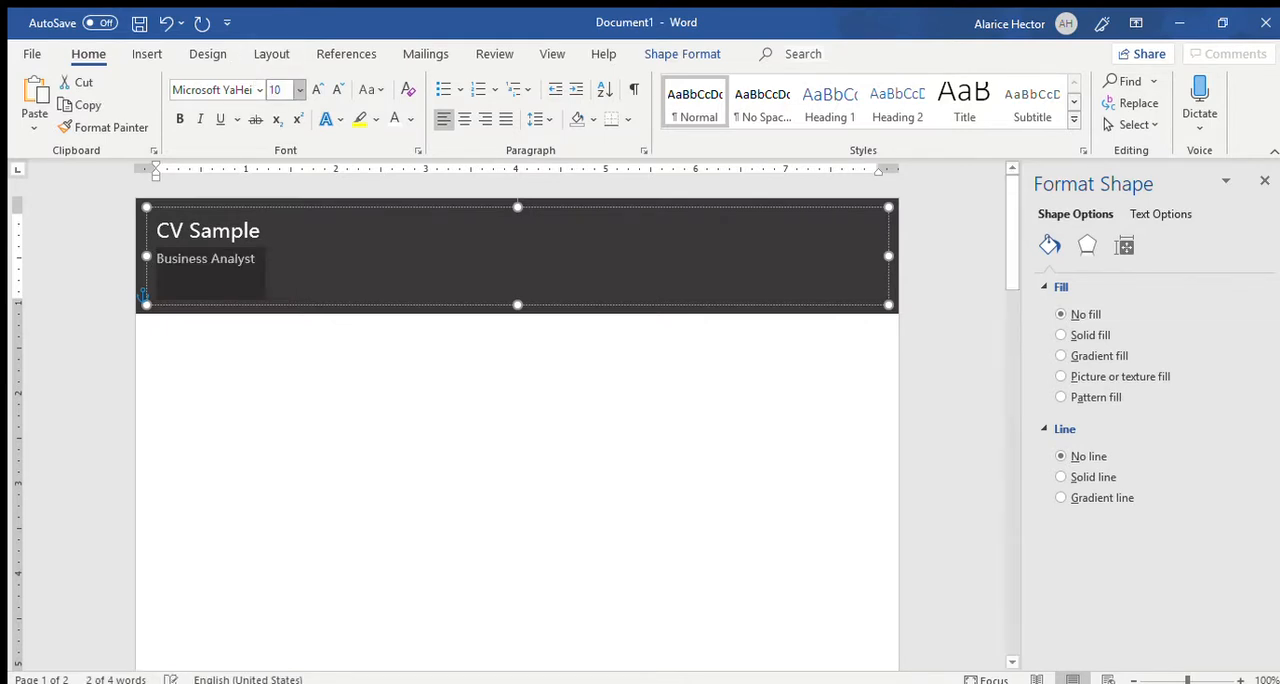
pyautogui.click(258, 258)
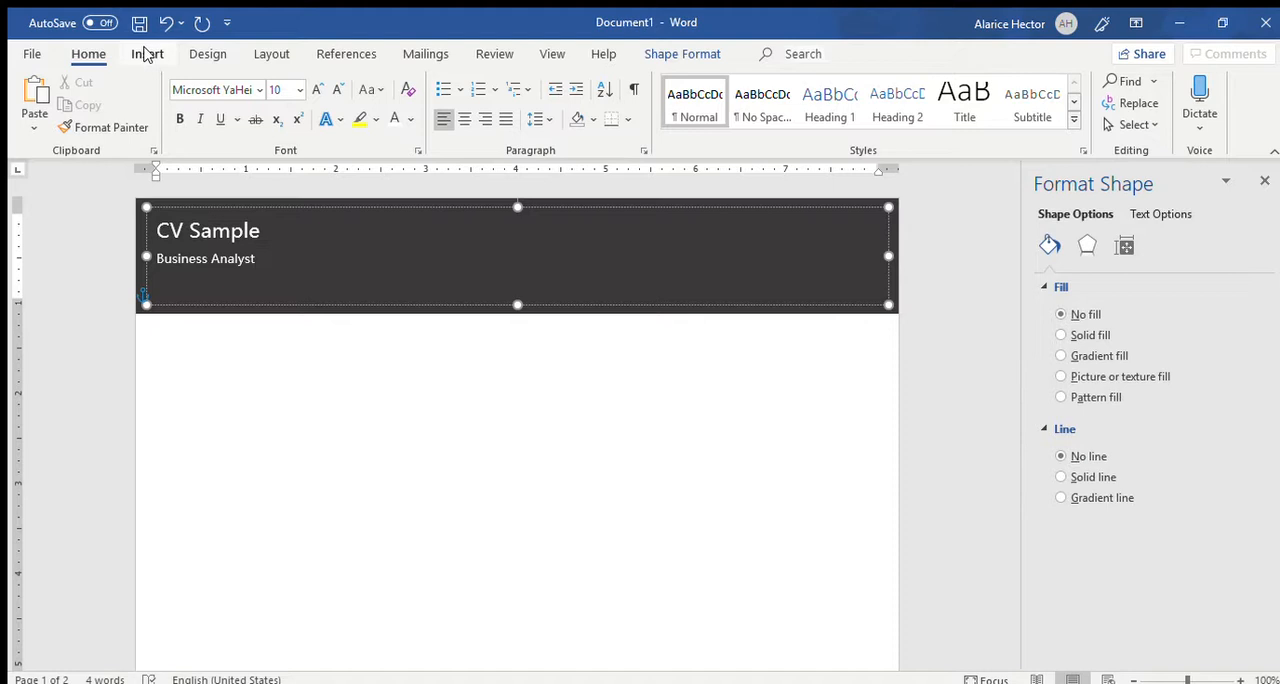
# Draw a thin light line under 'Business Analyst' inside the dark header band
pyautogui.click(147, 54)
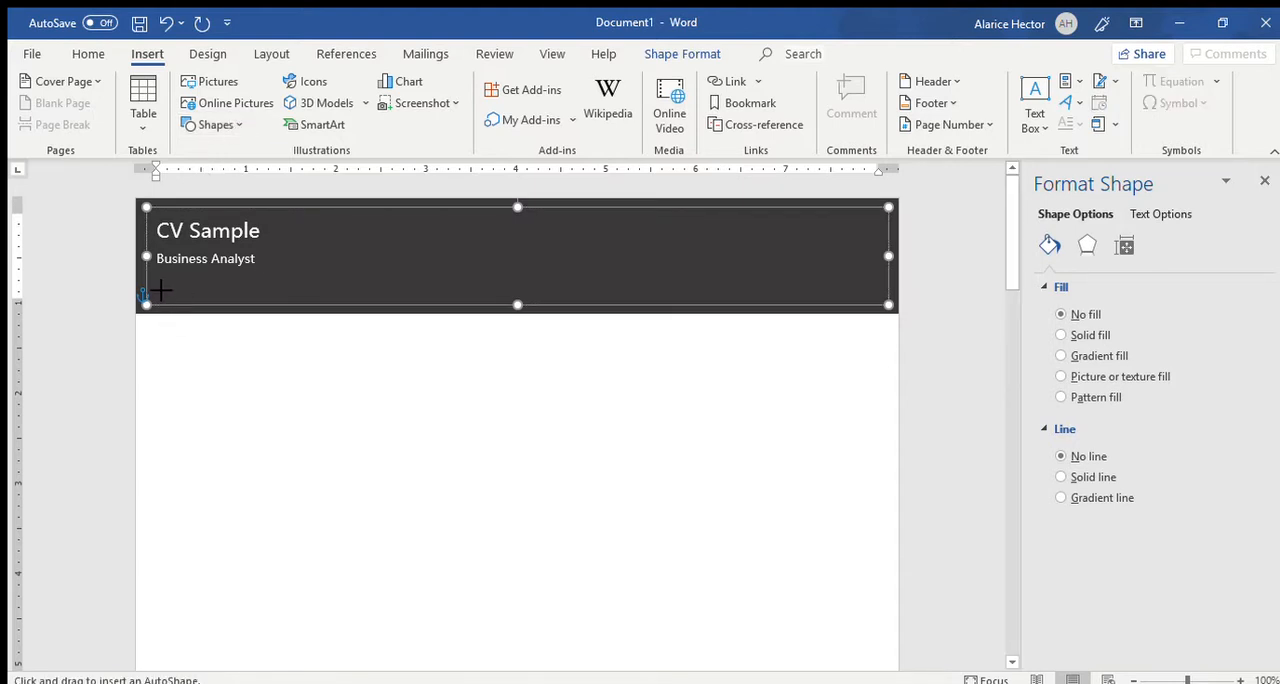
pyautogui.moveTo(160, 291); pyautogui.dragTo(287, 276)
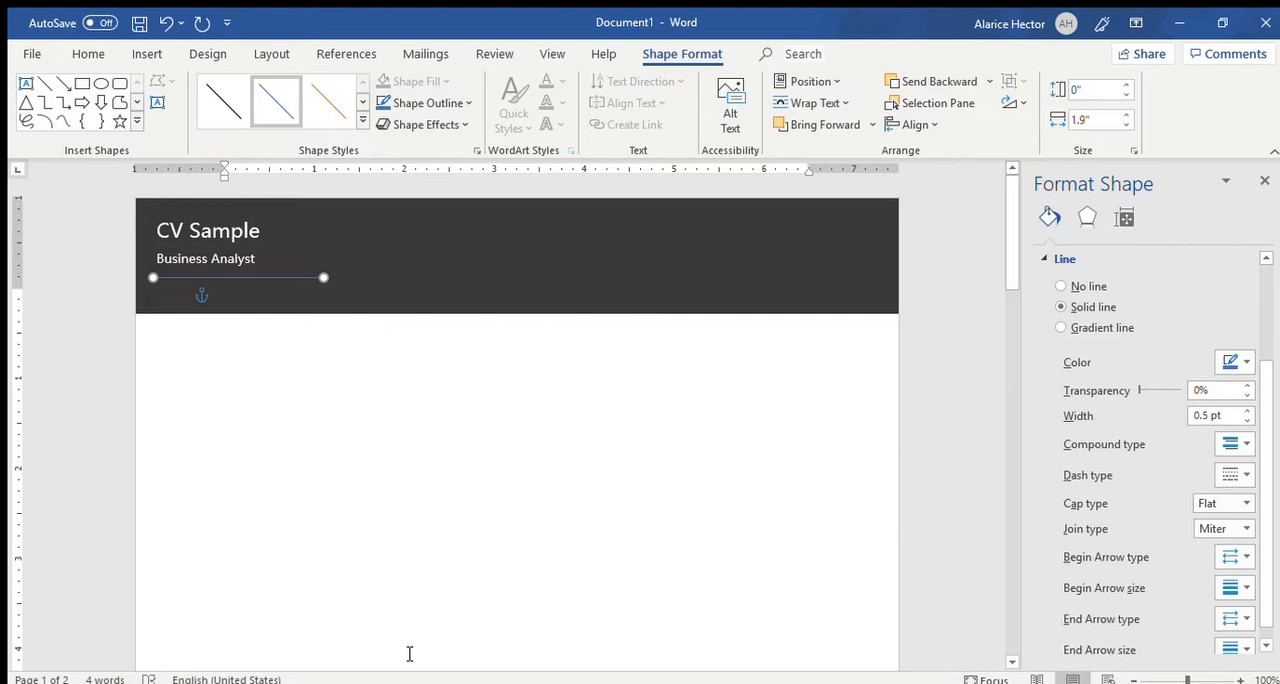
pyautogui.moveTo(323, 277)
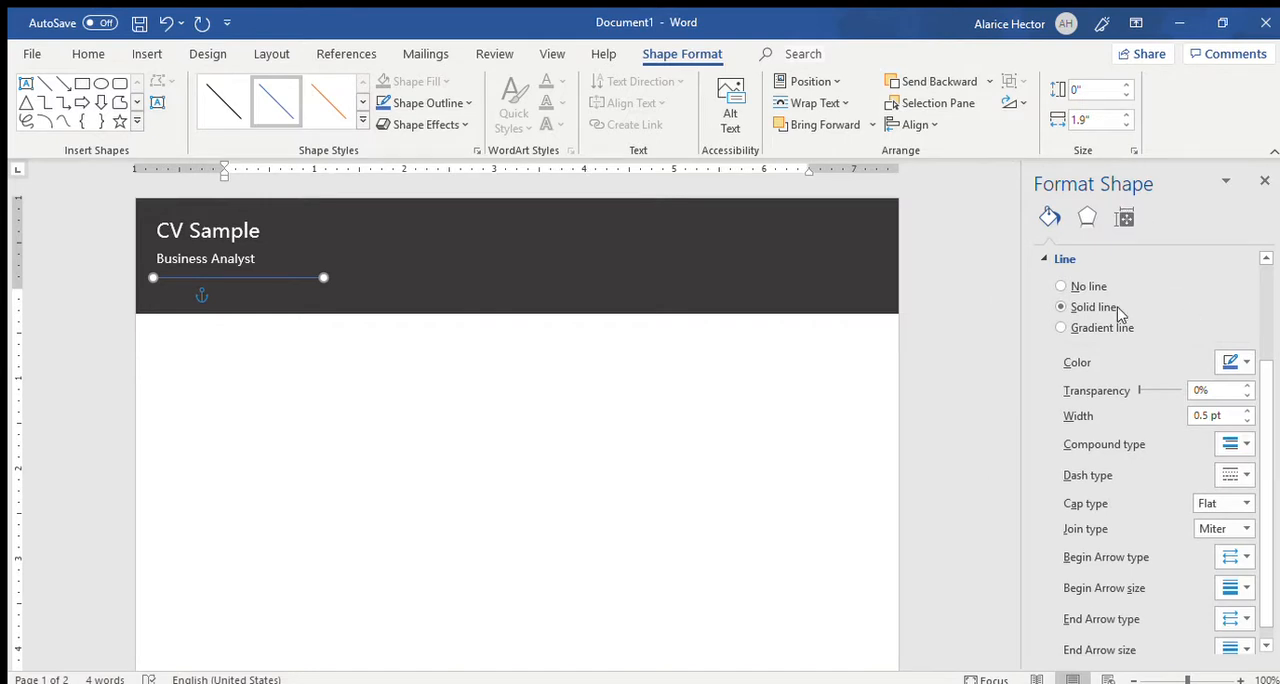
pyautogui.moveTo(1128, 303)
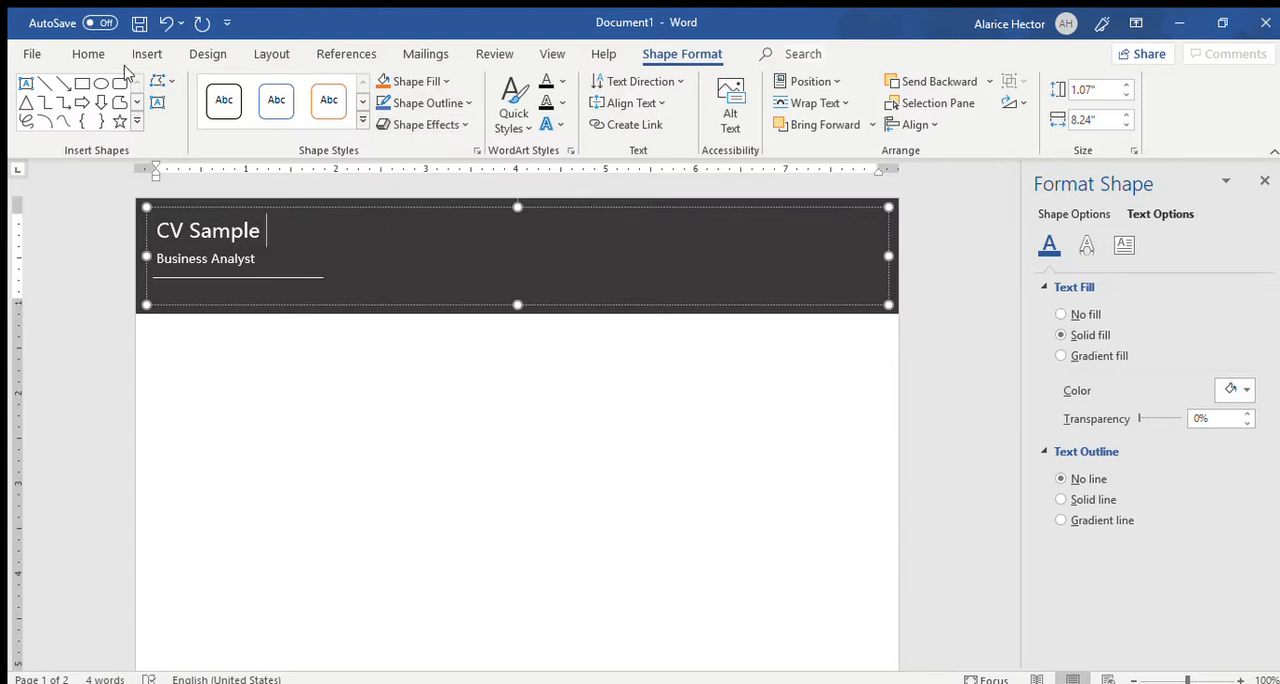
# Draw a text box on the header's right side with No fill and No line
pyautogui.click(147, 54)
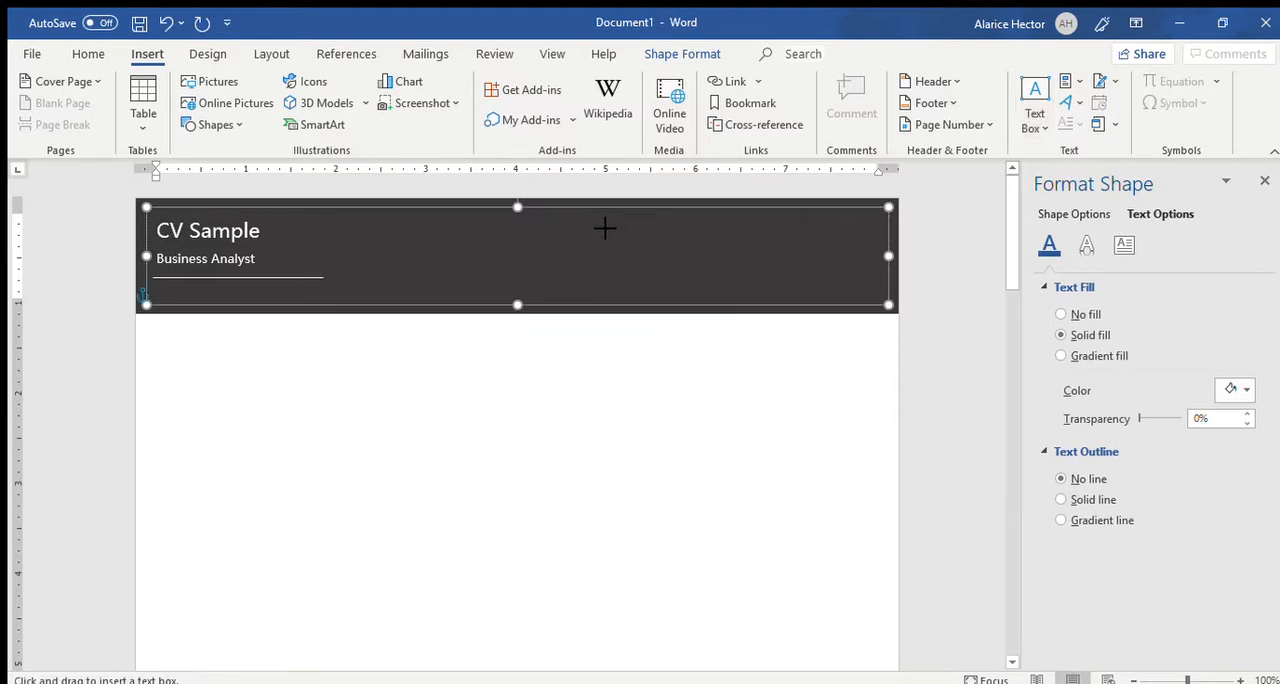
pyautogui.moveTo(604, 228); pyautogui.dragTo(845, 293)
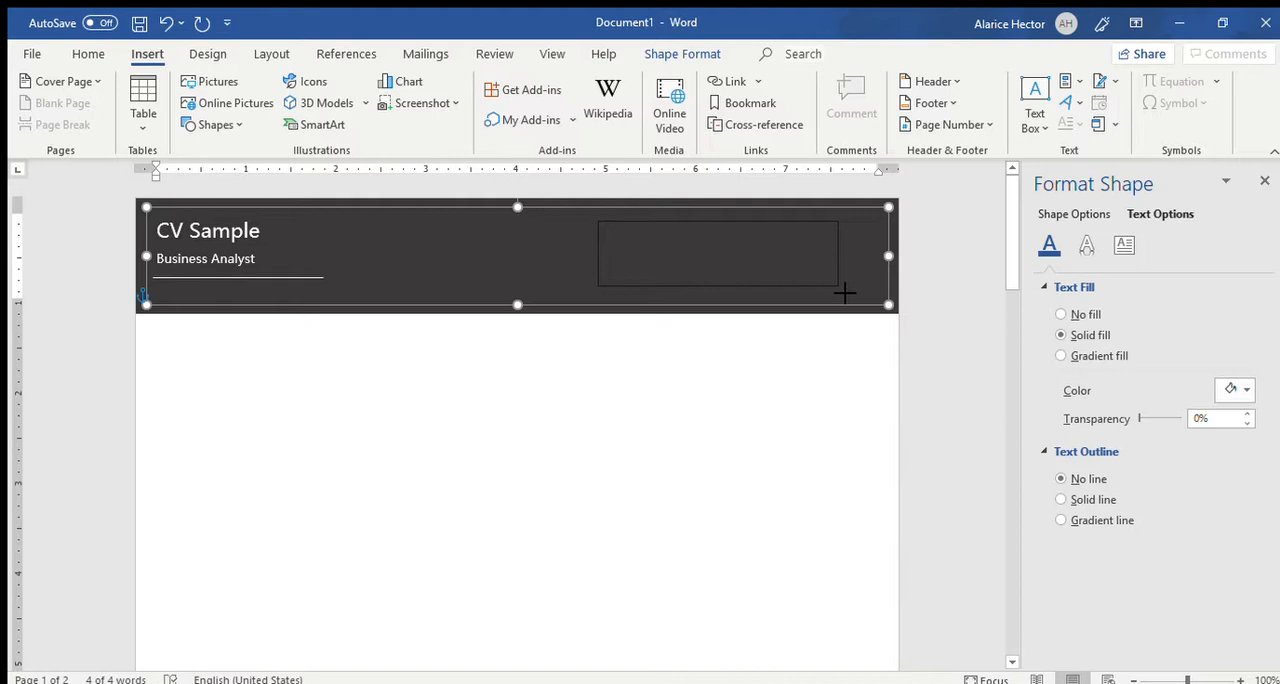
pyautogui.click(717, 253)
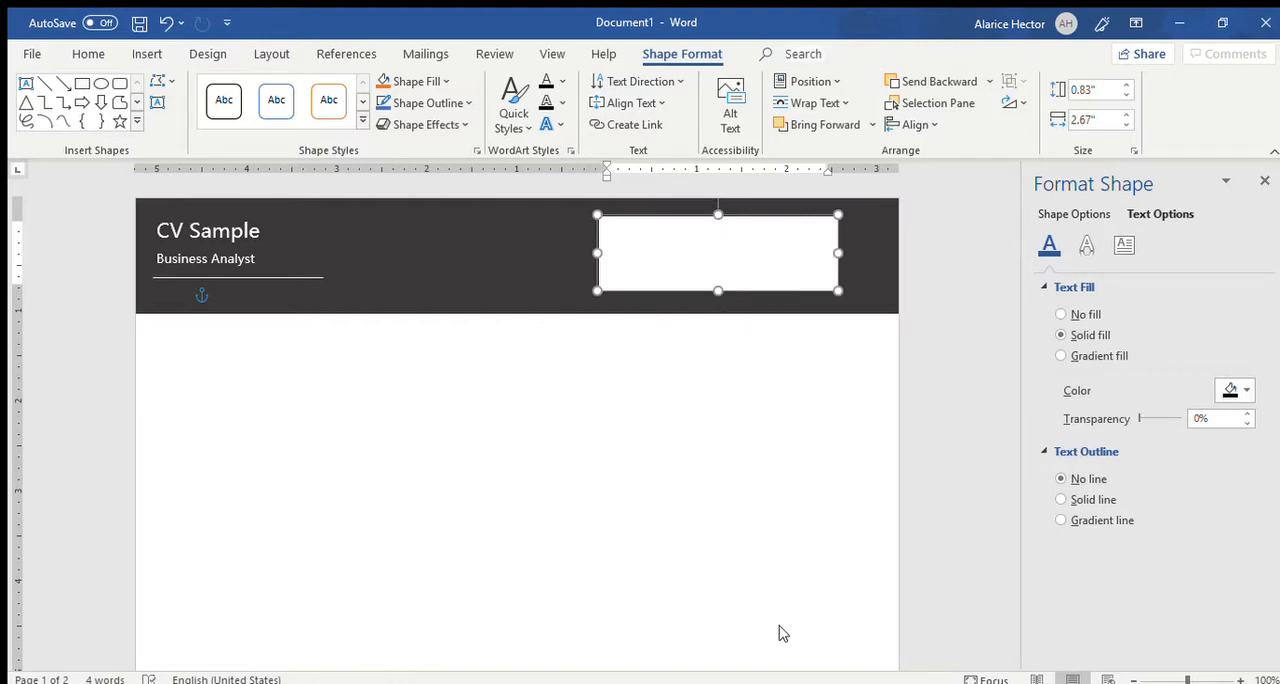
pyautogui.click(1049, 245)
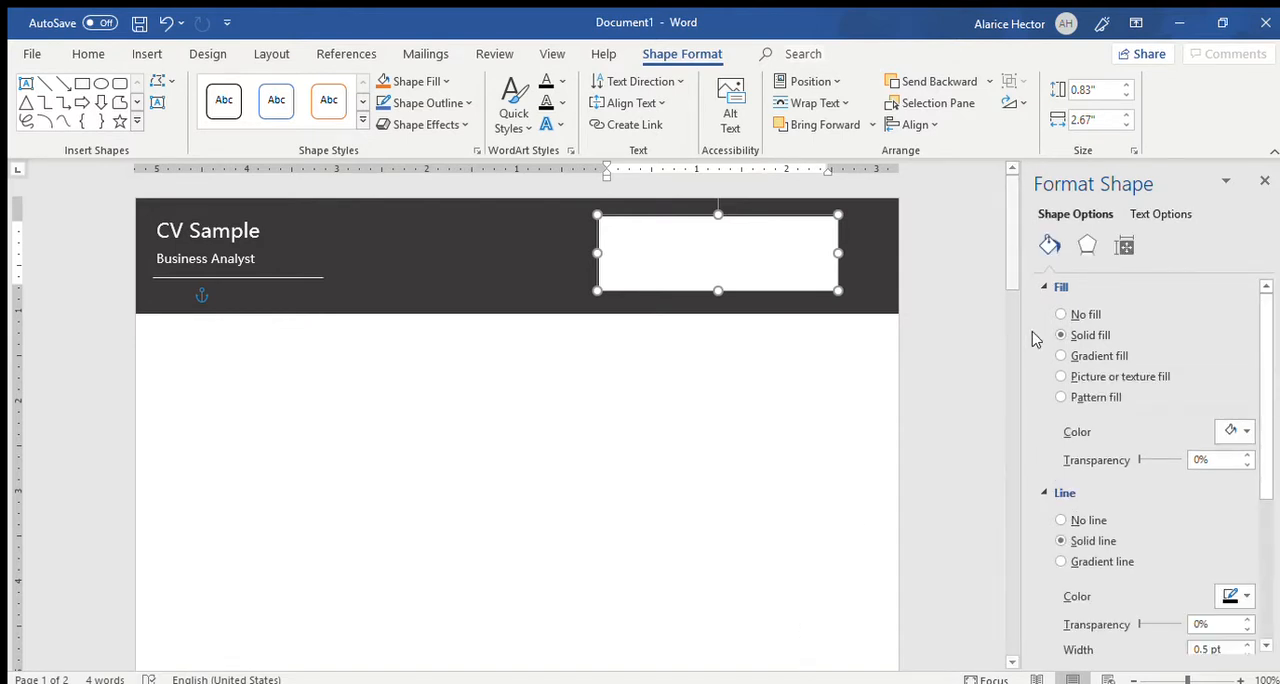
pyautogui.click(1060, 314)
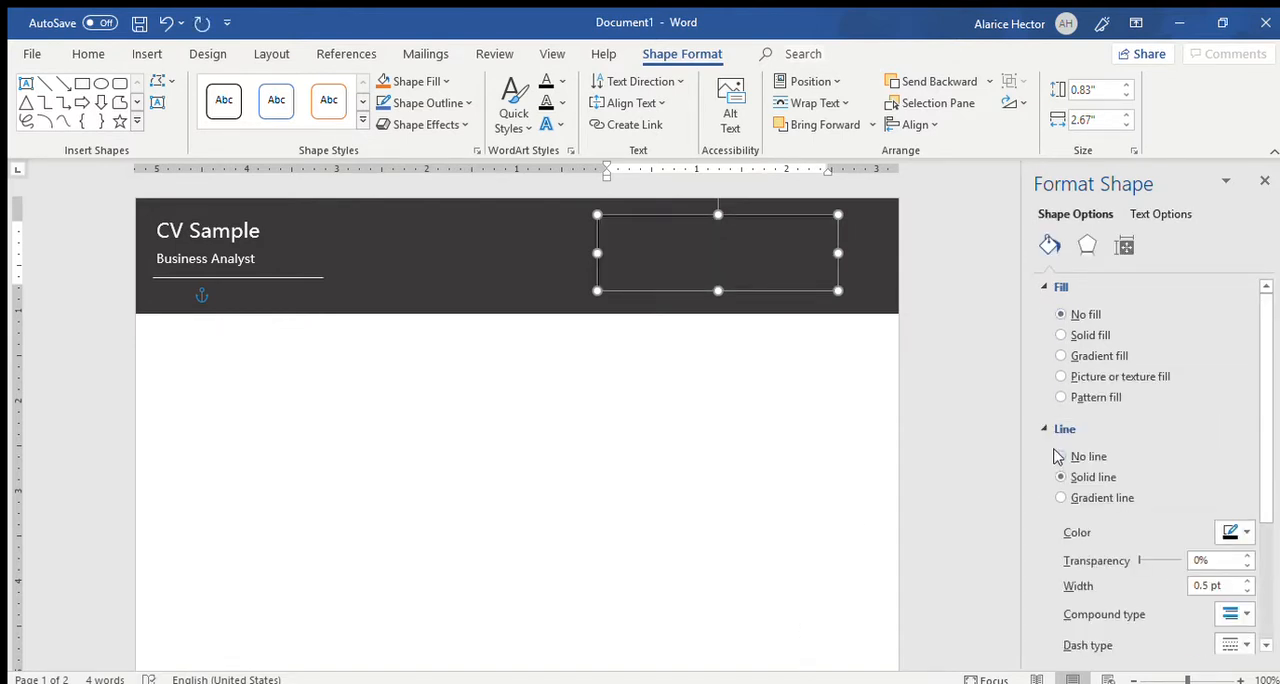
pyautogui.click(1061, 456)
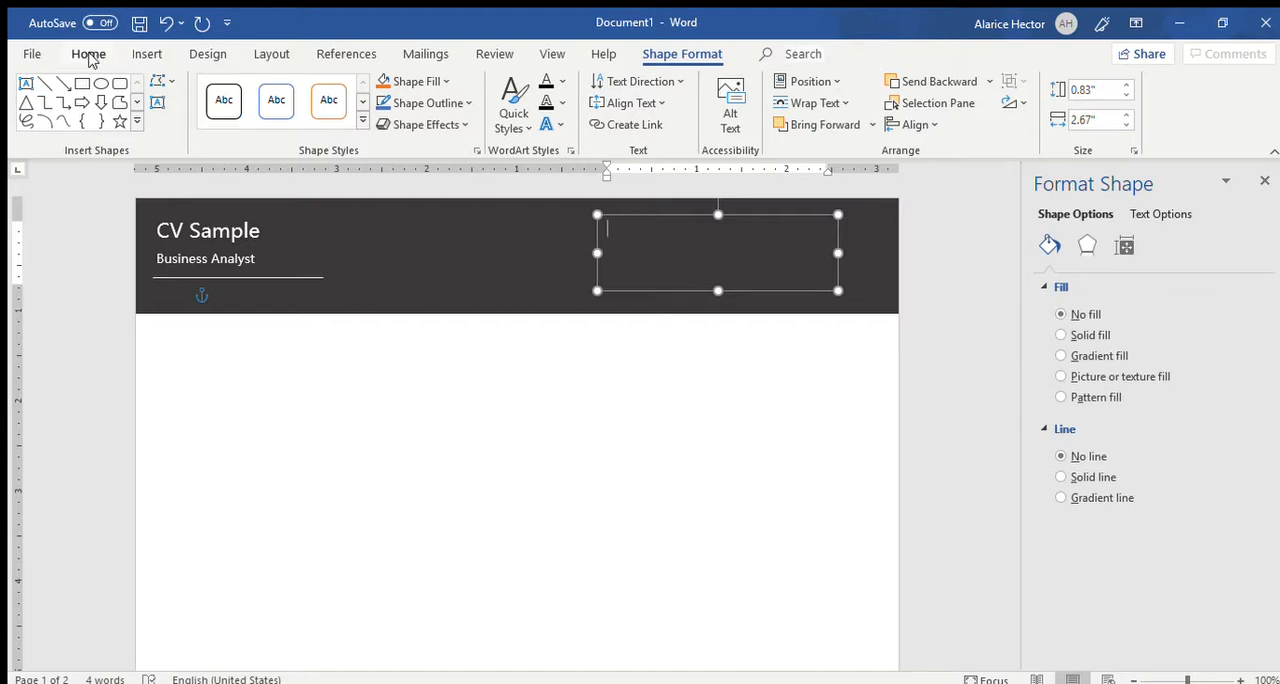
pyautogui.click(88, 54)
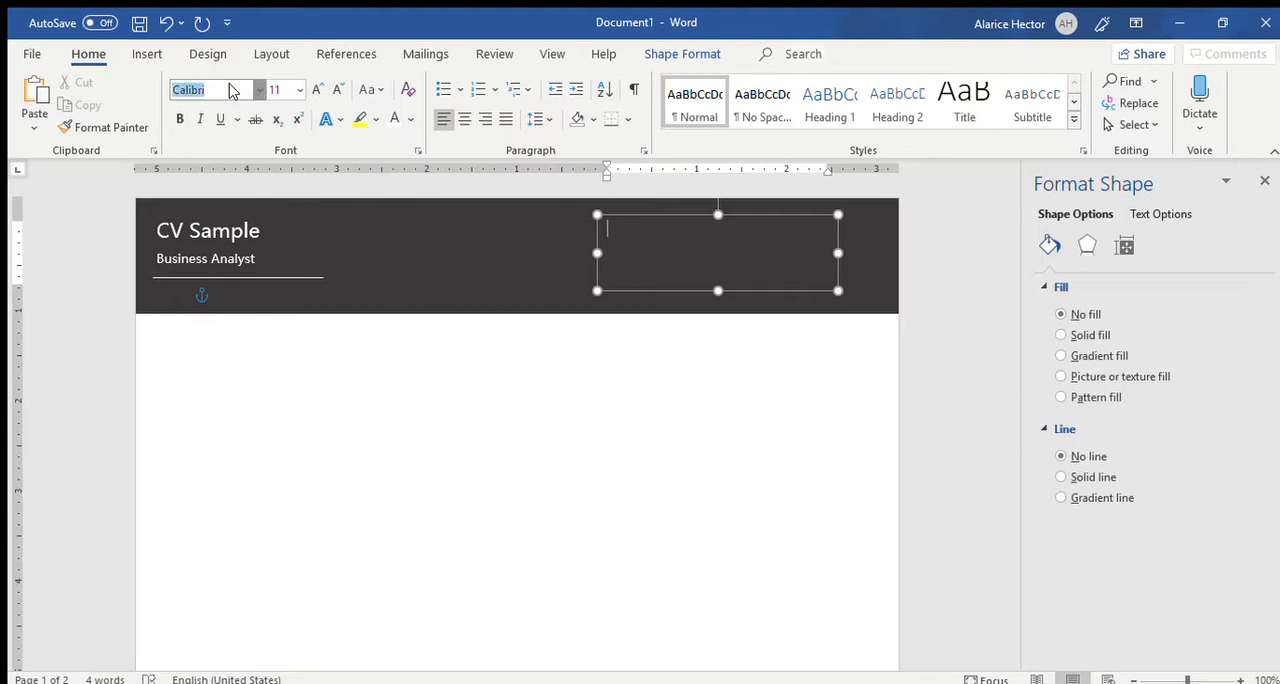
# Type 'Residential Address:' in 9 pt Lato in the right-hand text box
pyautogui.write('Lato')
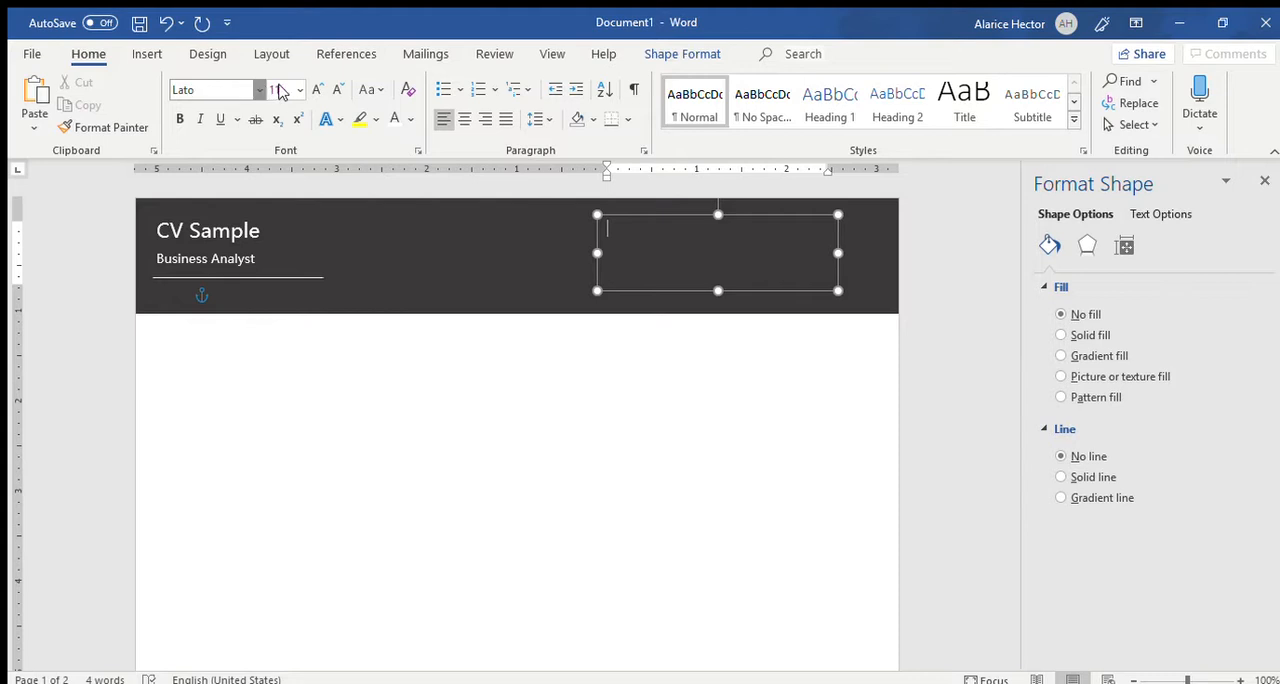
pyautogui.click(279, 90)
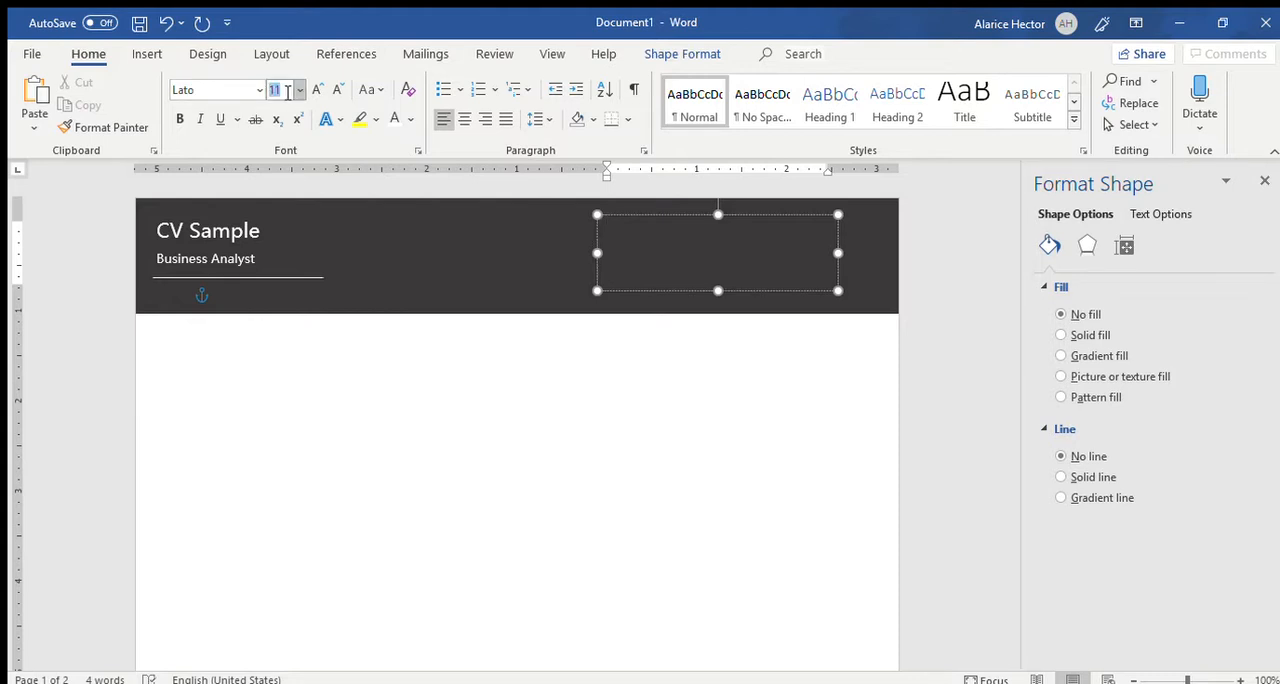
pyautogui.write('9')
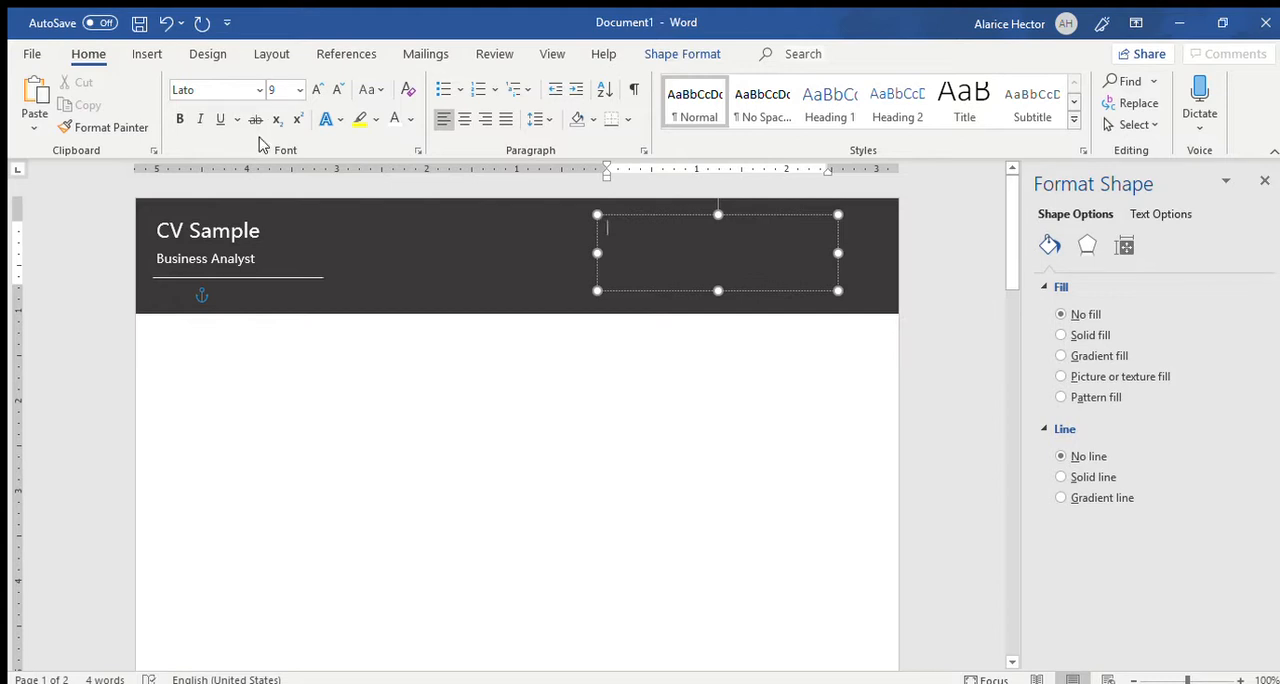
pyautogui.write('Residential')
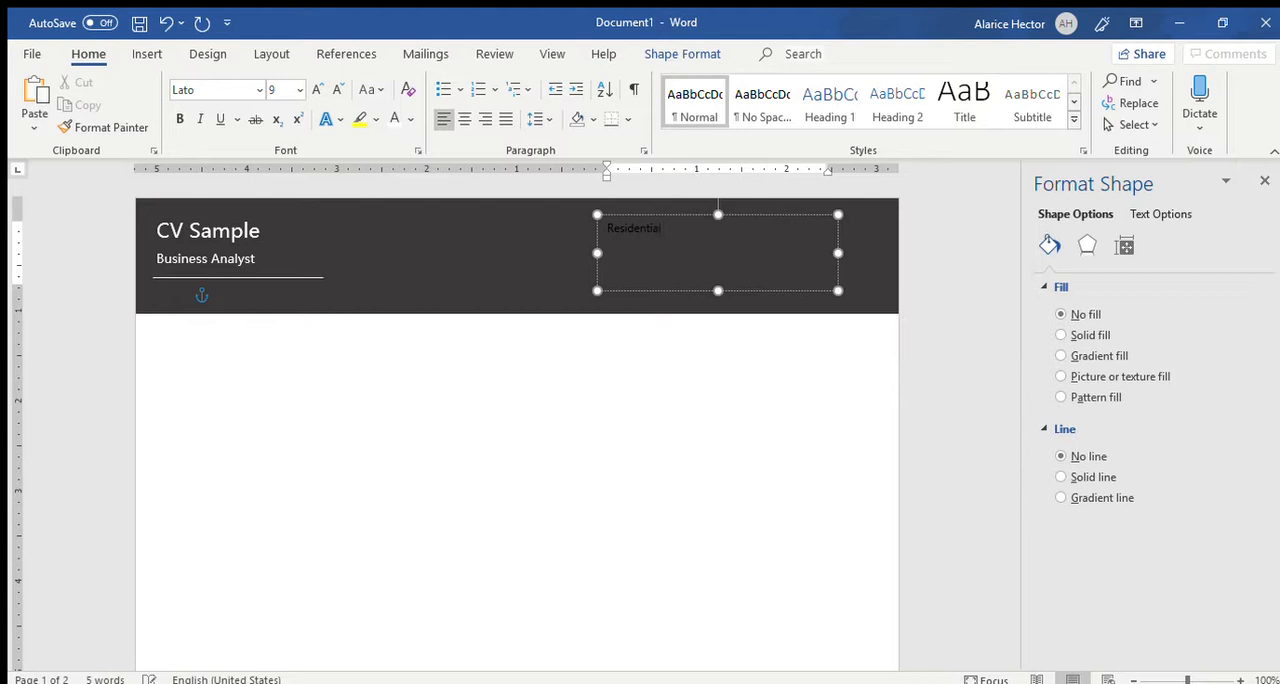
pyautogui.write('Address')
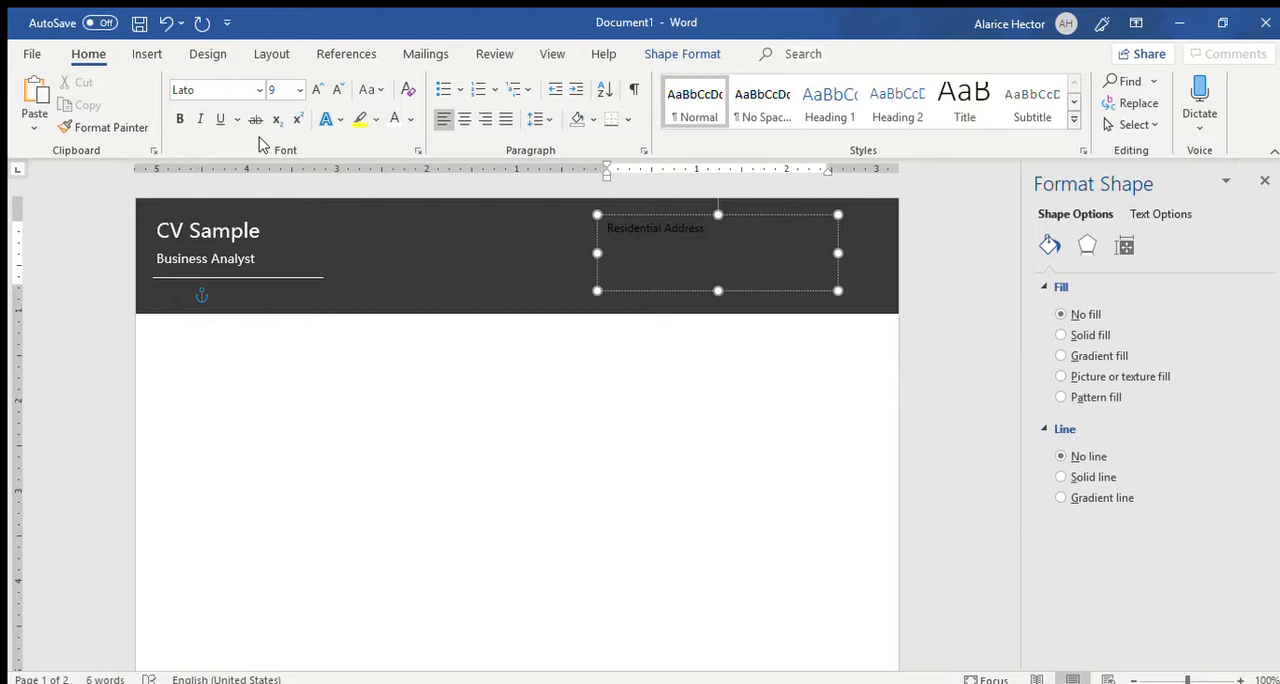
pyautogui.write(':')
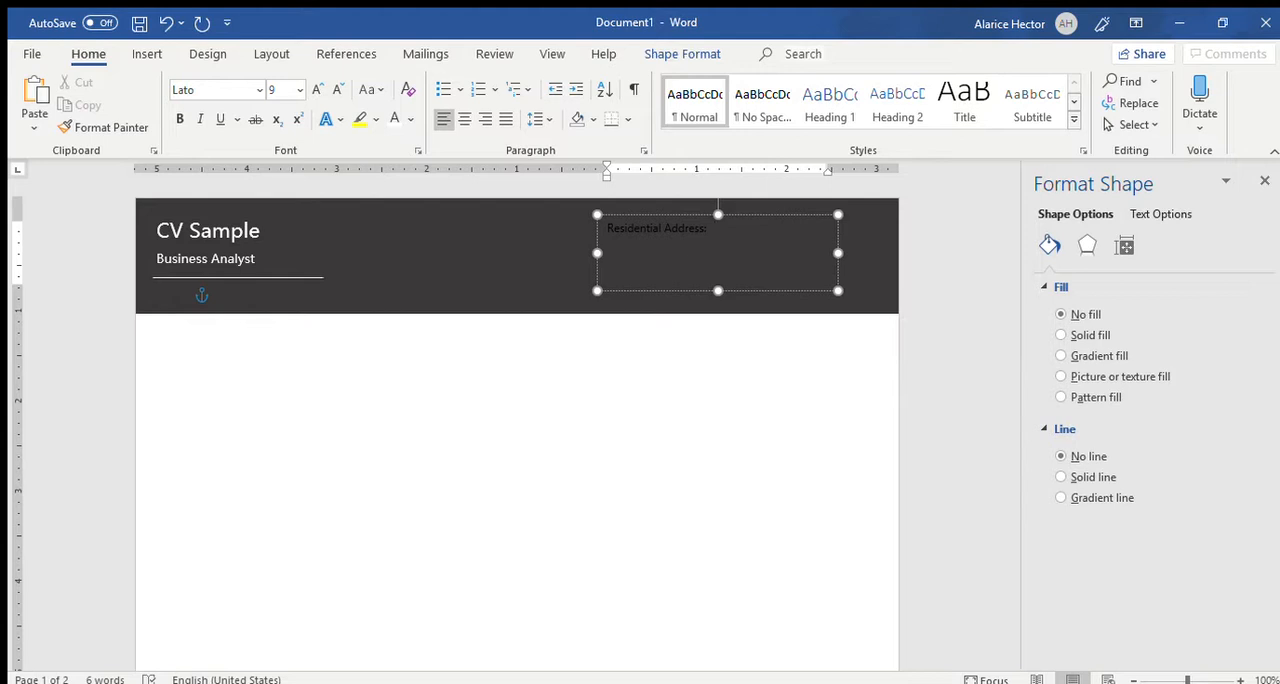
pyautogui.click(712, 228)
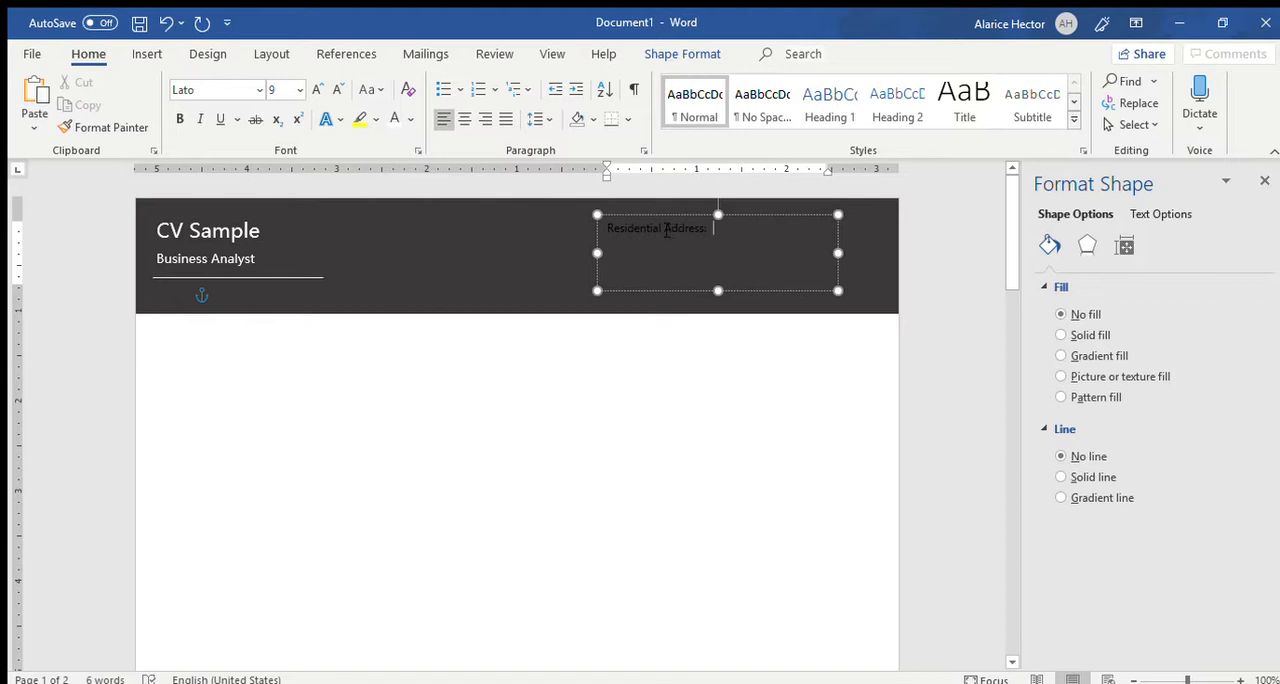
pyautogui.doubleClick(655, 228)
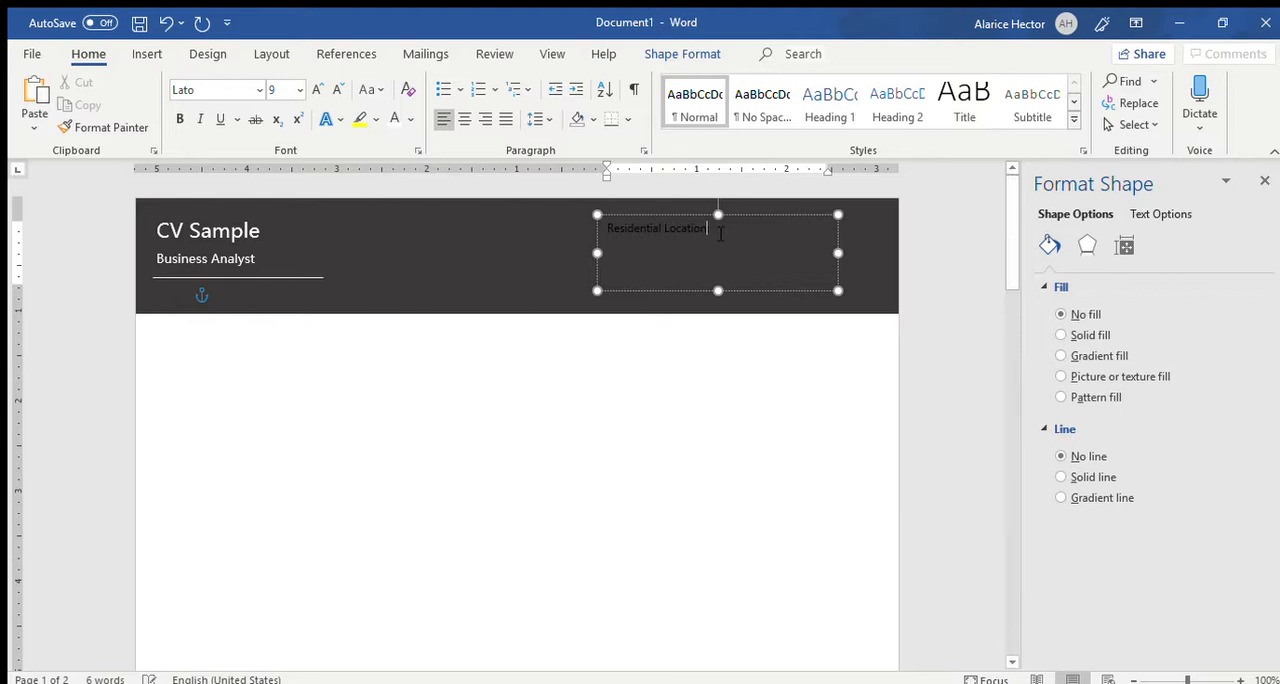
pyautogui.write(':')
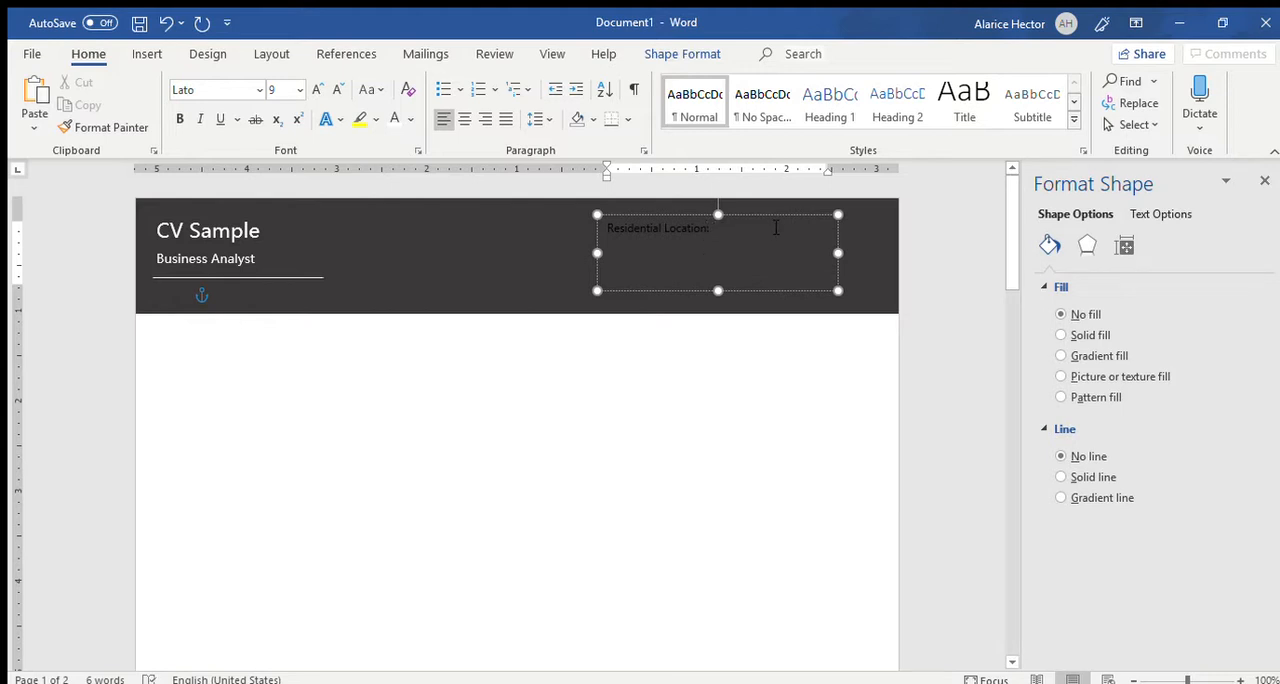
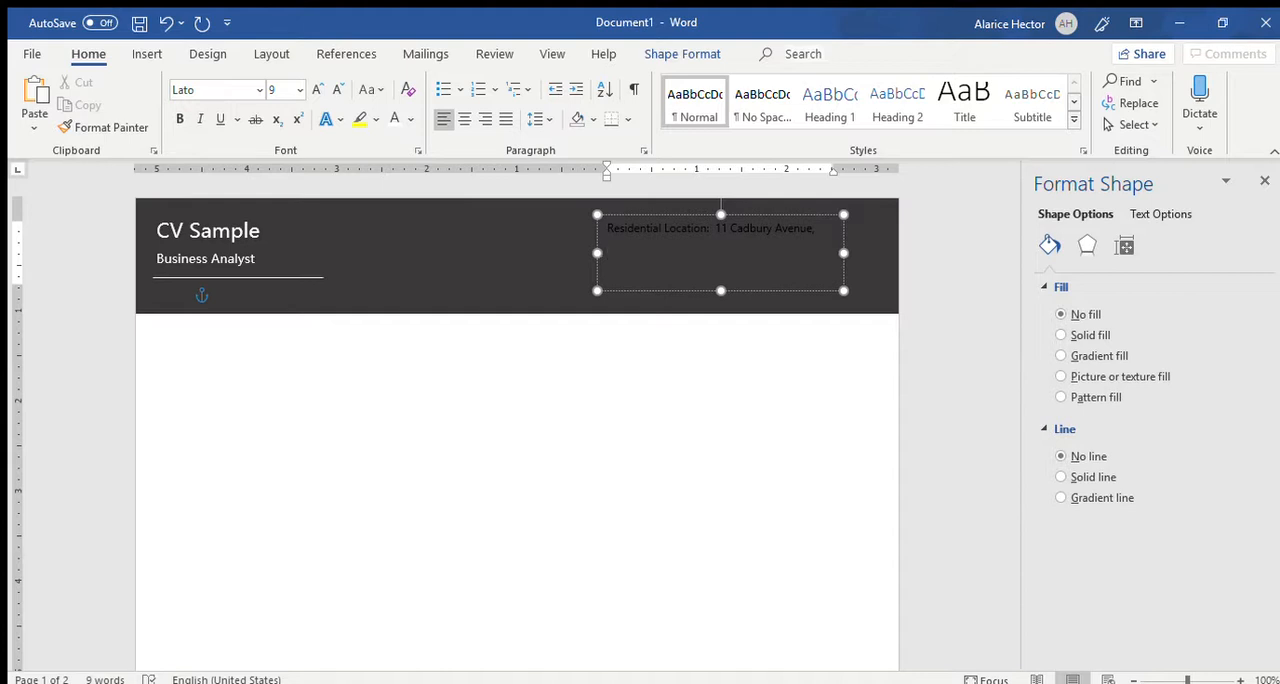
# Add the line 'Contact Number: 000000 000 / 000000000'
pyautogui.write('Contact')
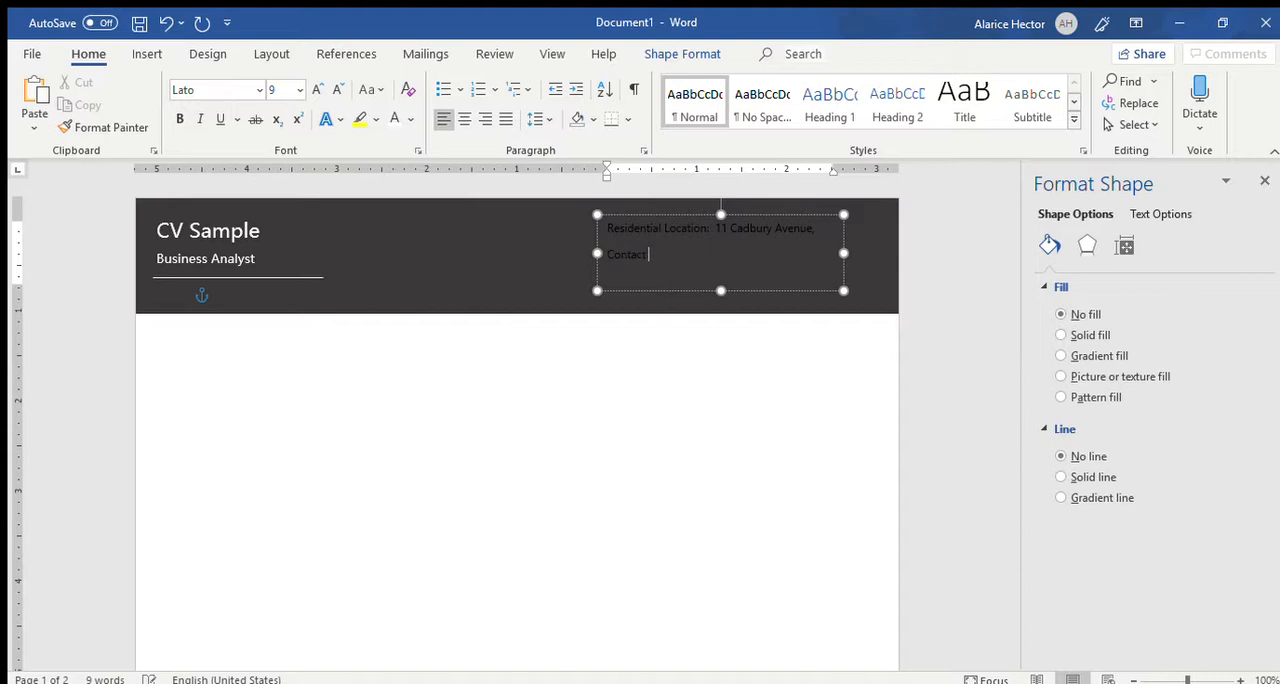
pyautogui.write('Number:')
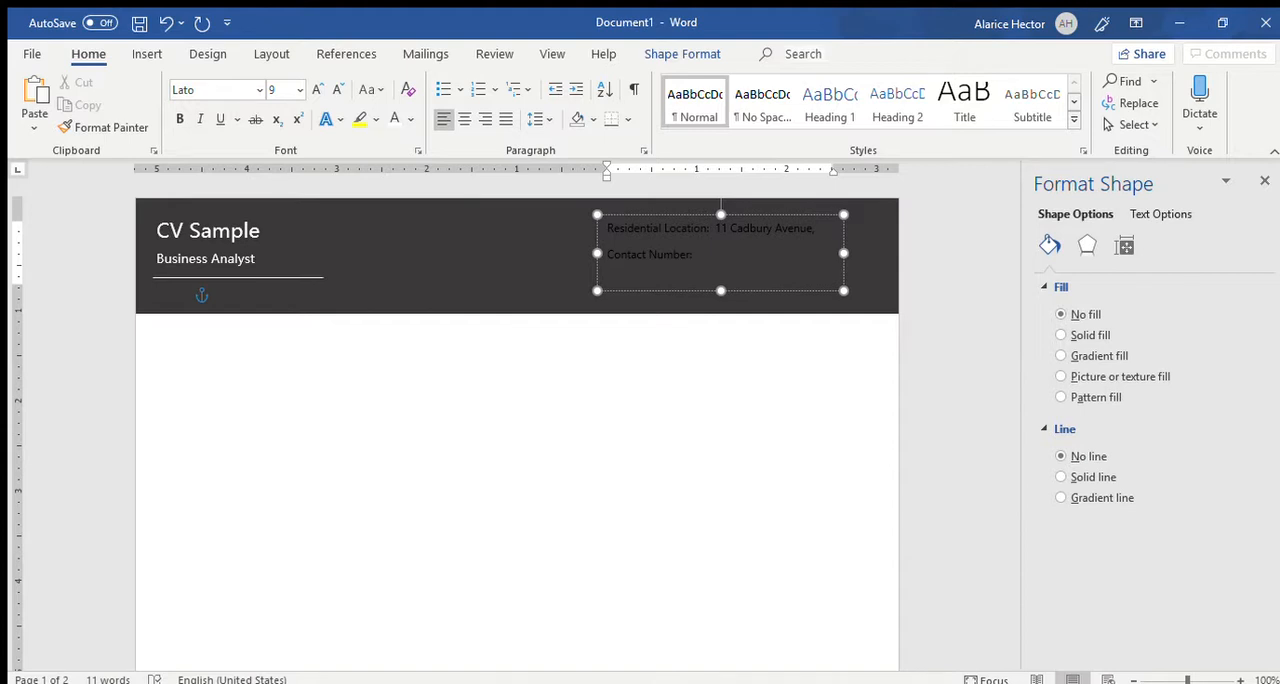
pyautogui.write('000000')
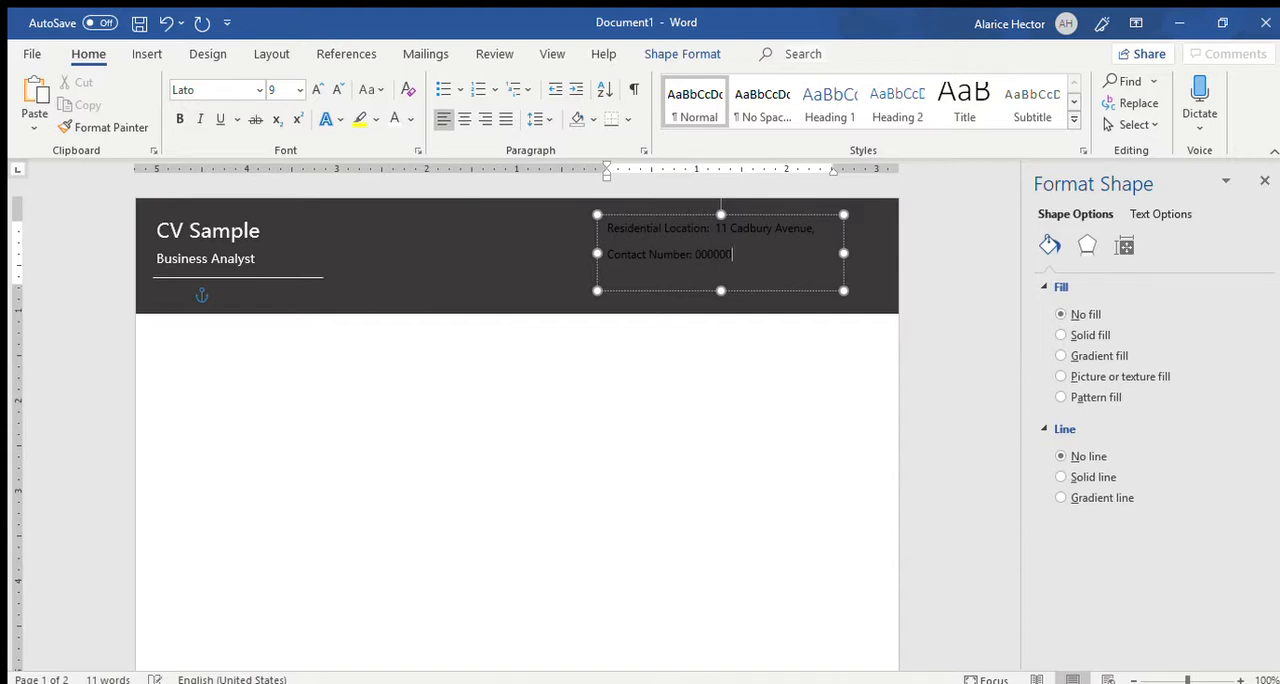
pyautogui.write('0000')
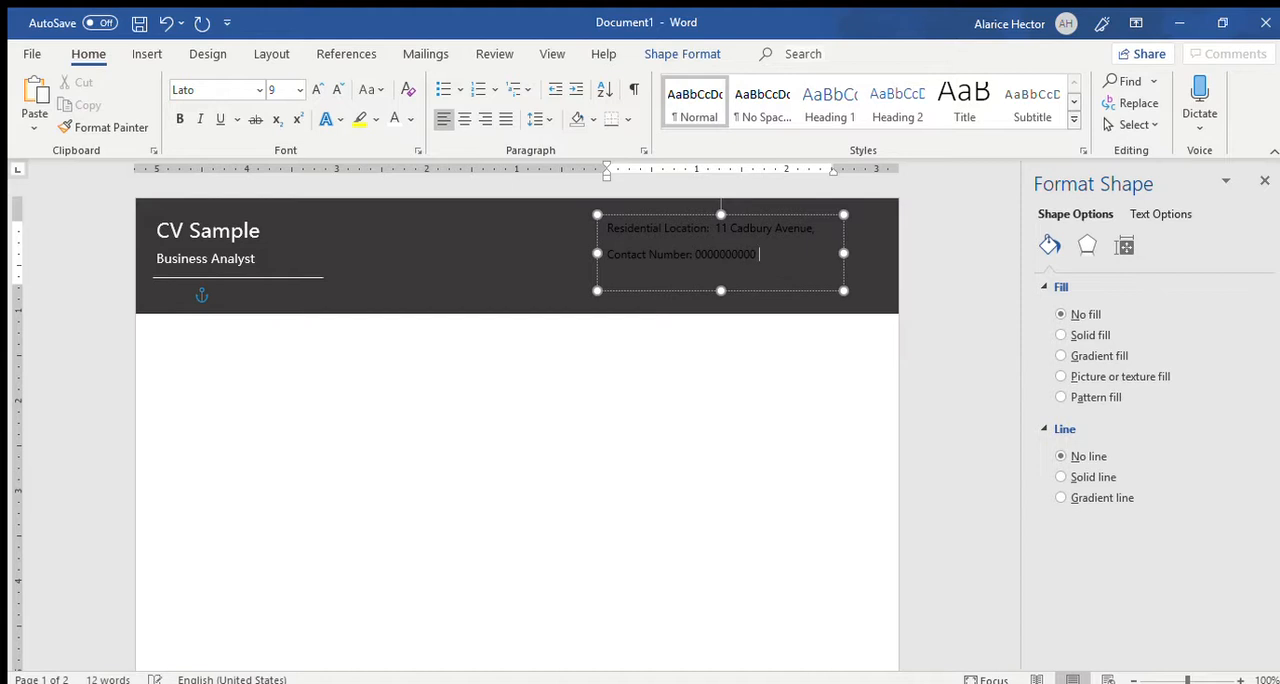
pyautogui.write('/')
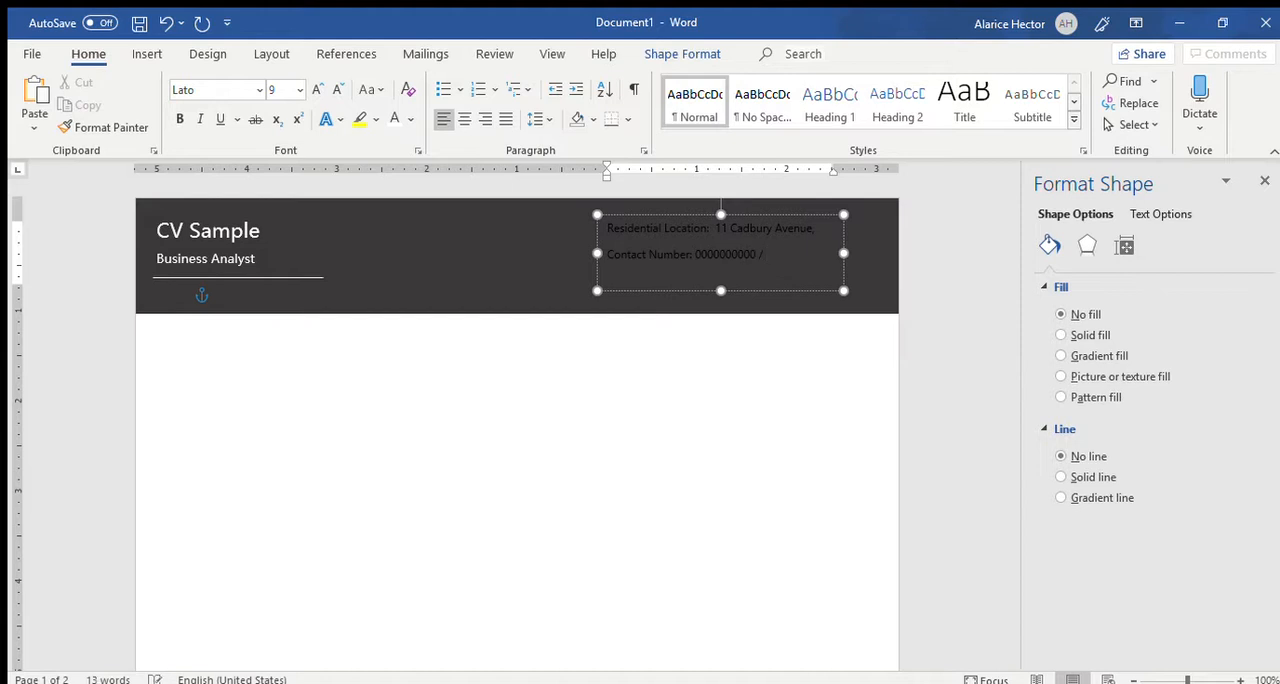
pyautogui.write('000000000')
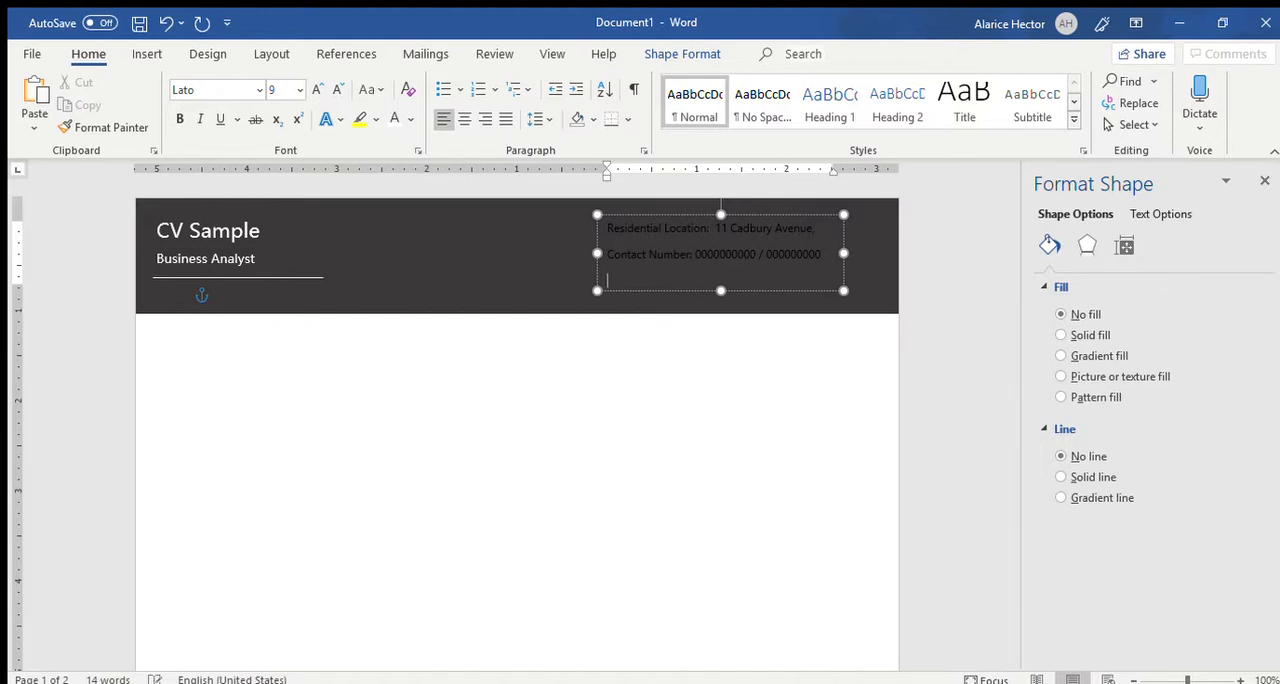
pyautogui.write('Email:')
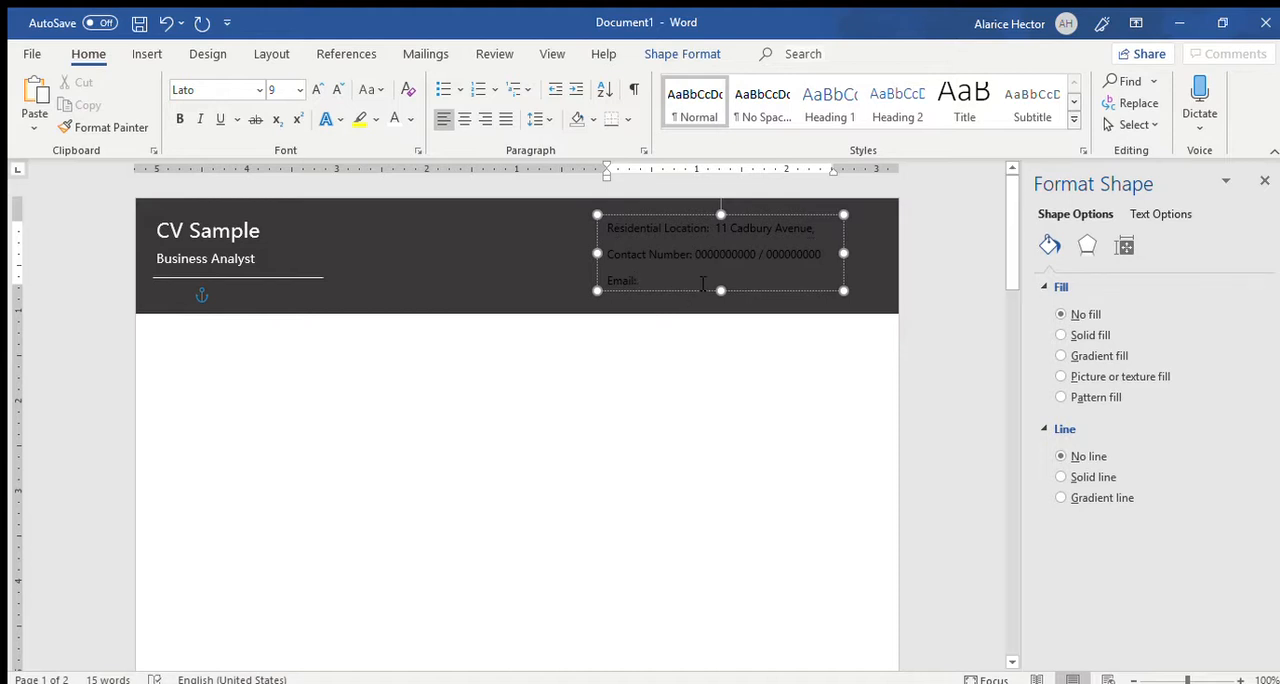
pyautogui.click(640, 280)
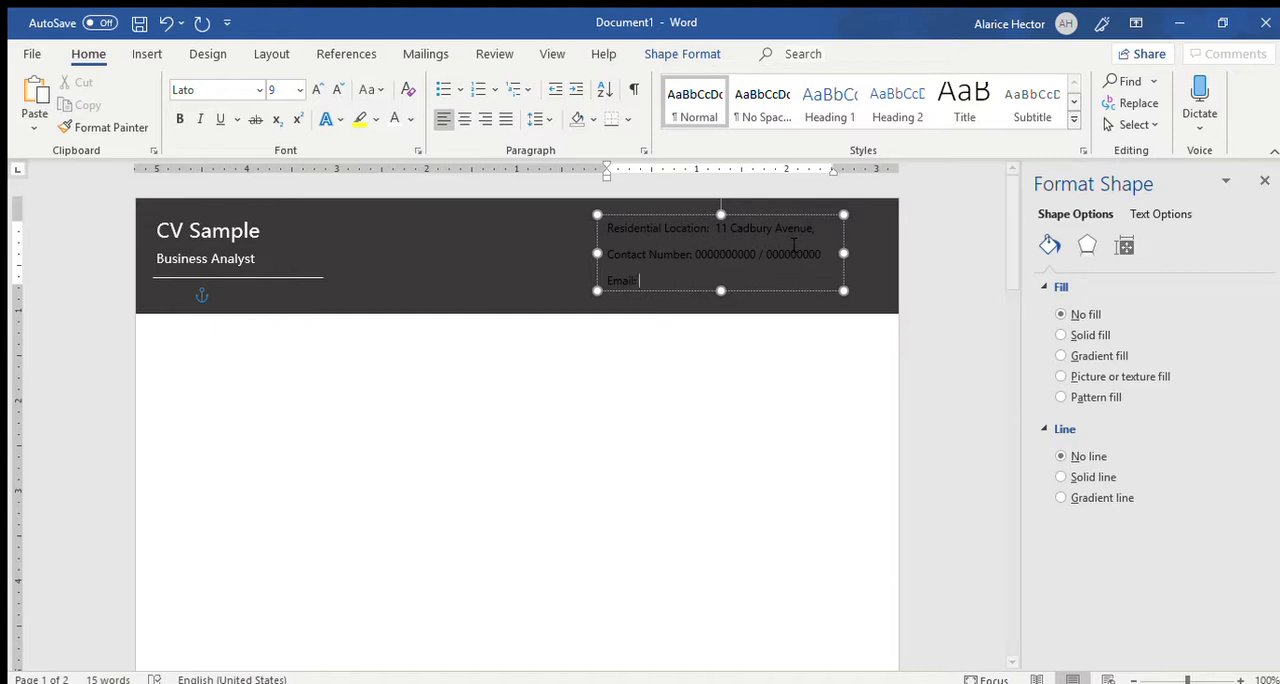
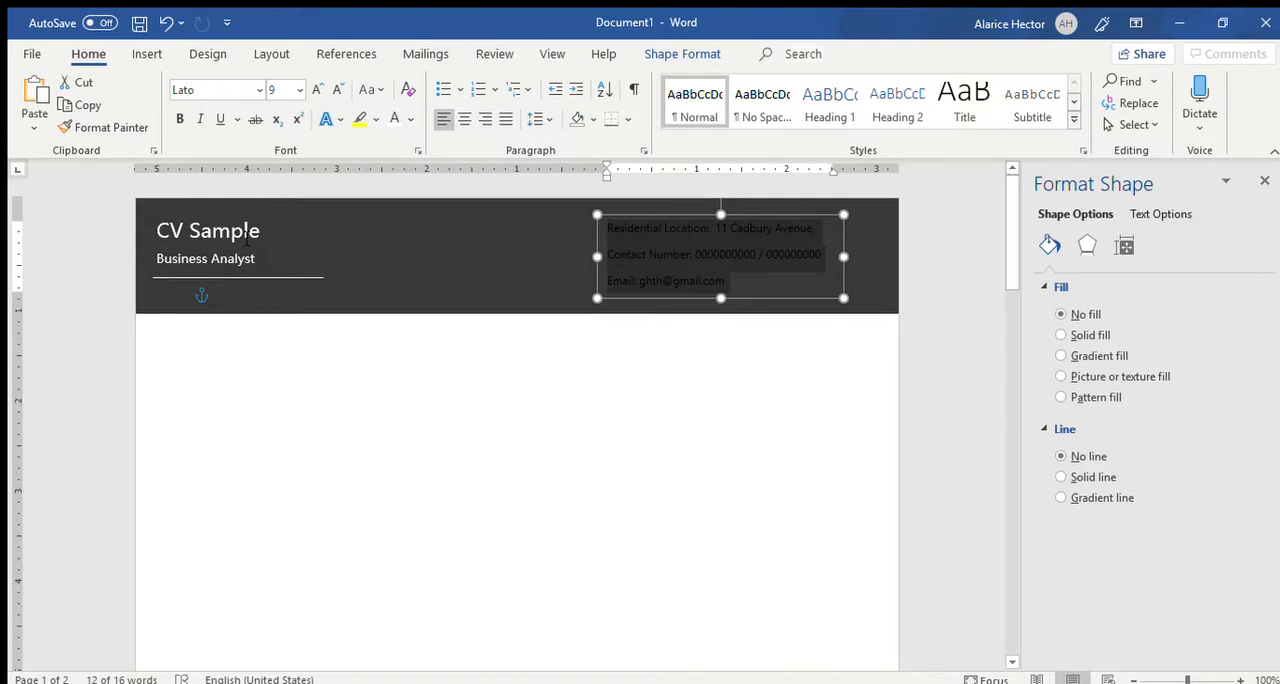
pyautogui.moveTo(247, 235)
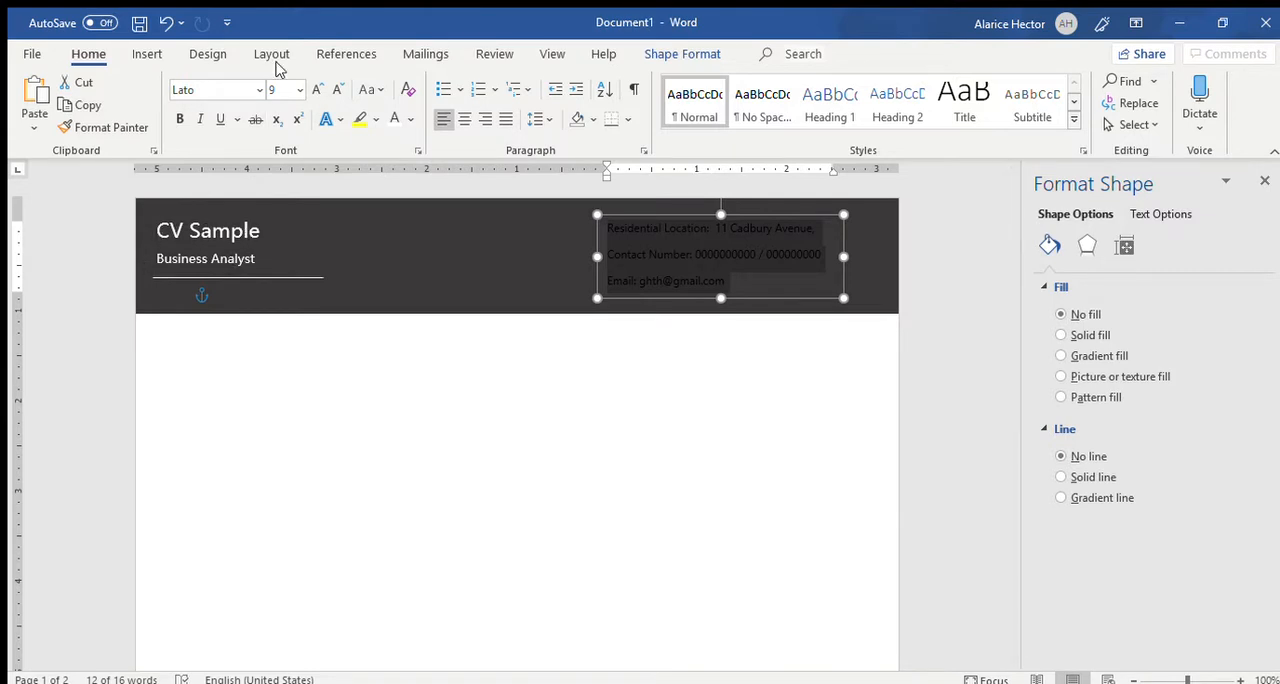
# Set Spacing After from 8 pt to 0 pt for the three contact lines
pyautogui.click(271, 53)
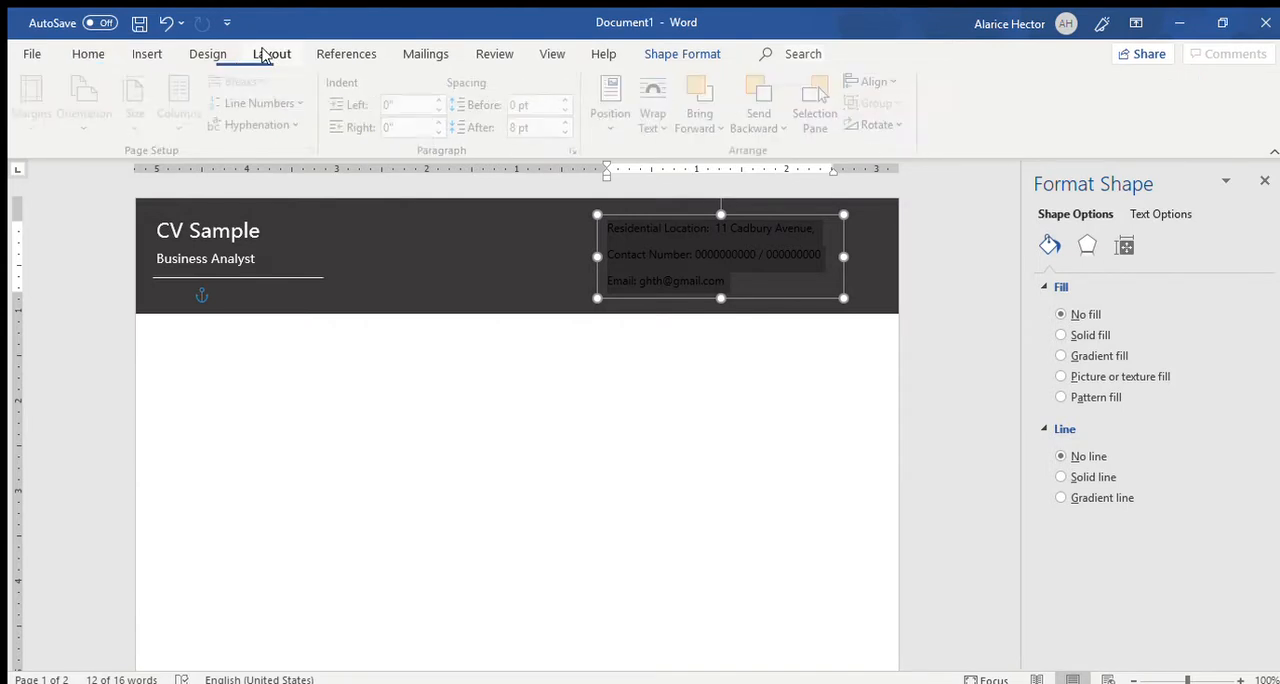
pyautogui.click(271, 53)
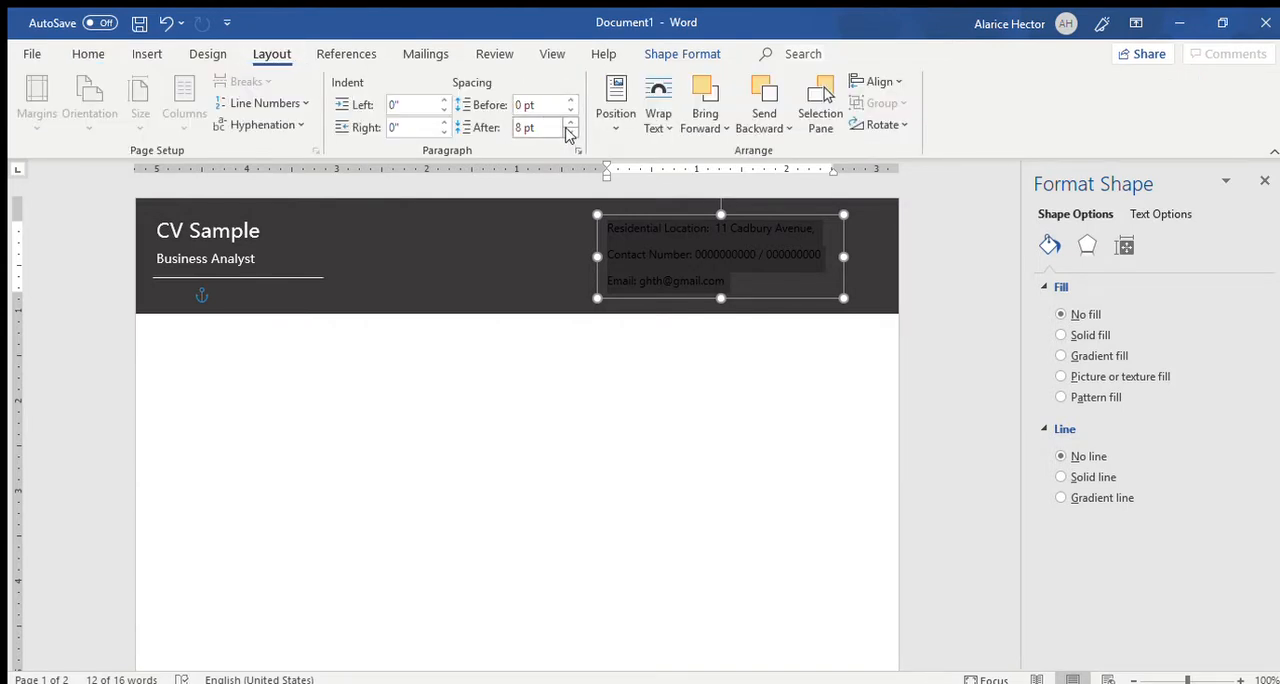
pyautogui.click(570, 131)
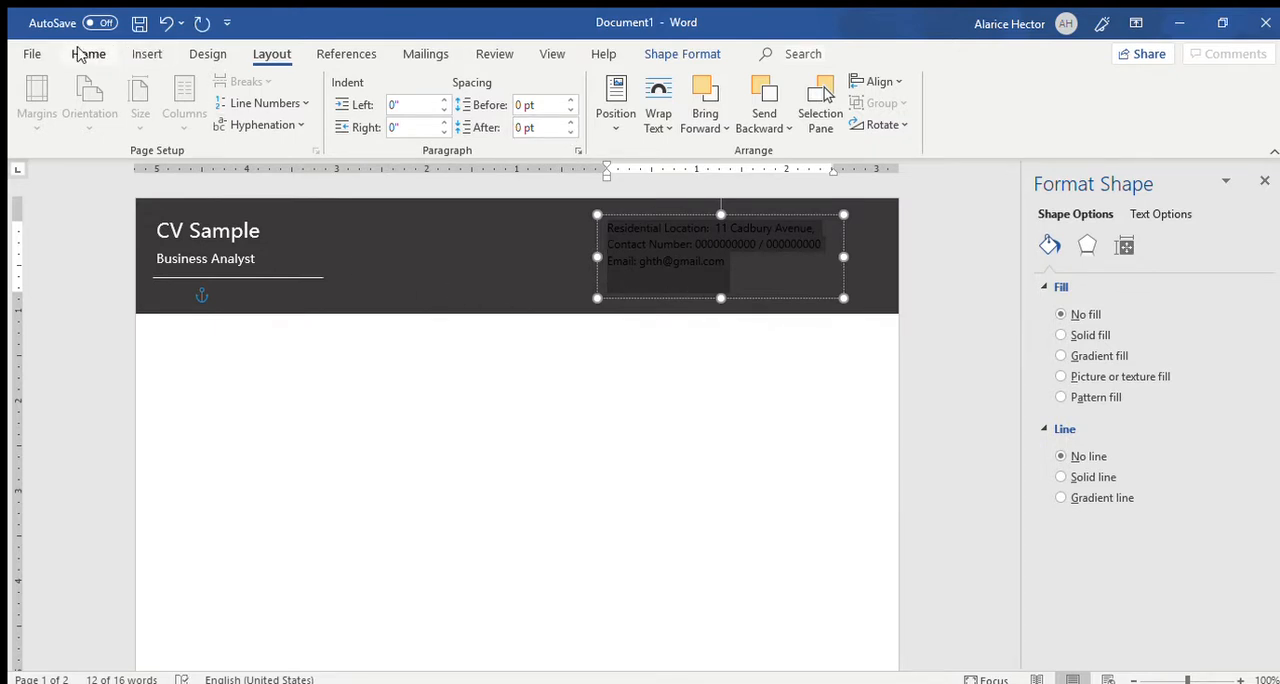
pyautogui.click(88, 54)
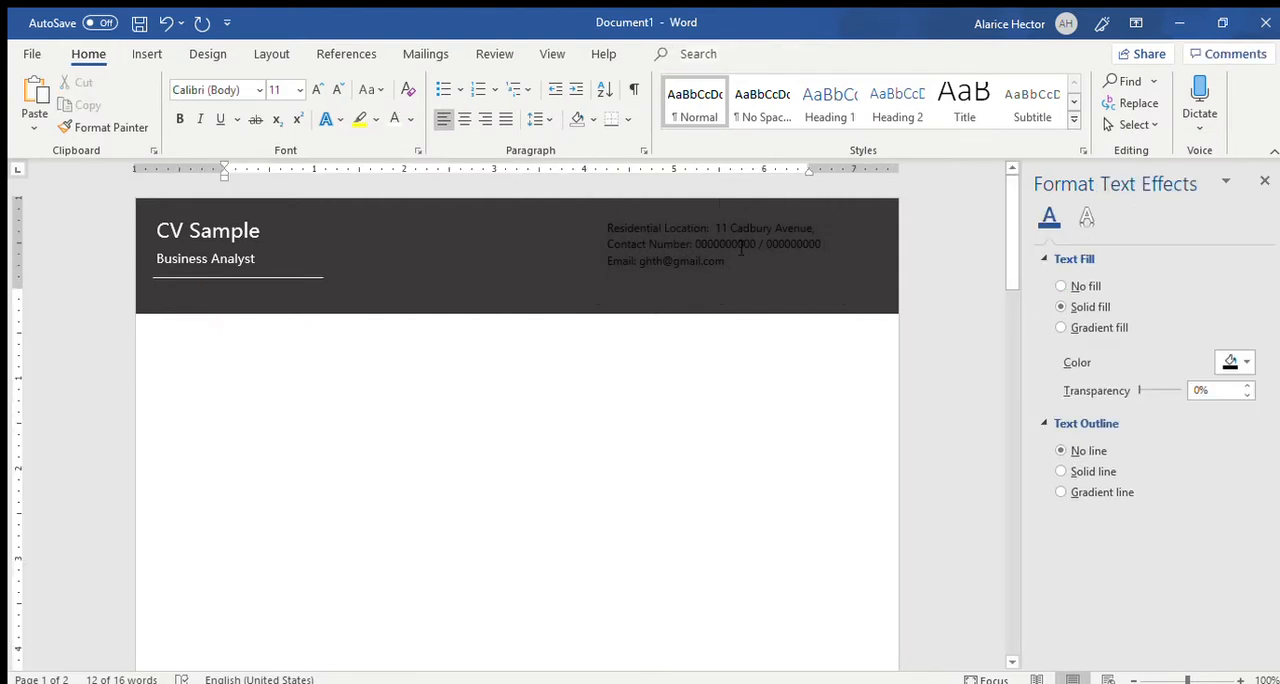
# Colour the contact details light blue
pyautogui.click(710, 244)
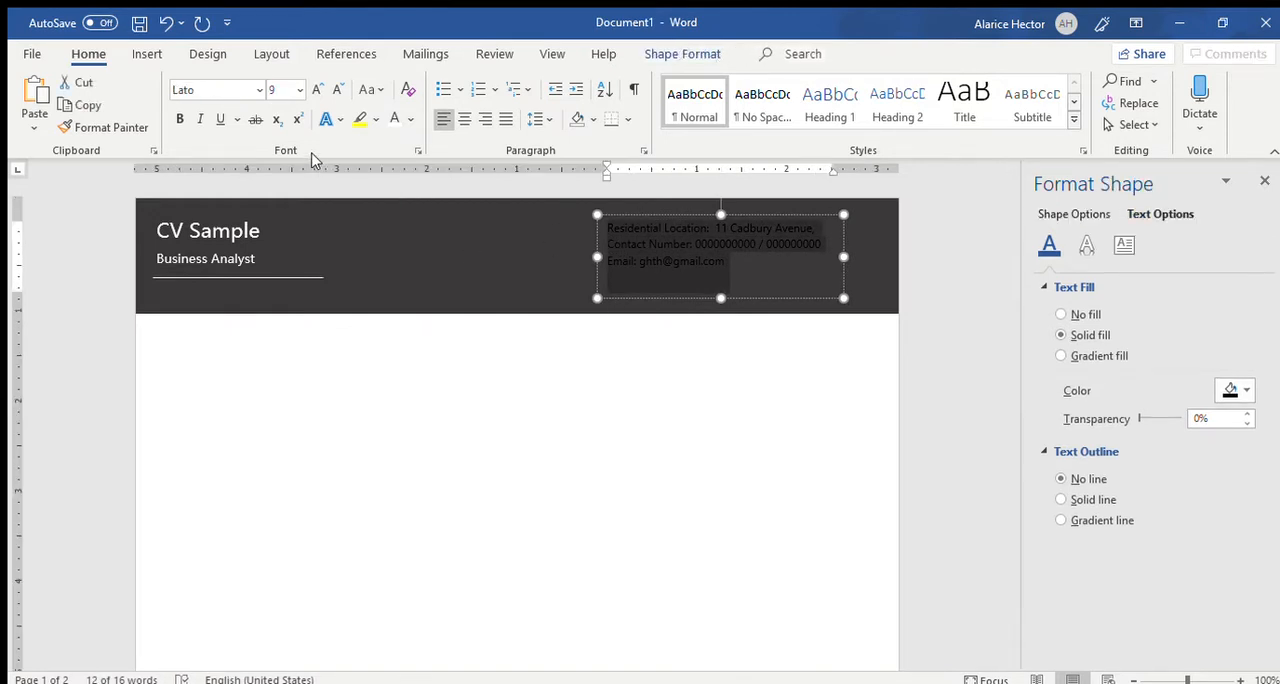
pyautogui.moveTo(443, 163)
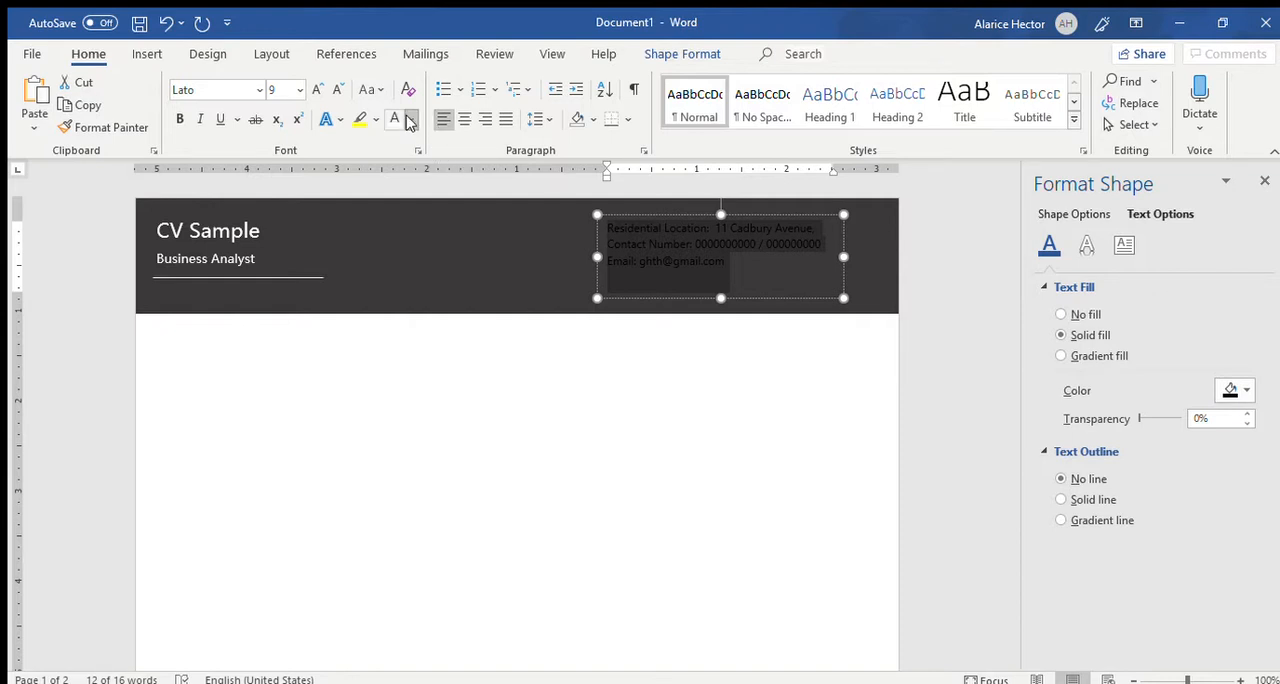
pyautogui.click(394, 119)
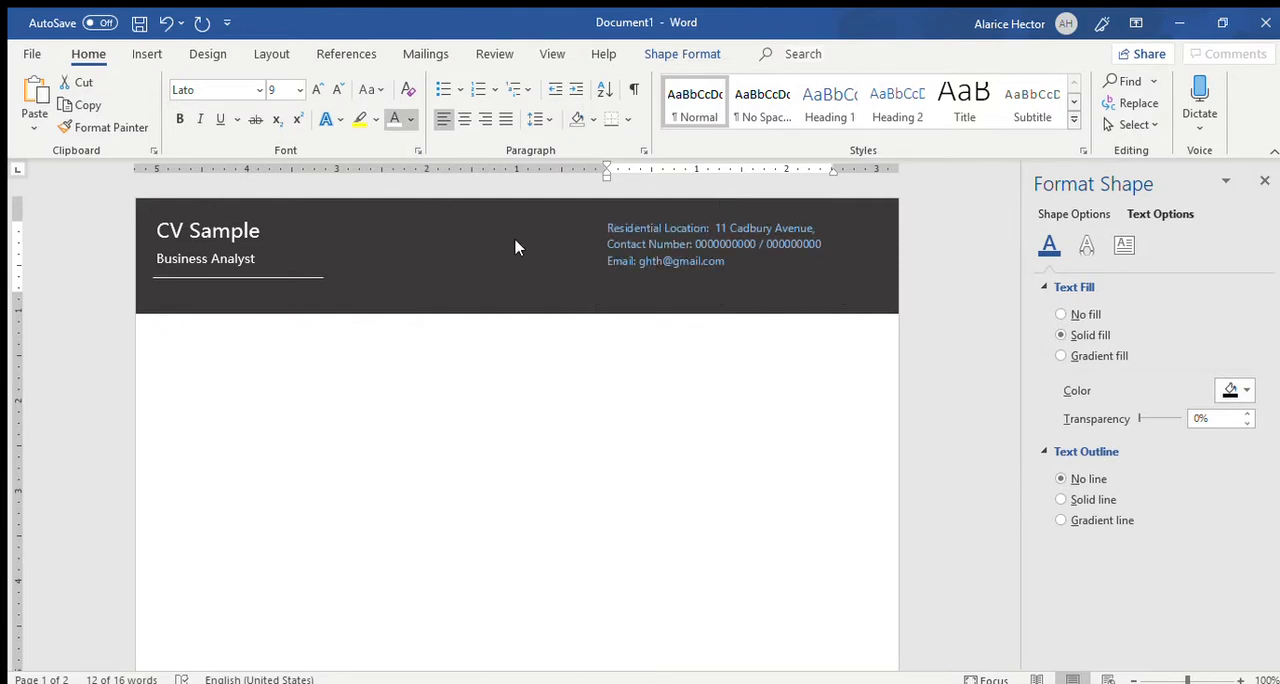
pyautogui.click(714, 244)
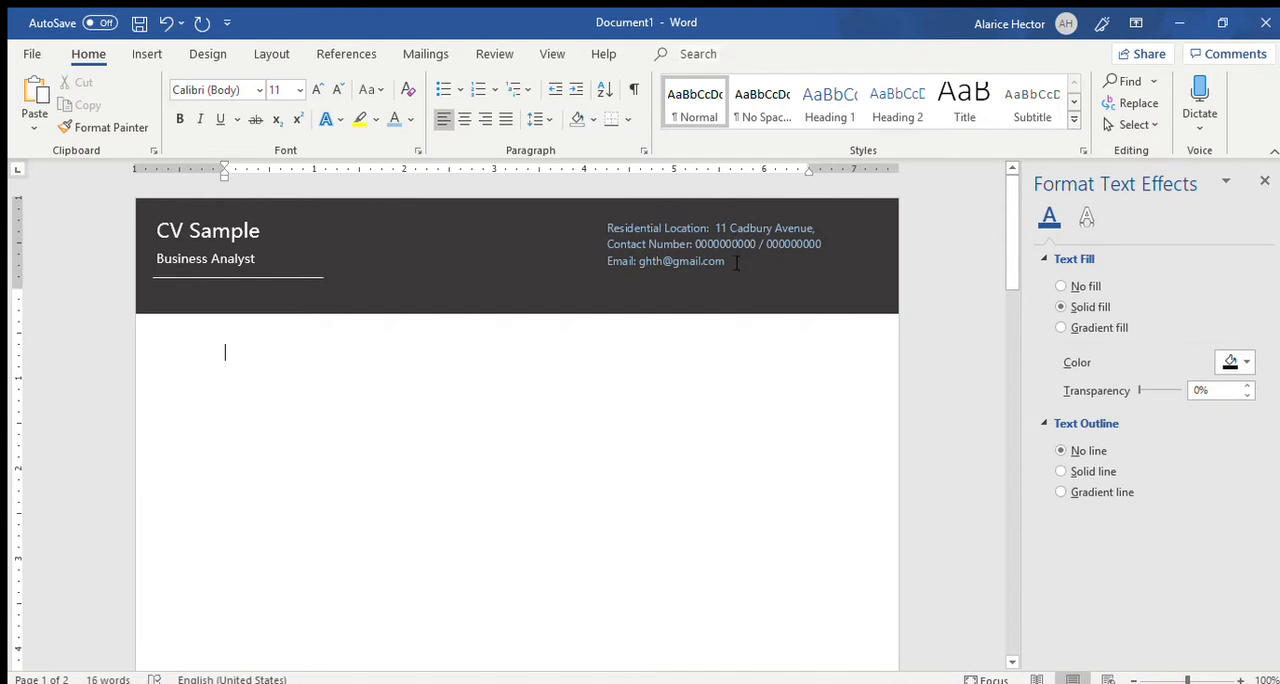
# Set the contact details font size to 8 pt
pyautogui.click(714, 244)
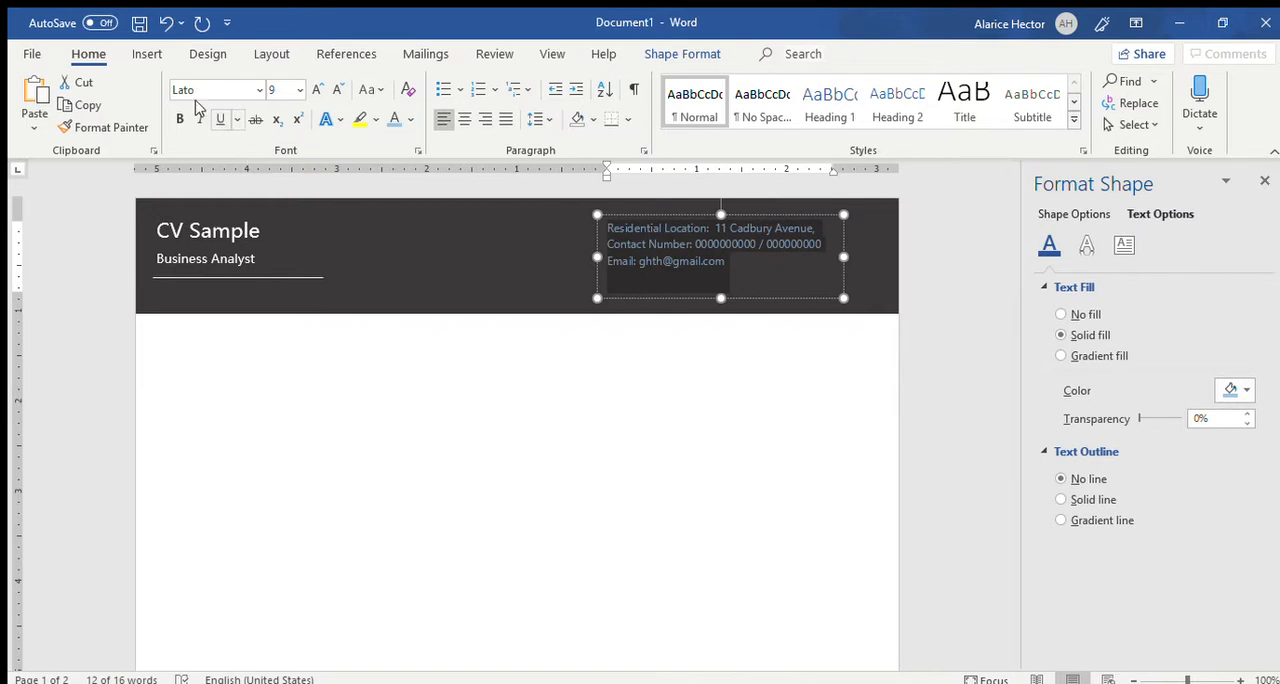
pyautogui.click(278, 90)
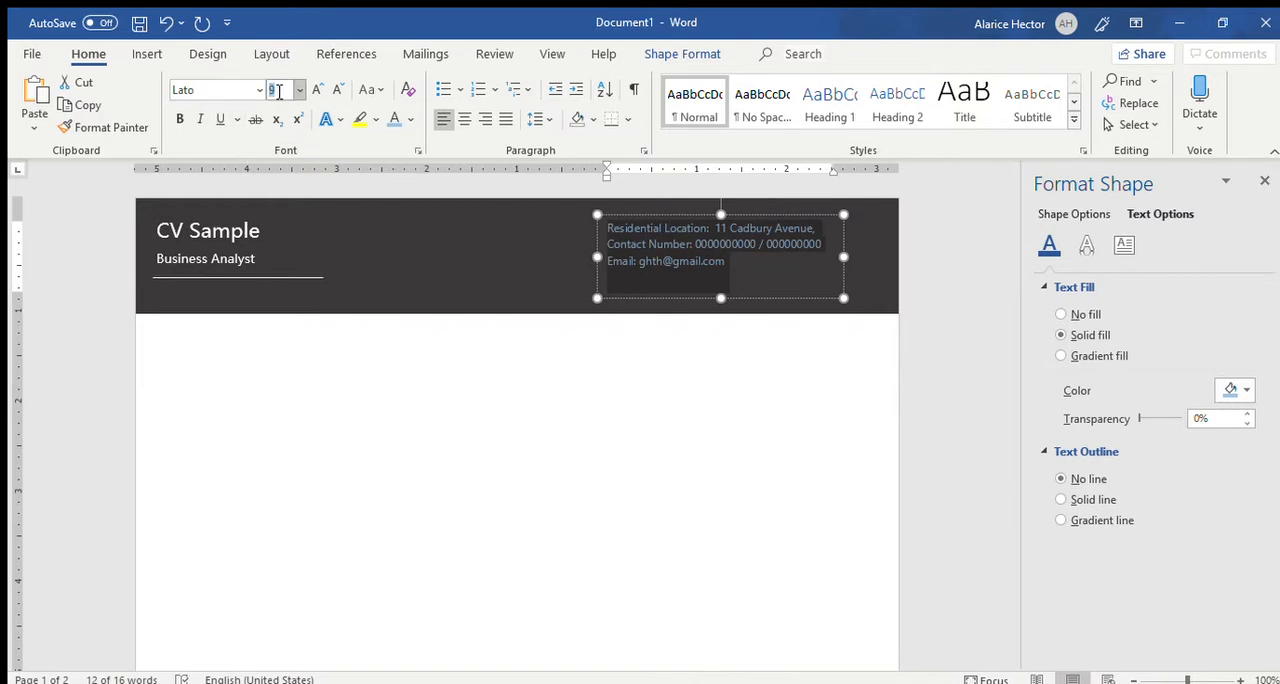
pyautogui.write('8')
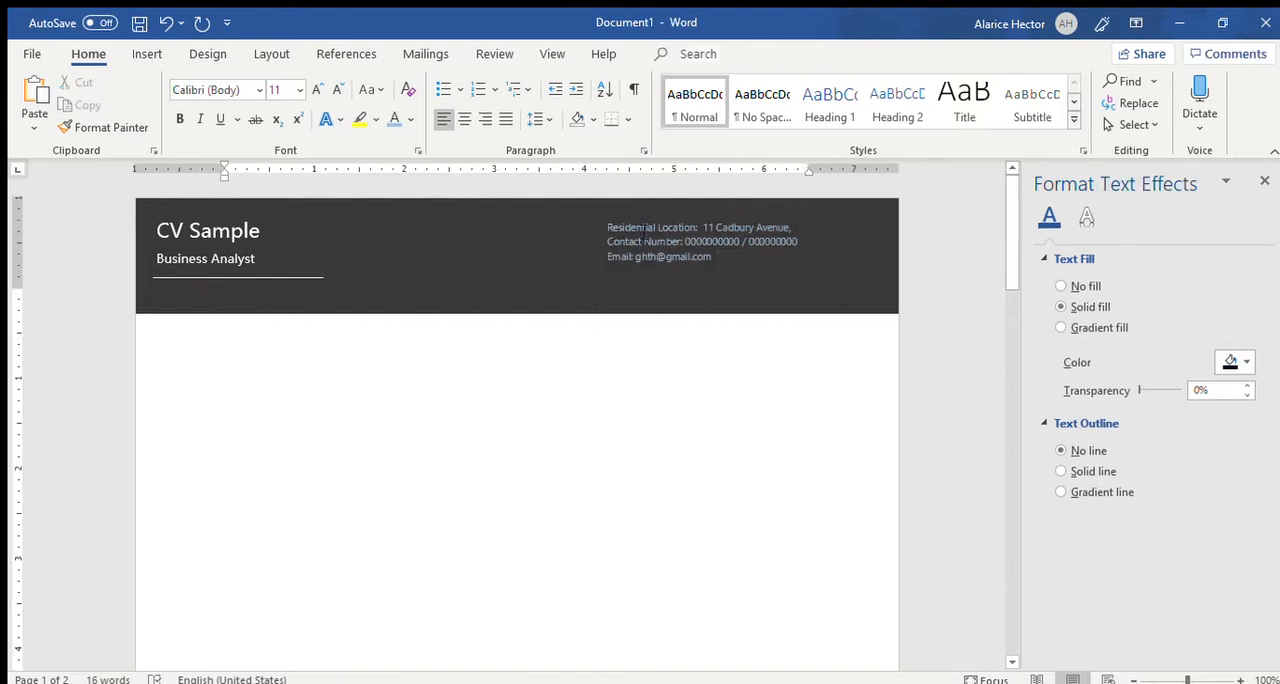
pyautogui.click(700, 241)
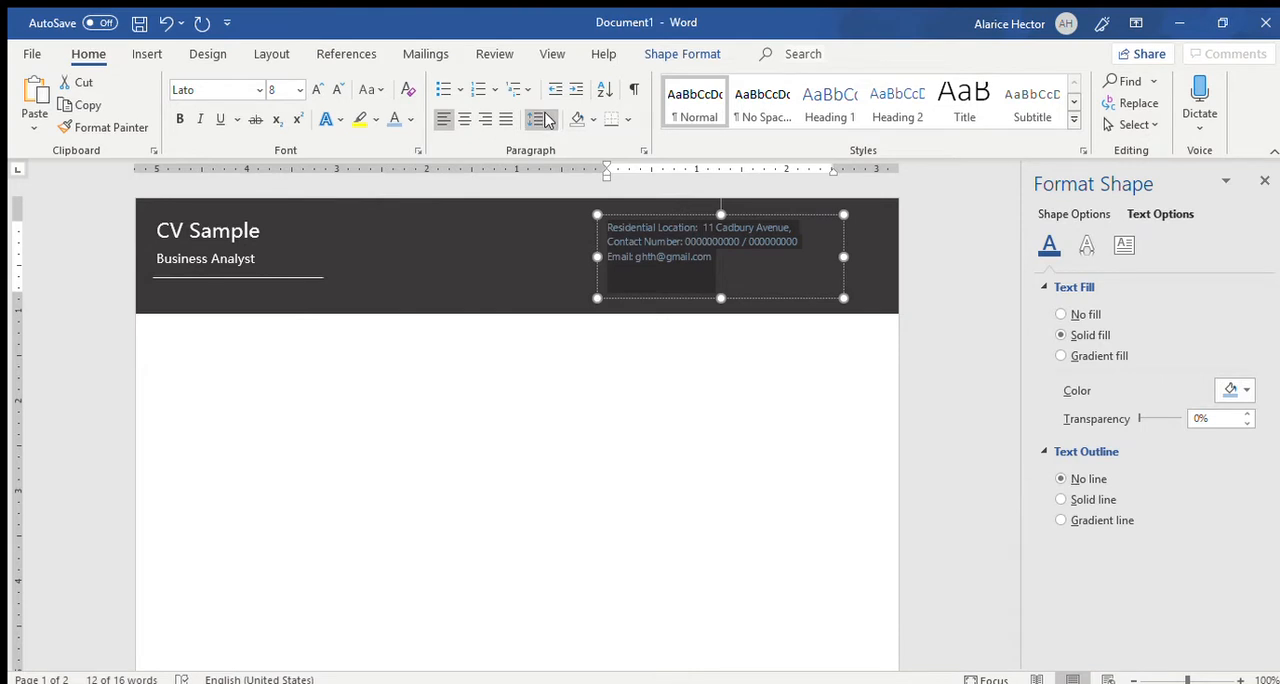
pyautogui.moveTo(556, 147)
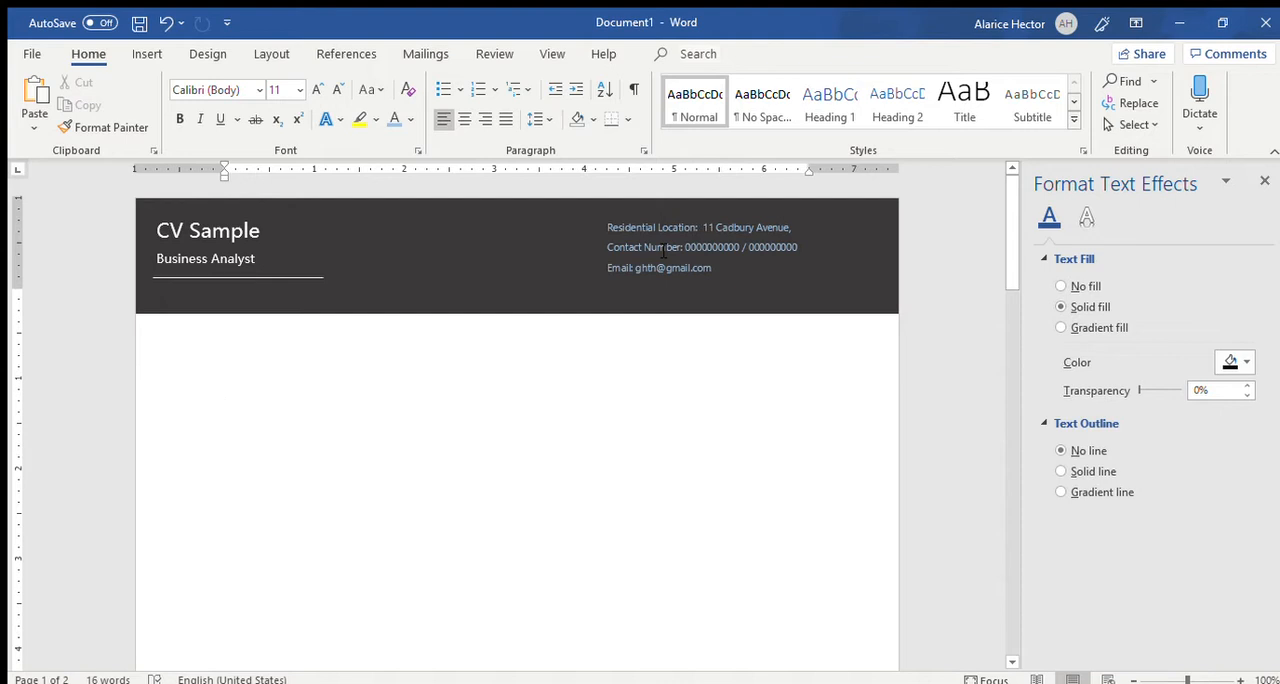
pyautogui.moveTo(306, 243)
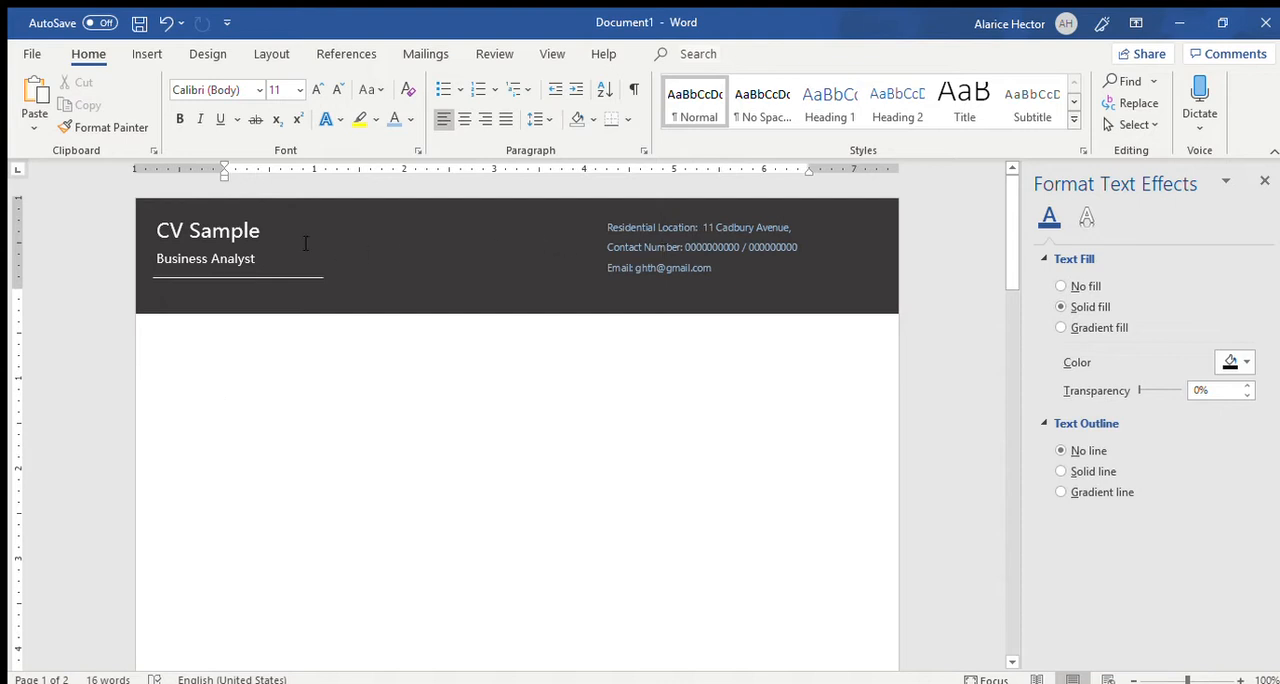
# Make the header band taller and shift the name, title and underline right
pyautogui.click(207, 230)
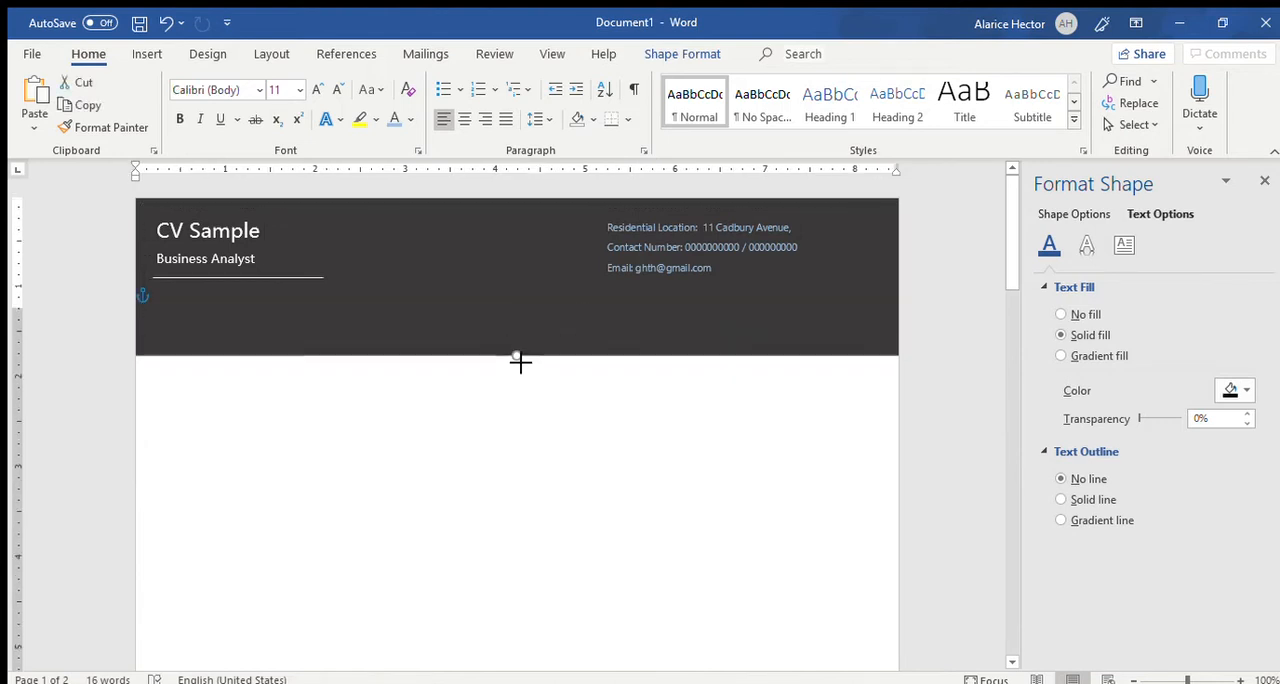
pyautogui.click(290, 258)
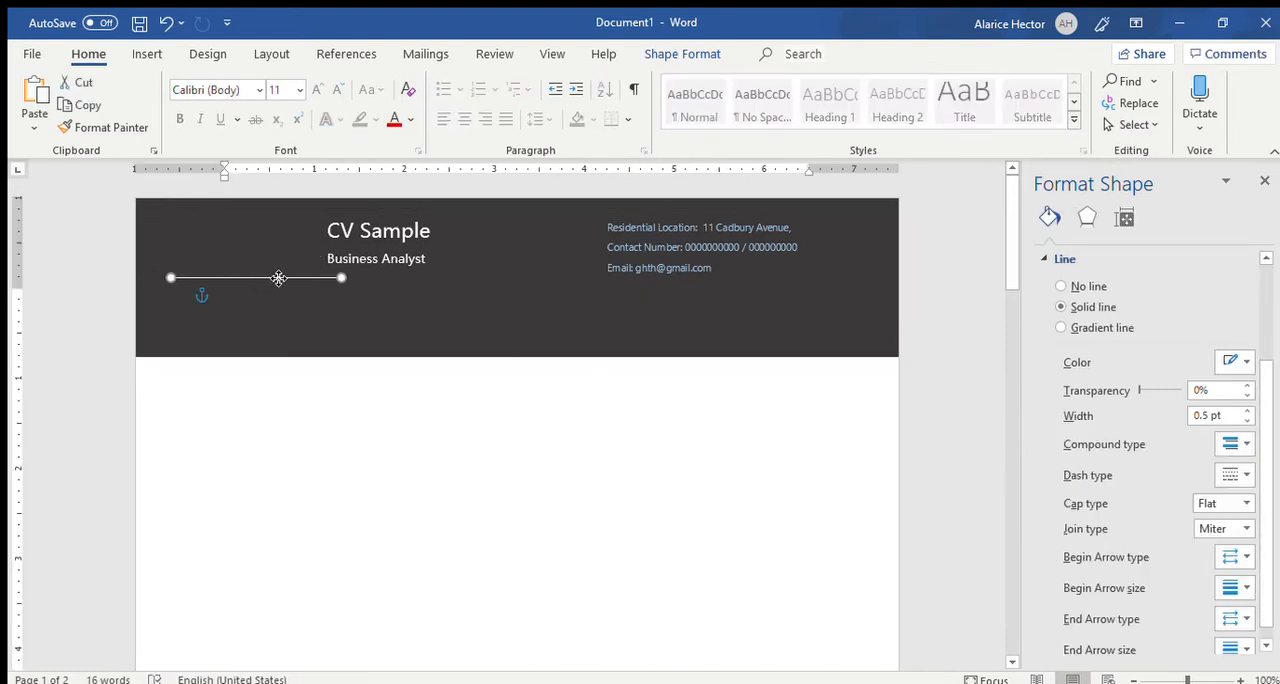
pyautogui.moveTo(255, 277); pyautogui.dragTo(378, 277)
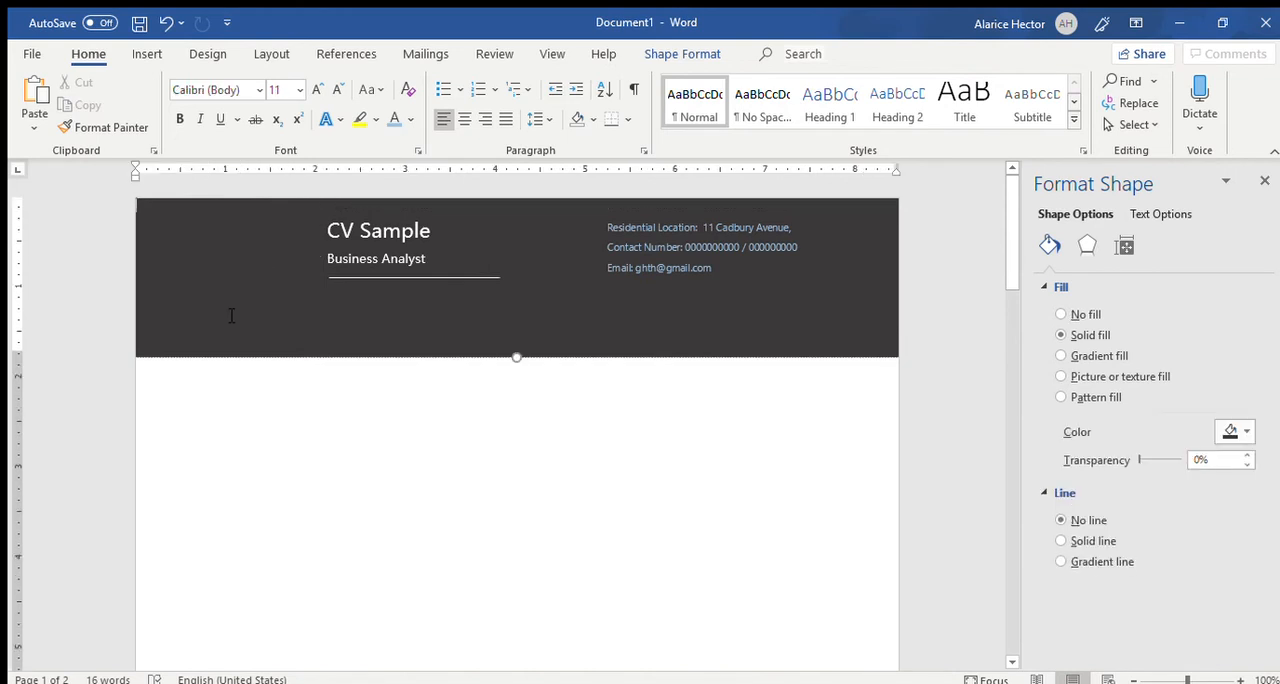
pyautogui.click(146, 54)
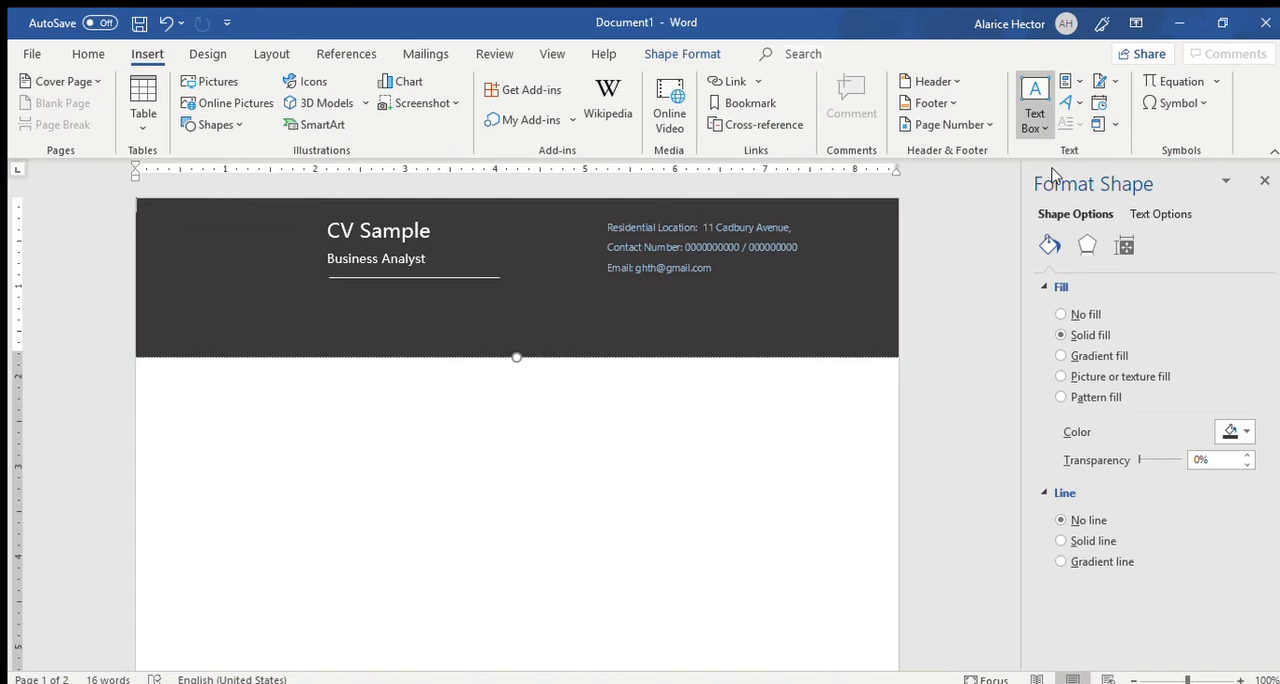
# Draw a photo text box at the band's left end with No fill and No line
pyautogui.click(1035, 90)
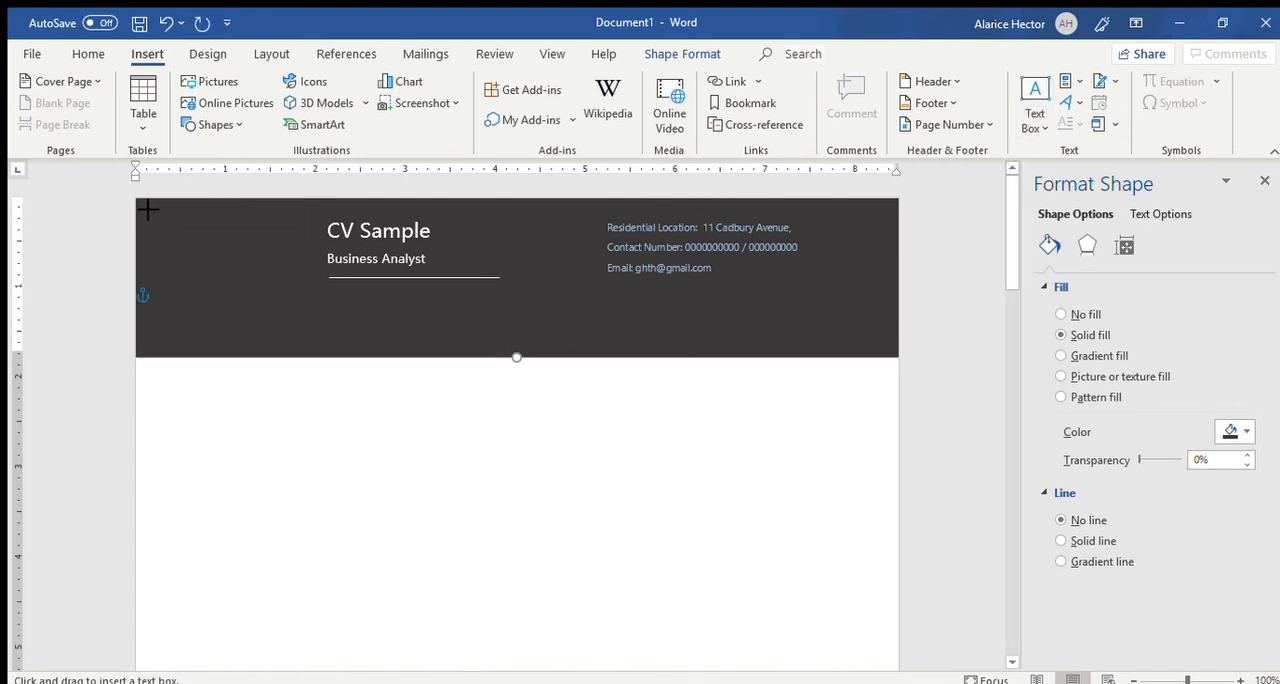
pyautogui.moveTo(147, 208); pyautogui.dragTo(318, 352)
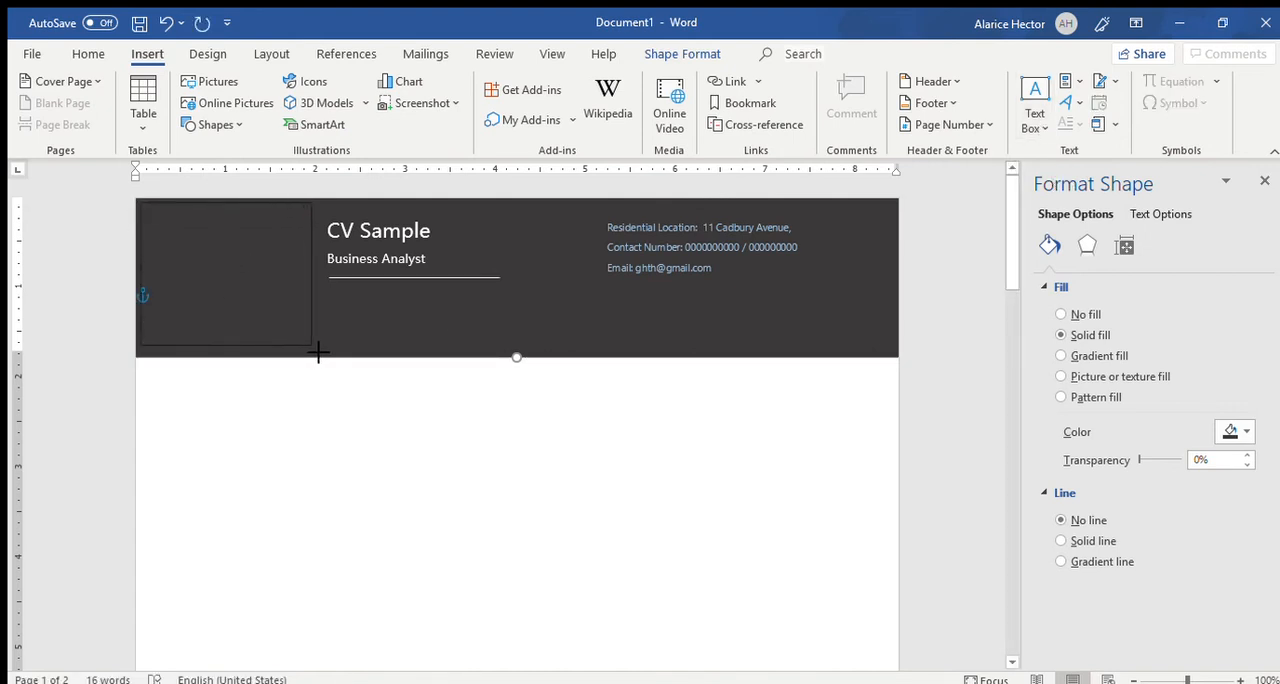
pyautogui.click(228, 275)
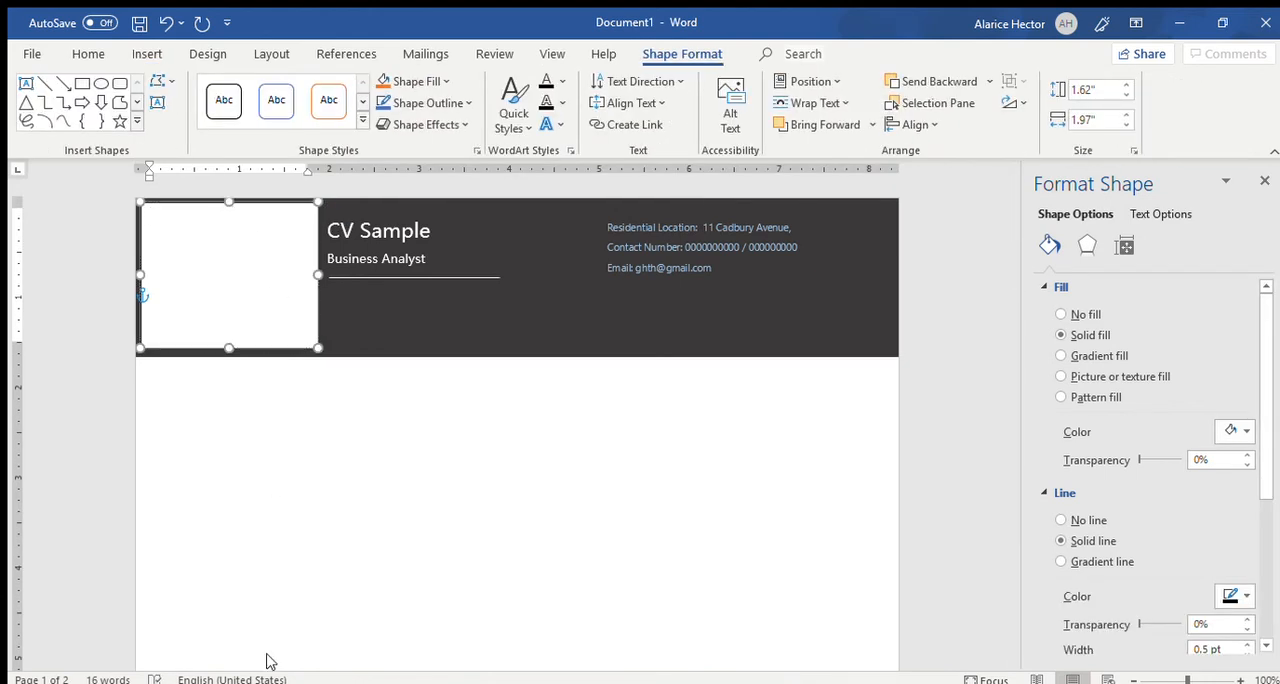
pyautogui.moveTo(286, 410)
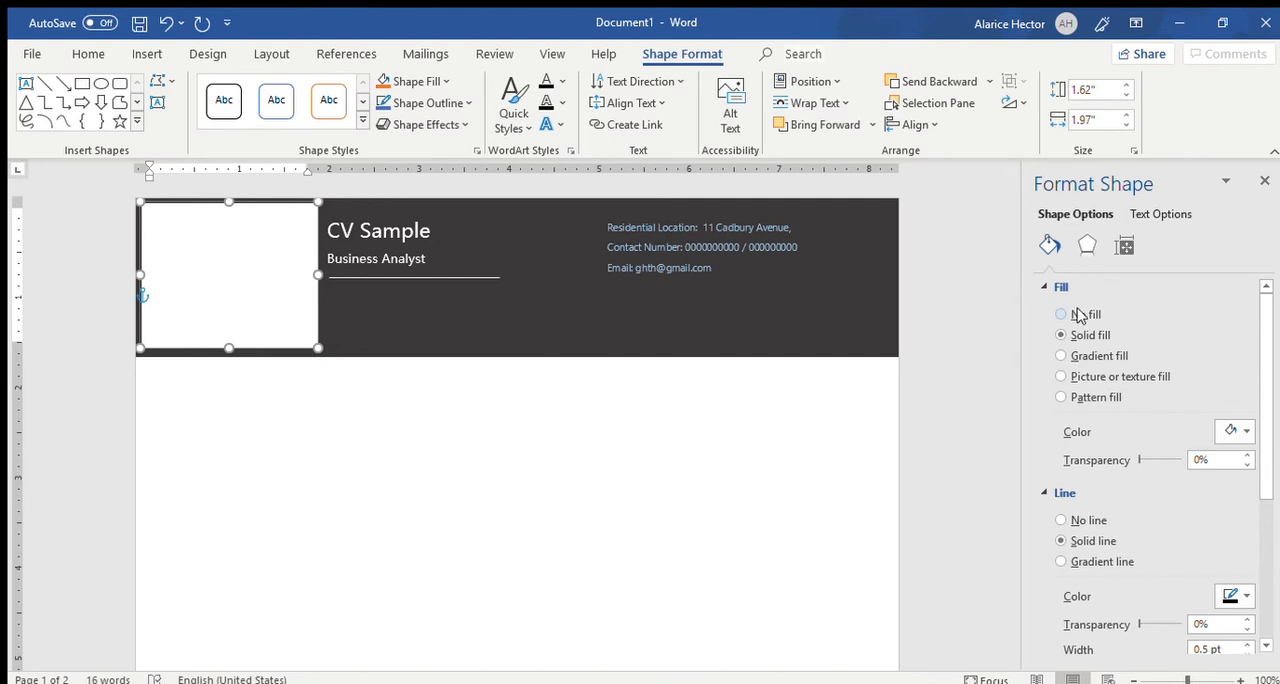
pyautogui.click(1061, 314)
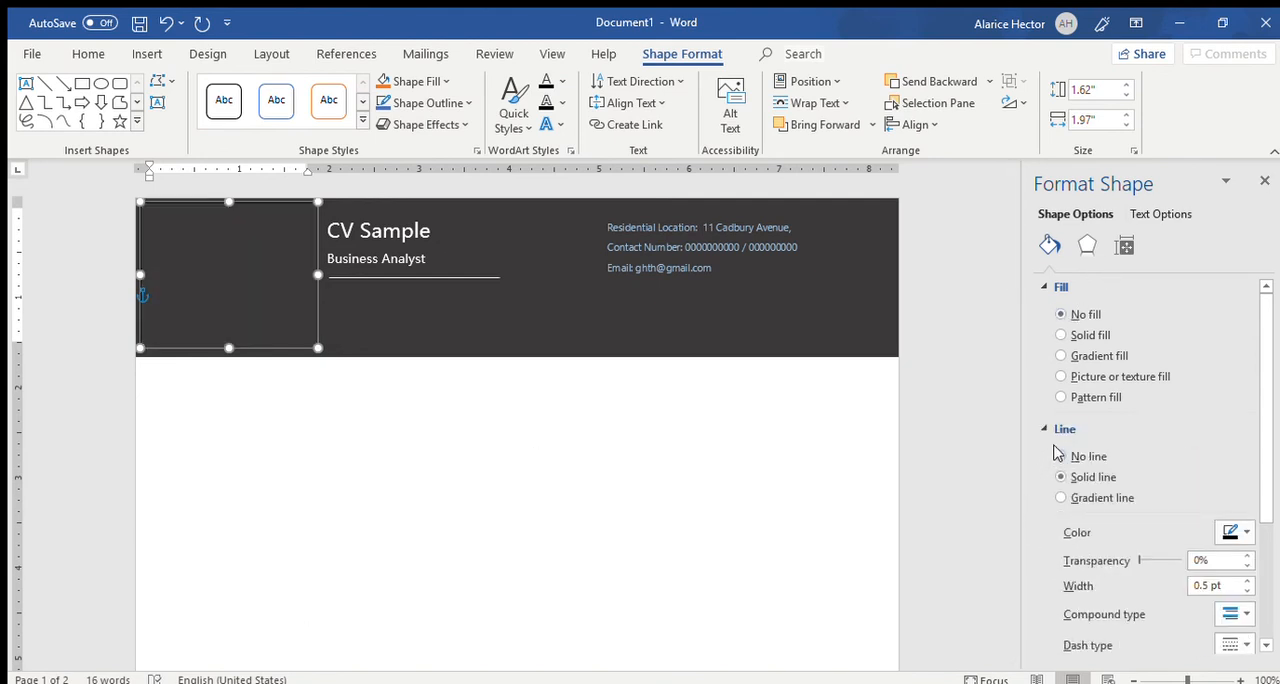
pyautogui.click(1061, 456)
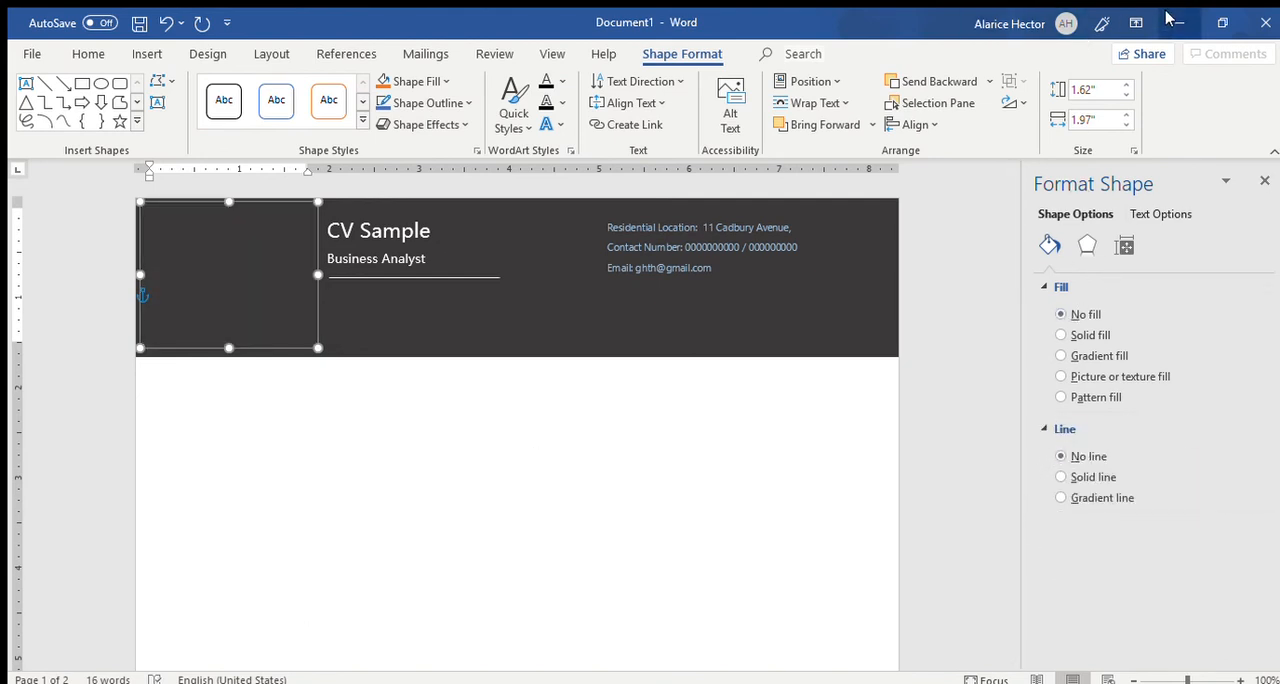